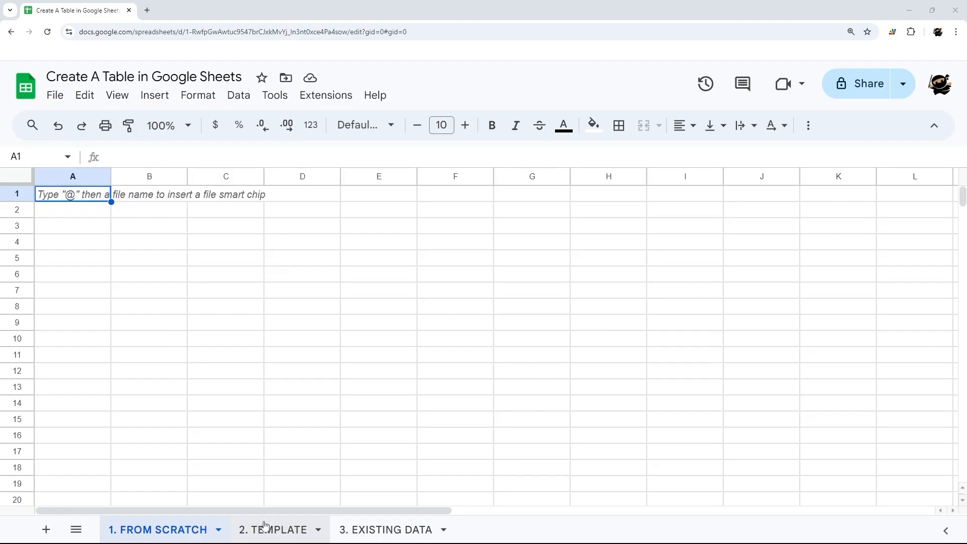
# Preview smart chips with @ in A1 on the From Scratch sheet, then bring up the Insert list
pyautogui.click(383, 529)
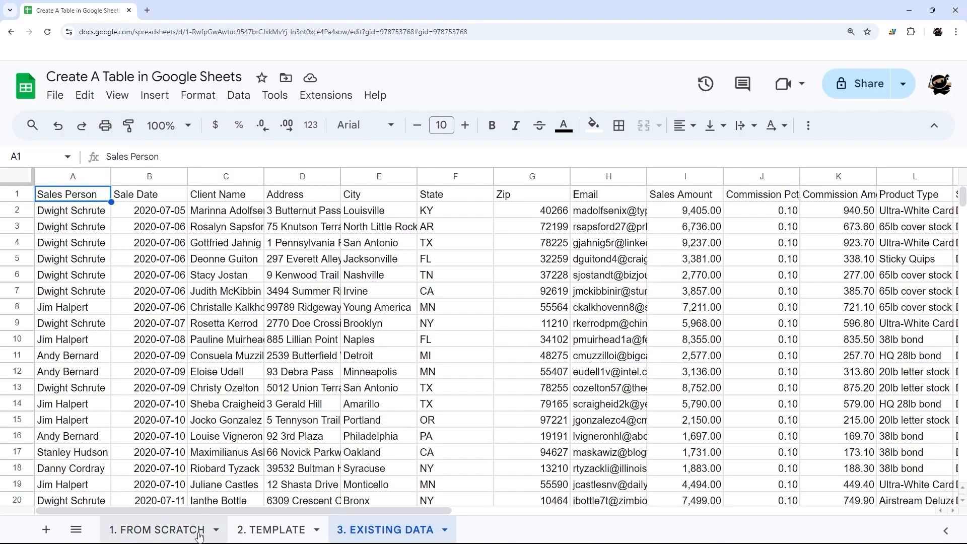
pyautogui.click(158, 528)
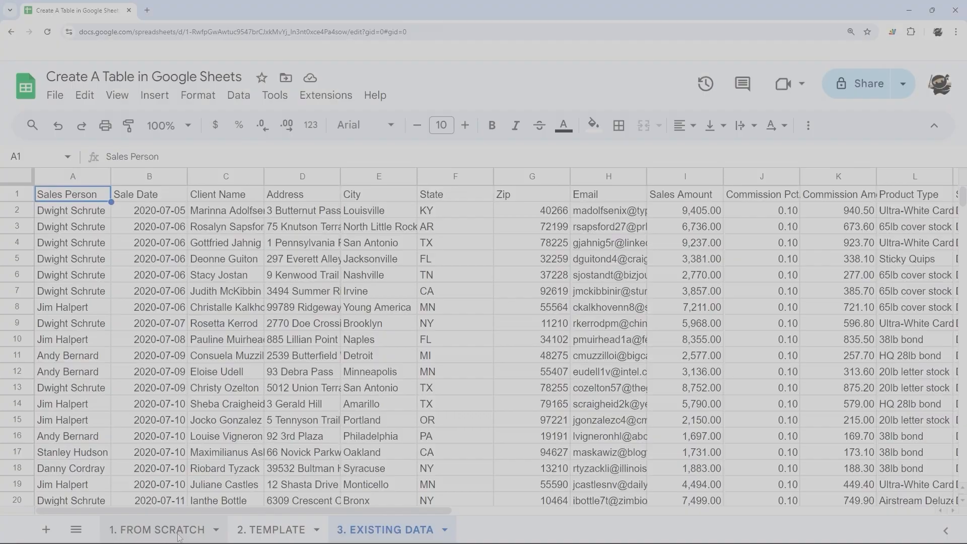
pyautogui.click(158, 529)
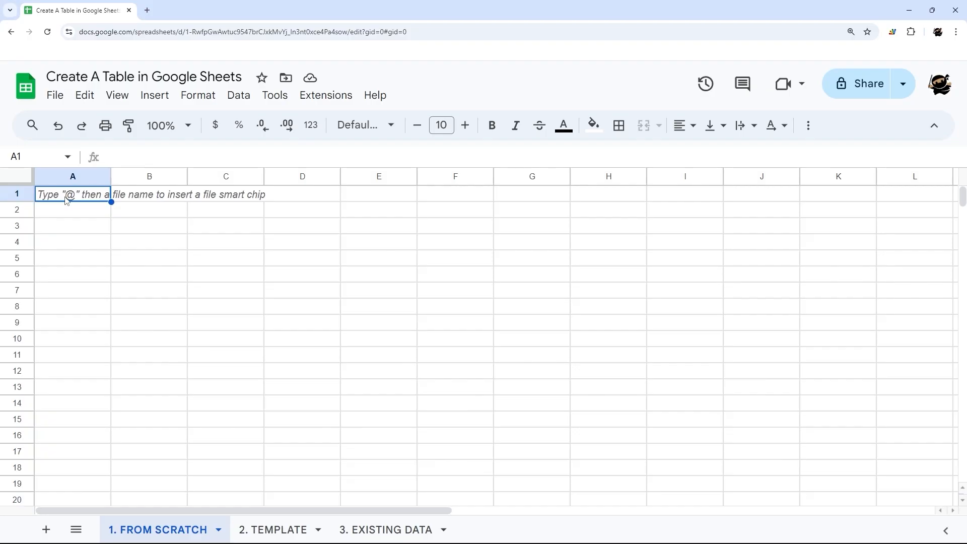
pyautogui.write('@')
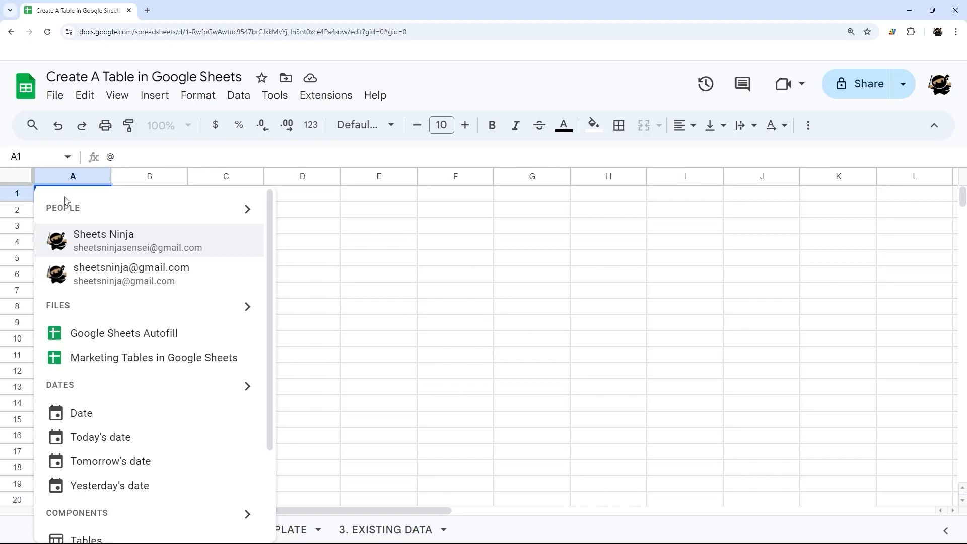
pyautogui.scroll(-3)
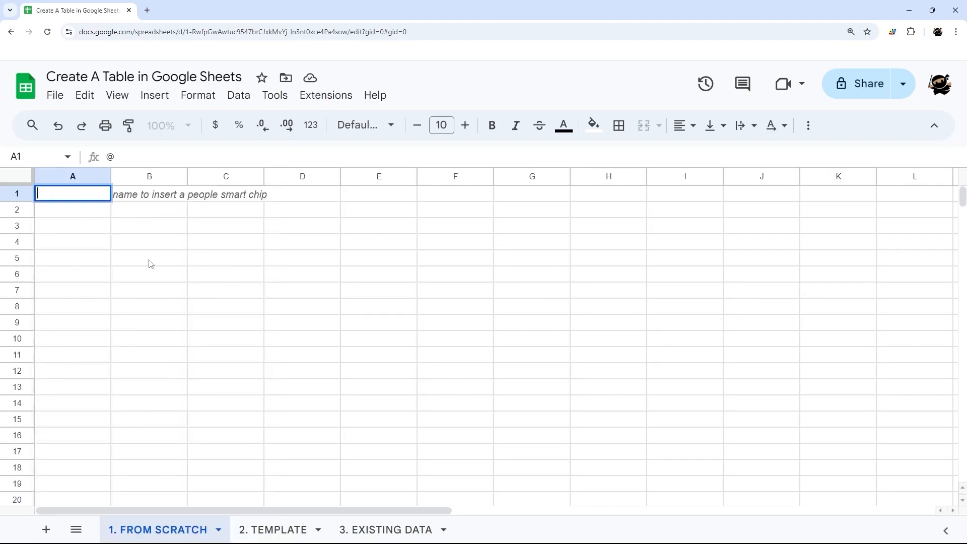
pyautogui.click(154, 95)
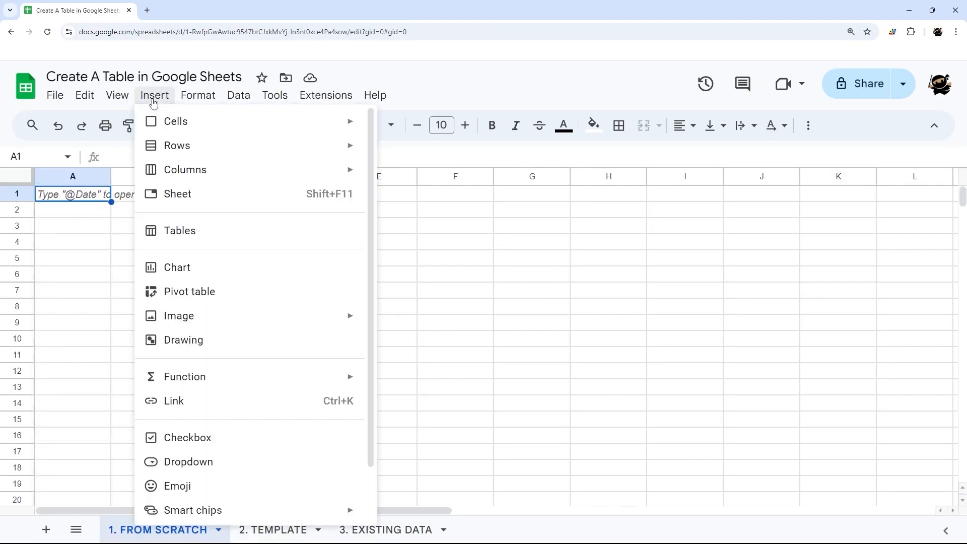
pyautogui.moveTo(179, 231)
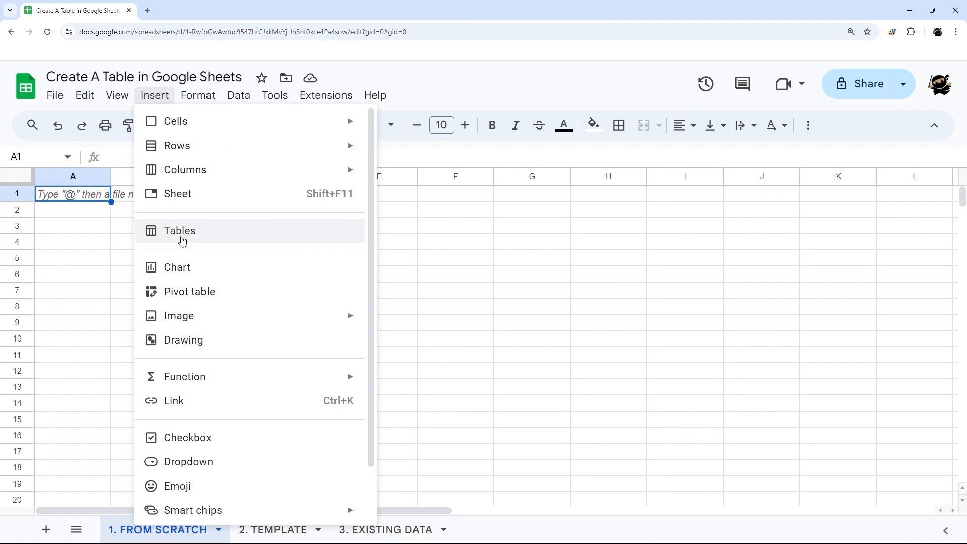
pyautogui.moveTo(844, 331)
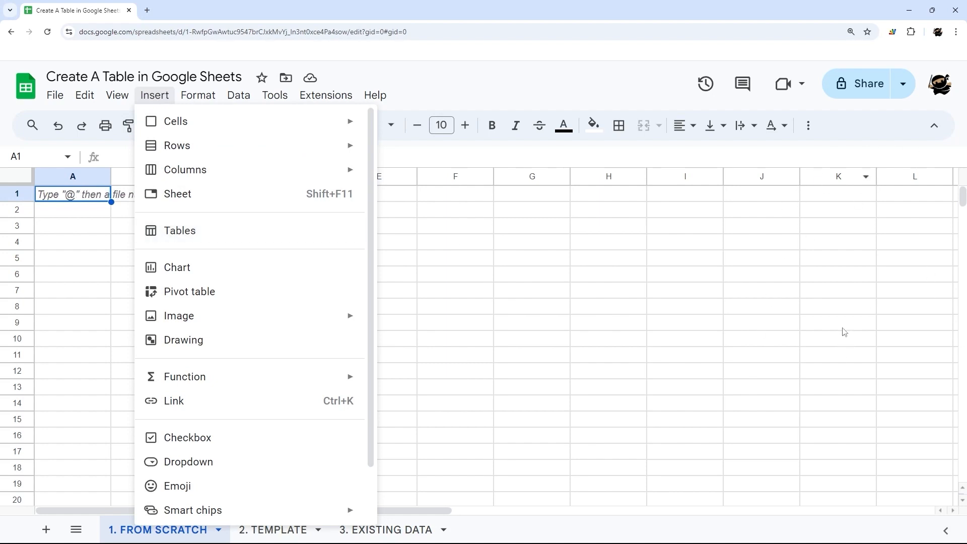
# Show the table templates gallery and preview the Blank table on the empty sheet
pyautogui.click(179, 229)
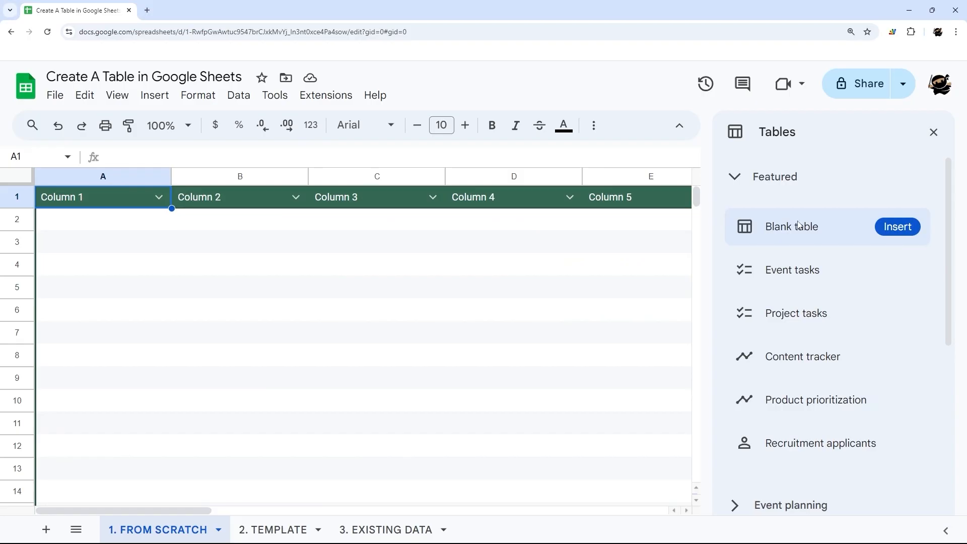
pyautogui.click(896, 338)
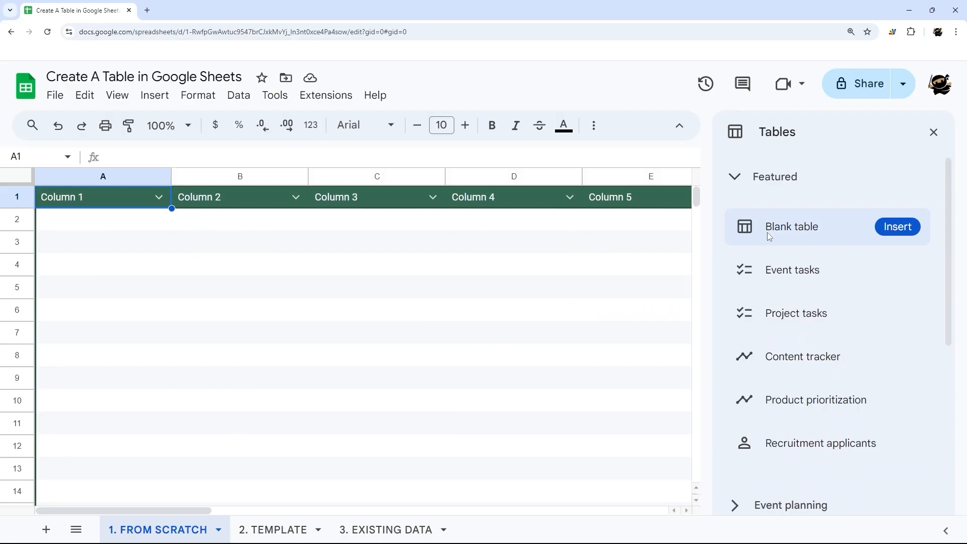
# Insert the blank Table1 with Column 1-6 headers and step through the introductory tips
pyautogui.click(896, 226)
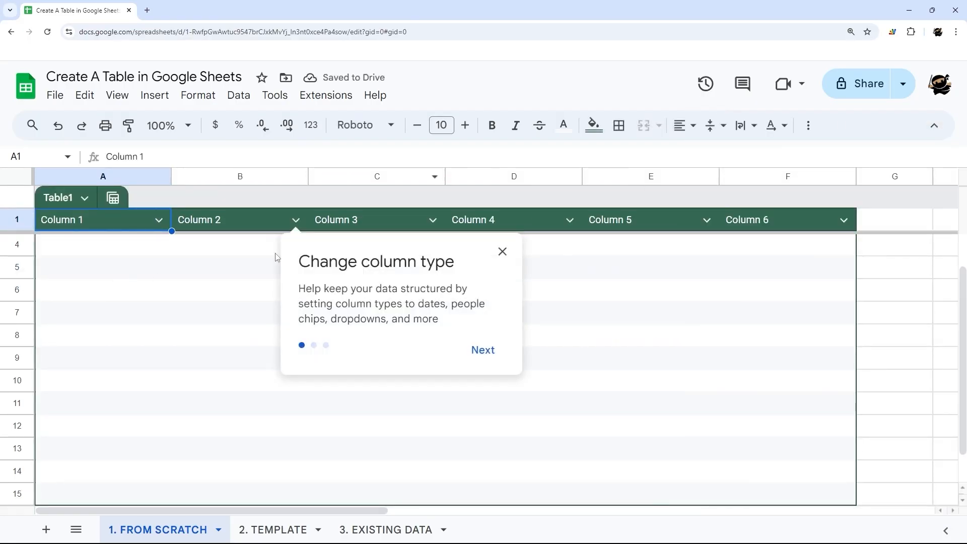
pyautogui.moveTo(463, 345)
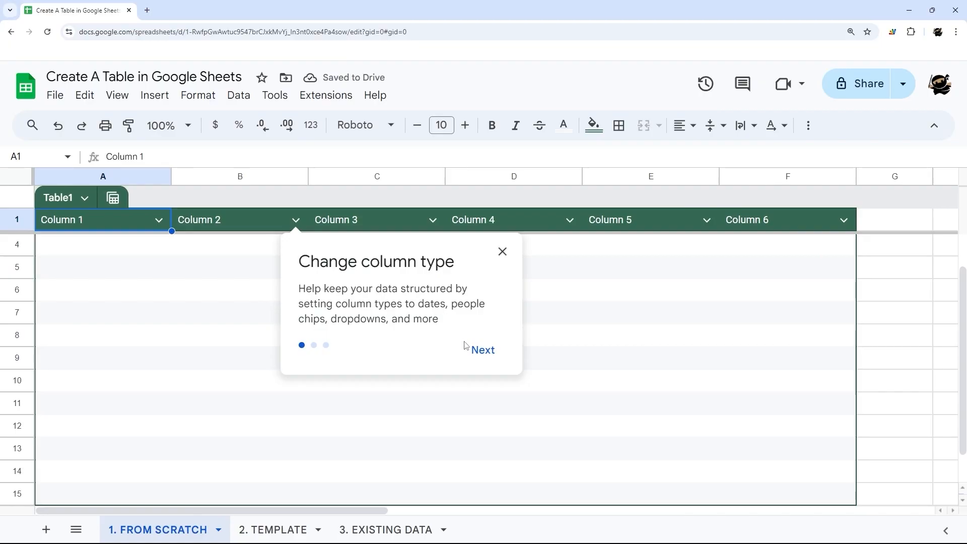
pyautogui.click(482, 349)
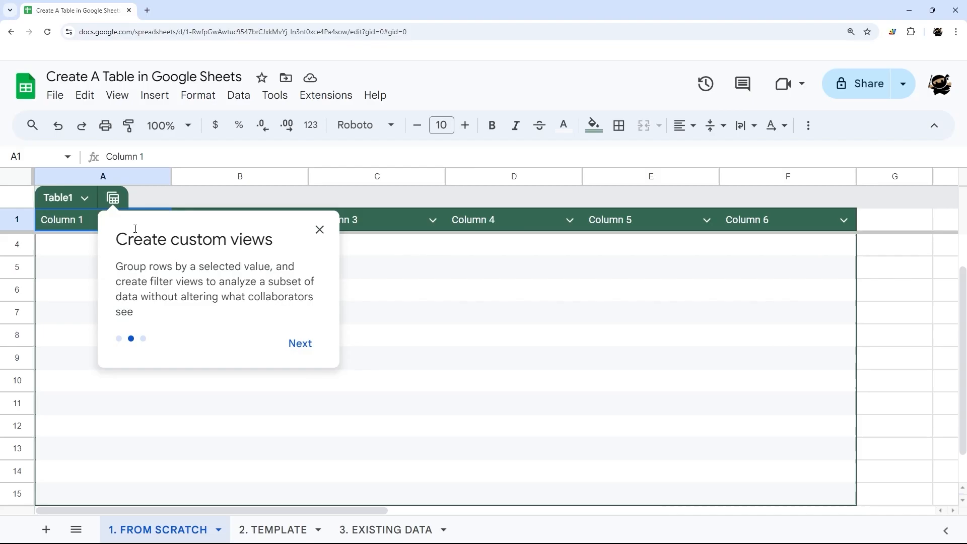
pyautogui.click(300, 343)
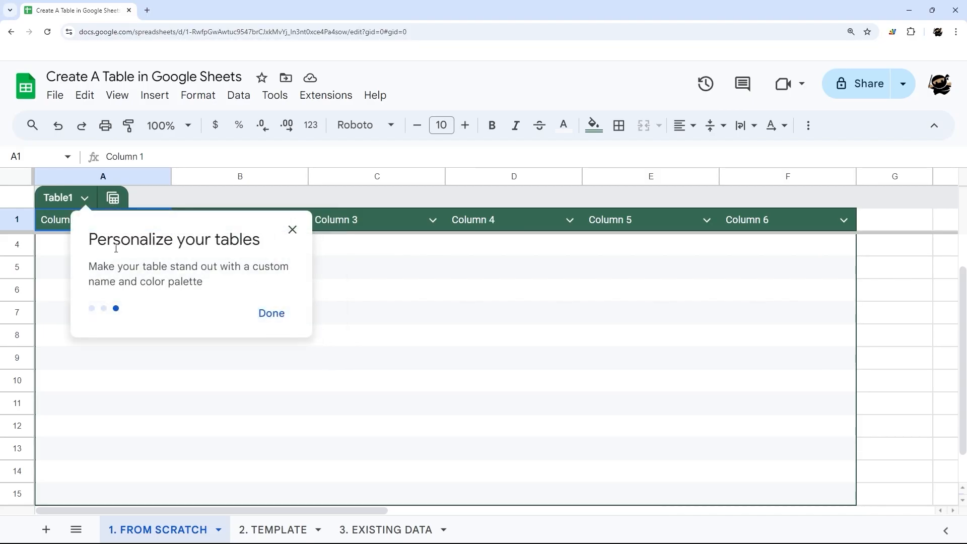
pyautogui.click(270, 313)
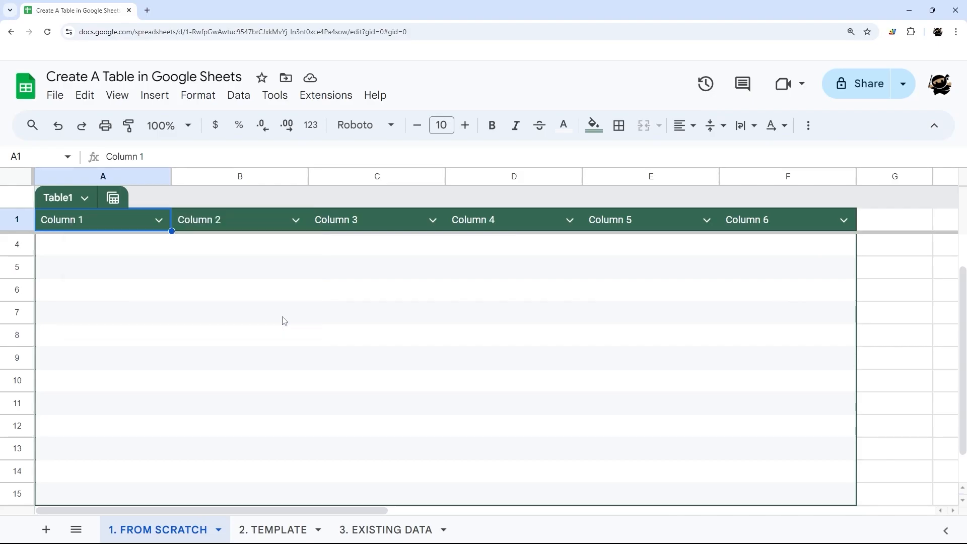
pyautogui.moveTo(73, 268)
pyautogui.write('Name')
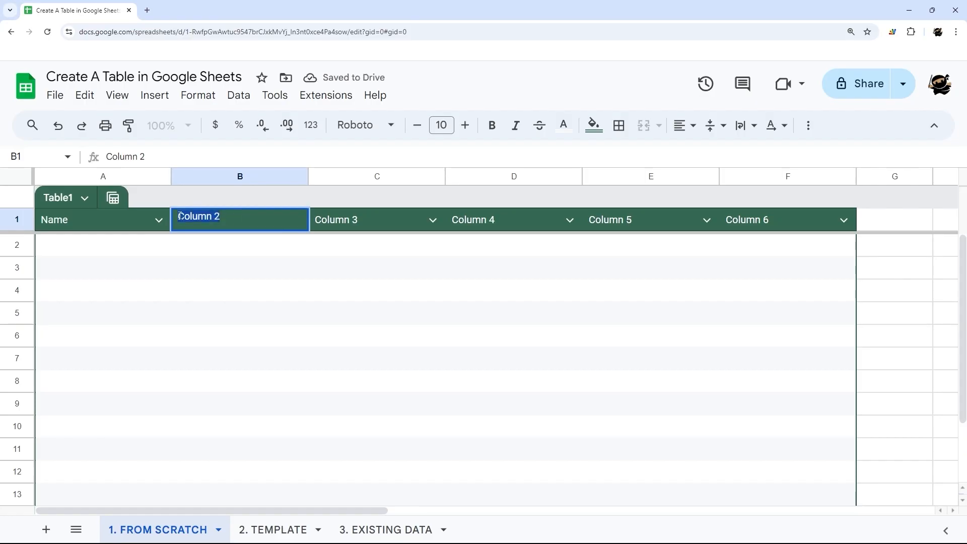
# Name the headers Product, Qty and Amount, making Qty a number and Amount a currency column
pyautogui.write('Product')
pyautogui.click(376, 220)
pyautogui.write('Qty')
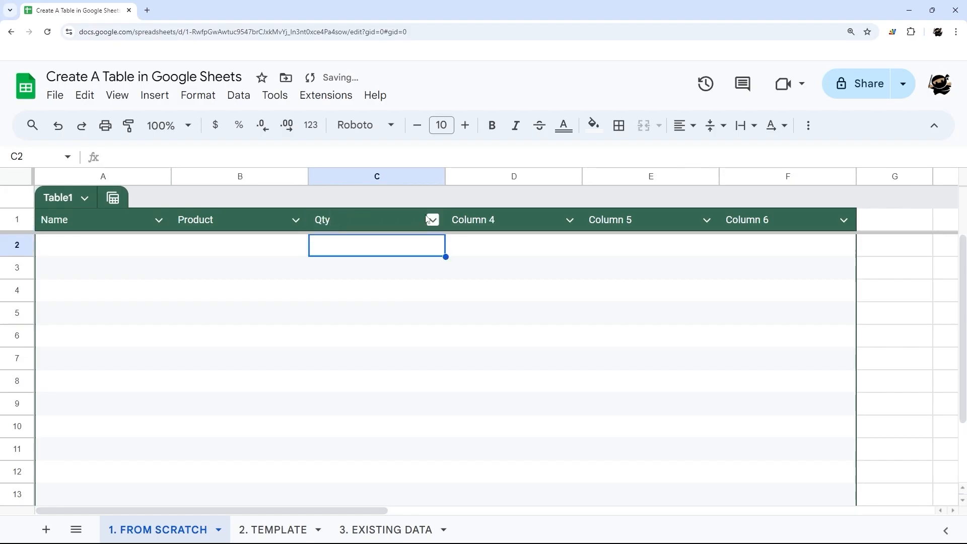
pyautogui.click(431, 219)
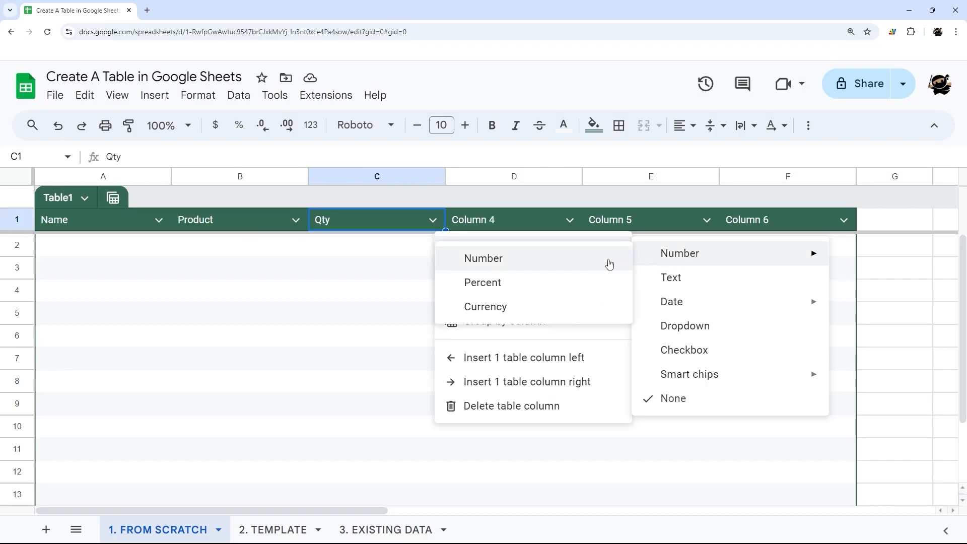
pyautogui.click(484, 257)
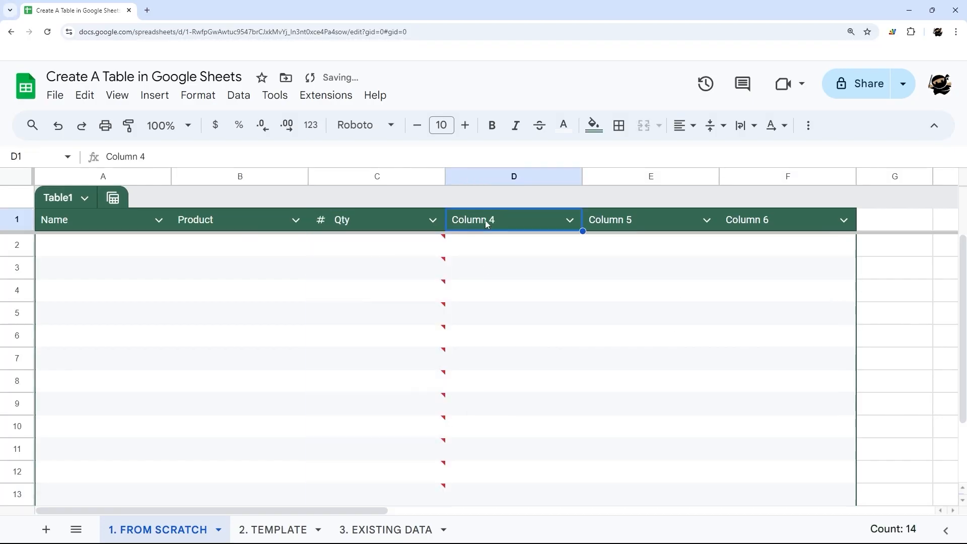
pyautogui.write('Amo')
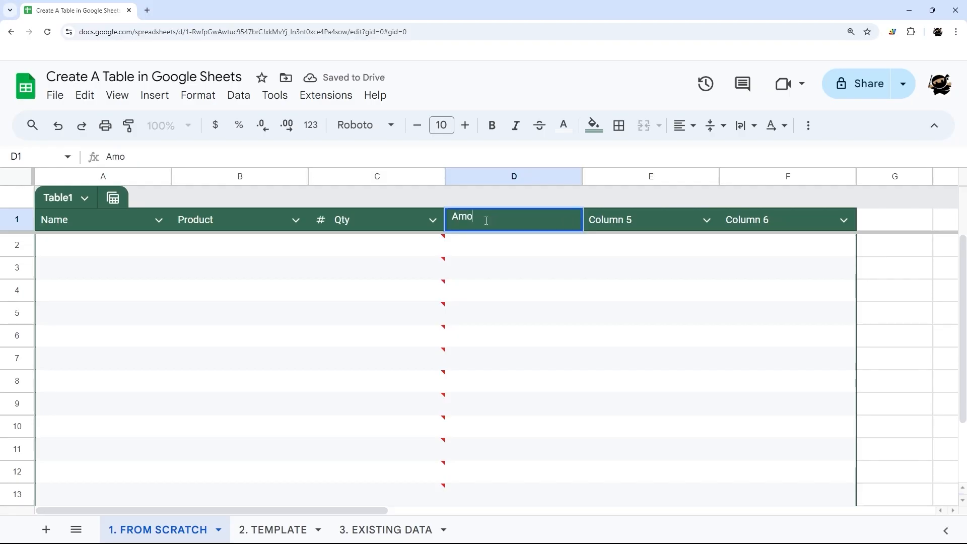
pyautogui.click(567, 220)
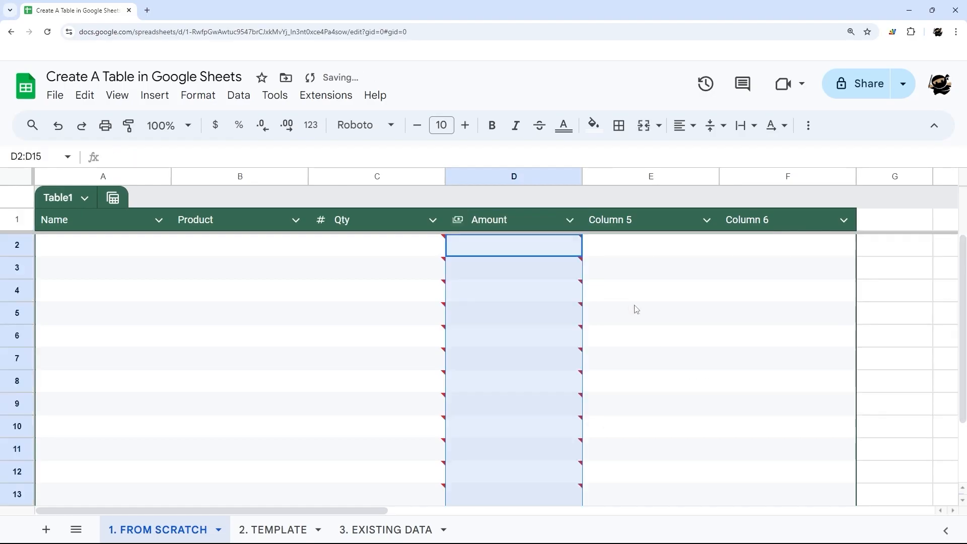
# Deselect the Qty and Amount cells and narrow those two columns
pyautogui.click(650, 312)
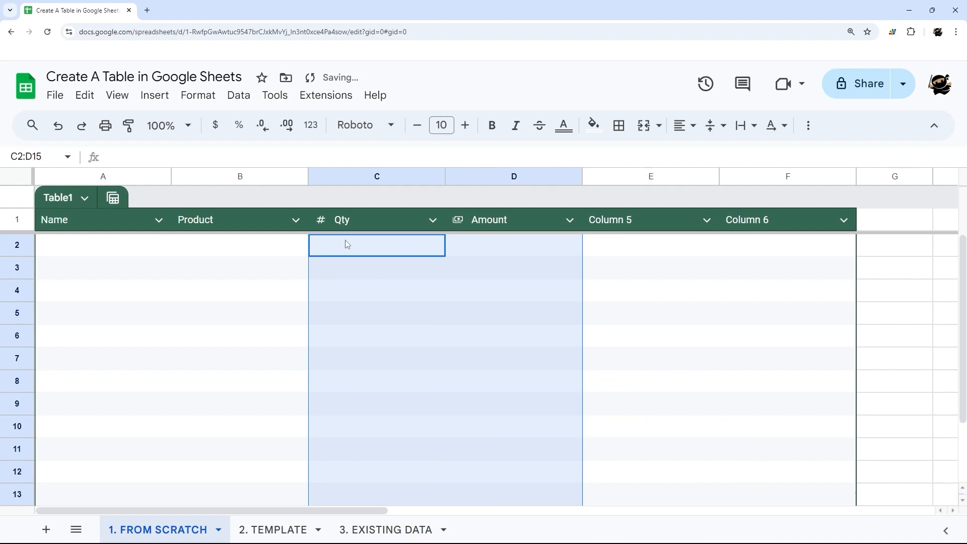
pyautogui.click(239, 245)
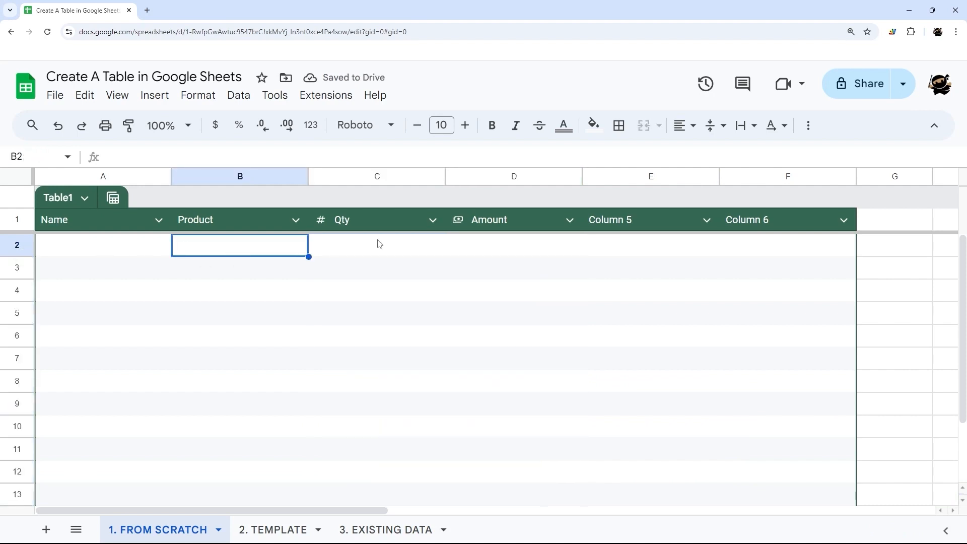
pyautogui.moveTo(432, 176); pyautogui.dragTo(392, 177)
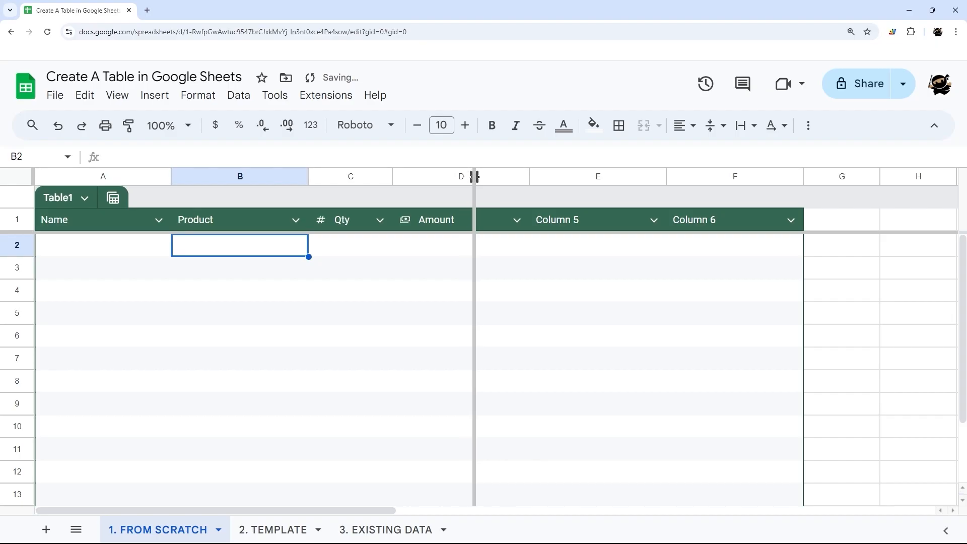
# Rename the fifth column Date, set it to the date type, then bring up Product's column options
pyautogui.click(557, 219)
pyautogui.write('Date')
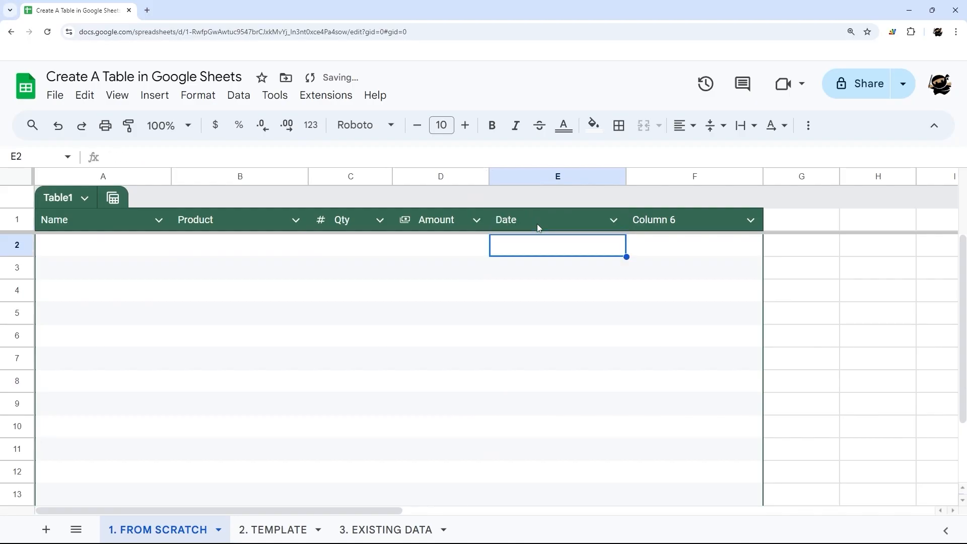
pyautogui.click(614, 220)
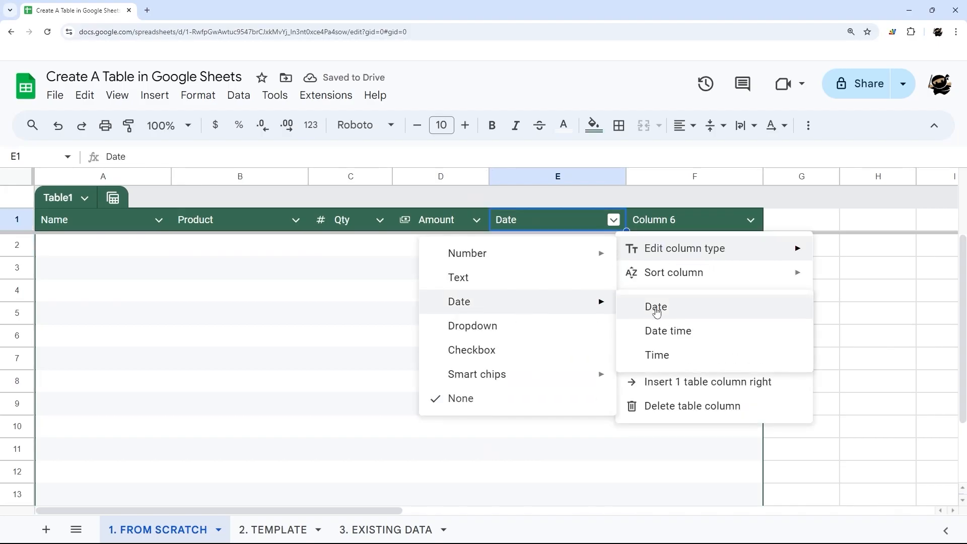
pyautogui.click(654, 306)
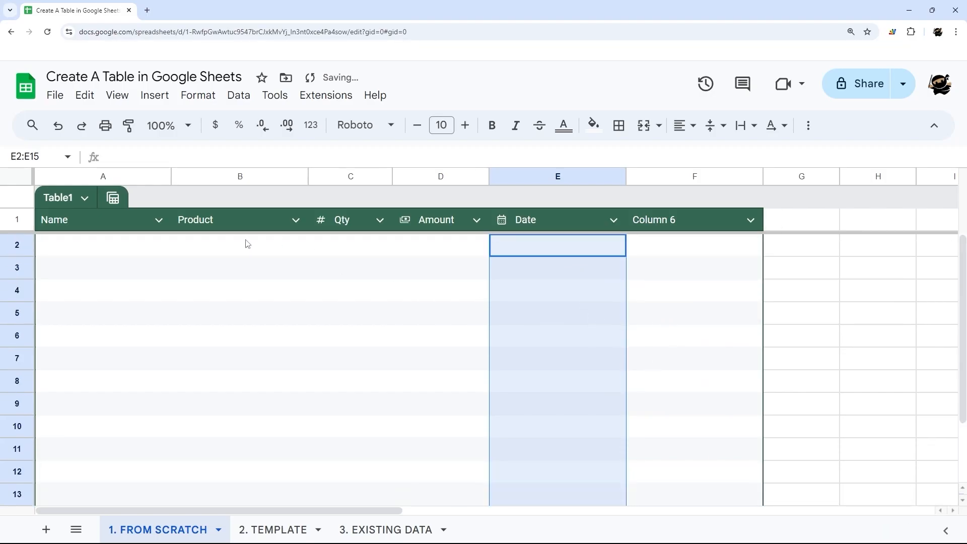
pyautogui.click(295, 219)
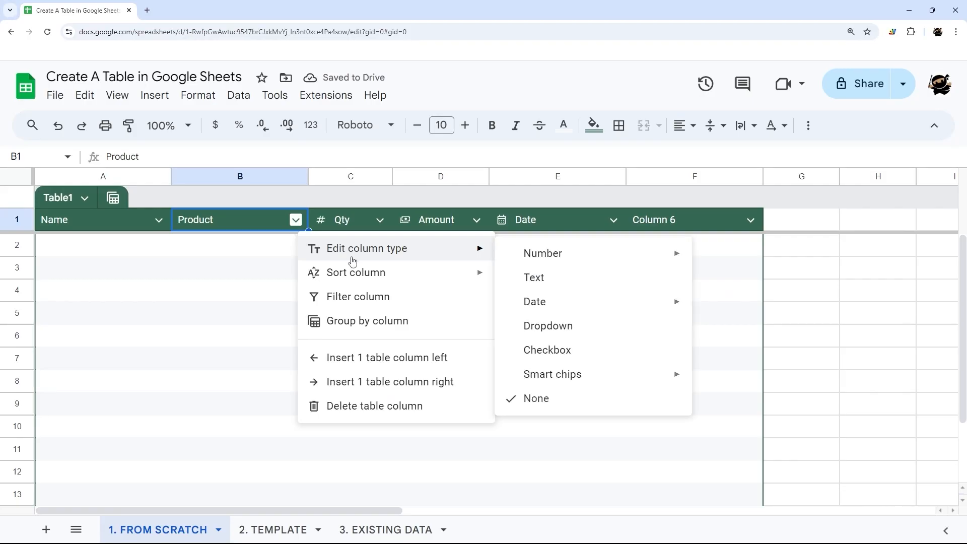
# Make Product a chip-style dropdown with Product 1, Product 2 and Product 3, trying the arrow style
pyautogui.click(548, 325)
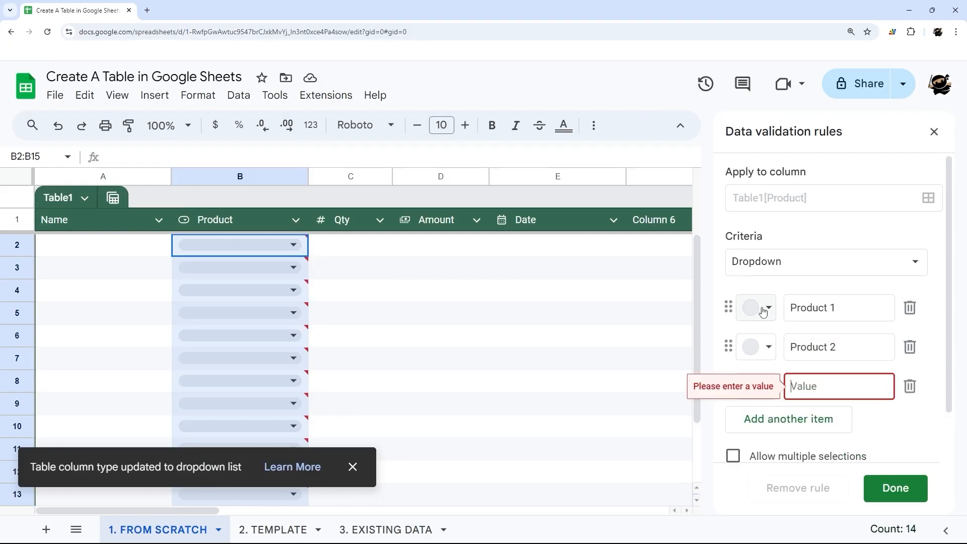
pyautogui.write('Product')
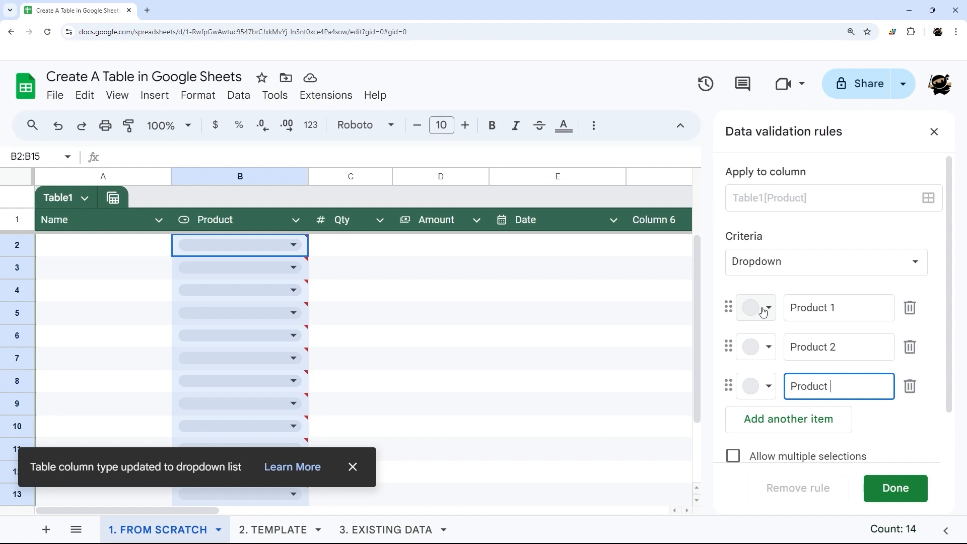
pyautogui.write('3')
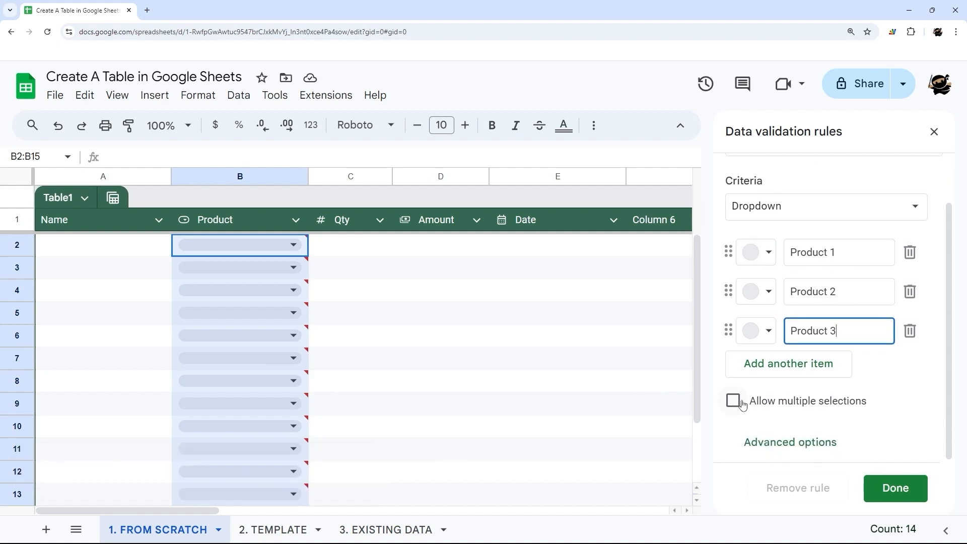
pyautogui.click(789, 441)
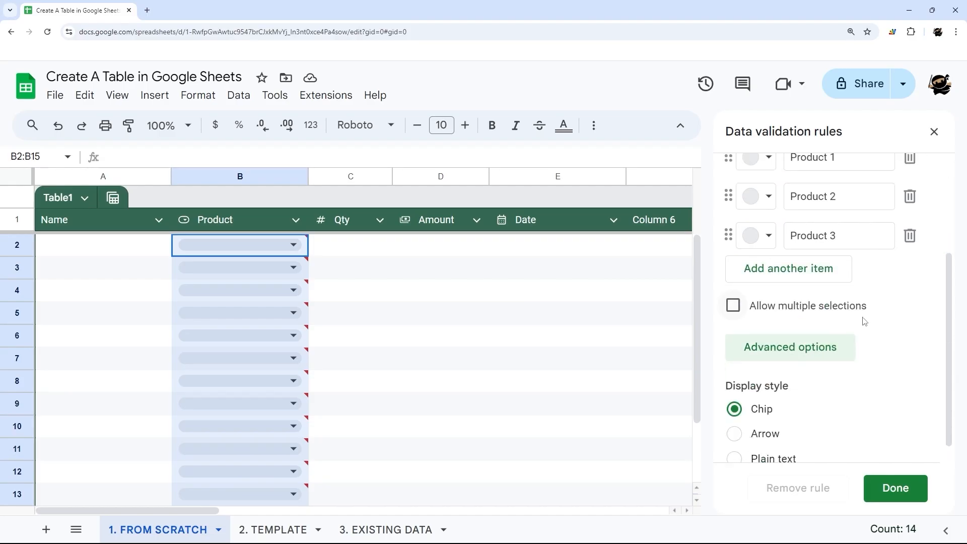
pyautogui.click(732, 414)
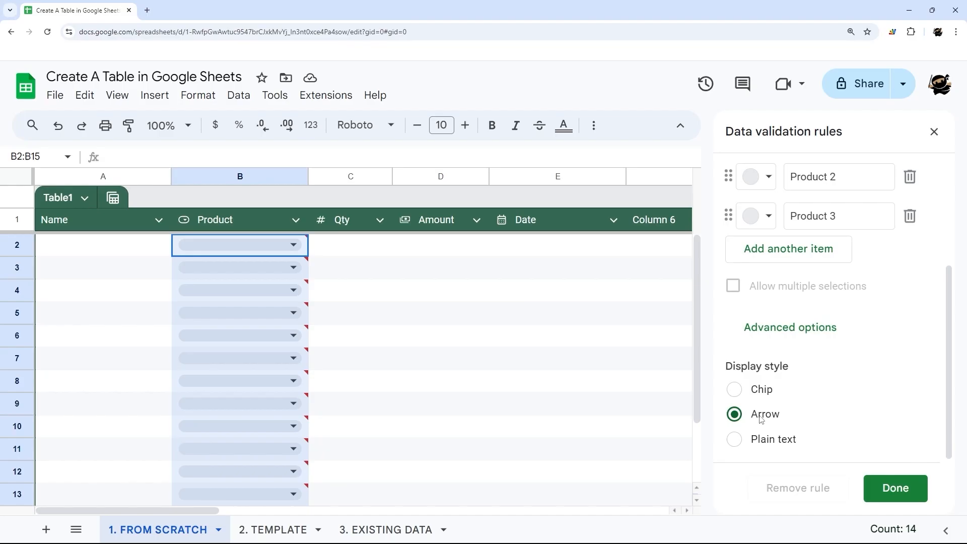
pyautogui.click(734, 388)
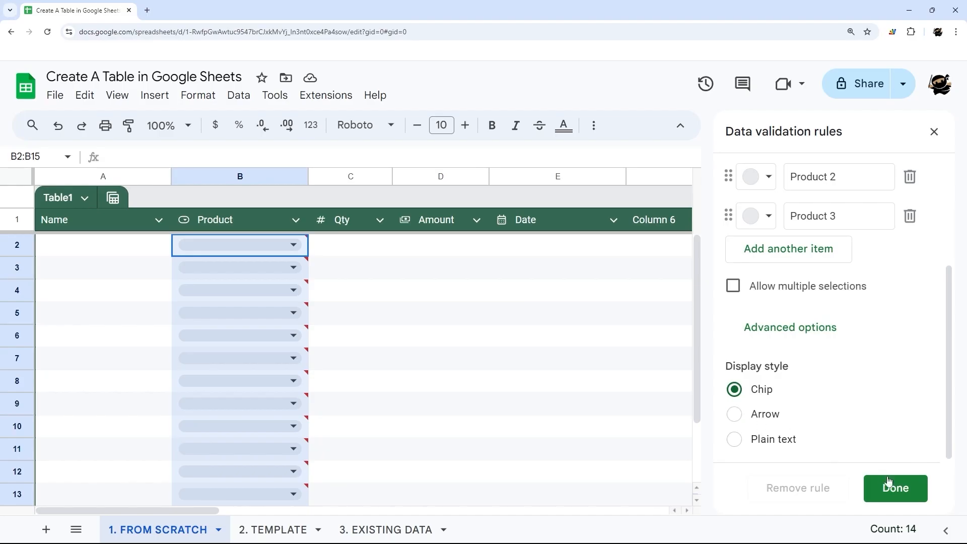
pyautogui.click(894, 487)
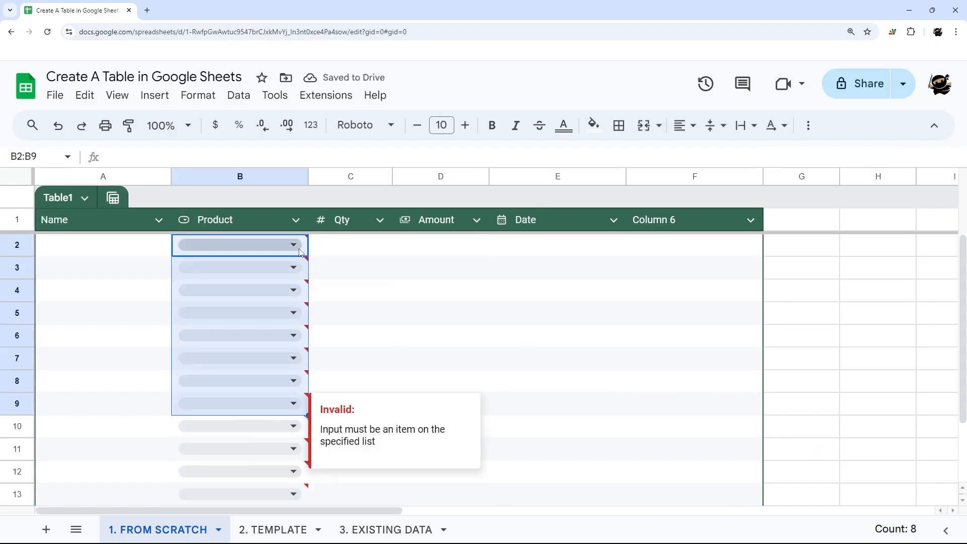
# Fill the first order with Product 1 and pick August 30, 2024 from the date picker
pyautogui.write('Product 1')
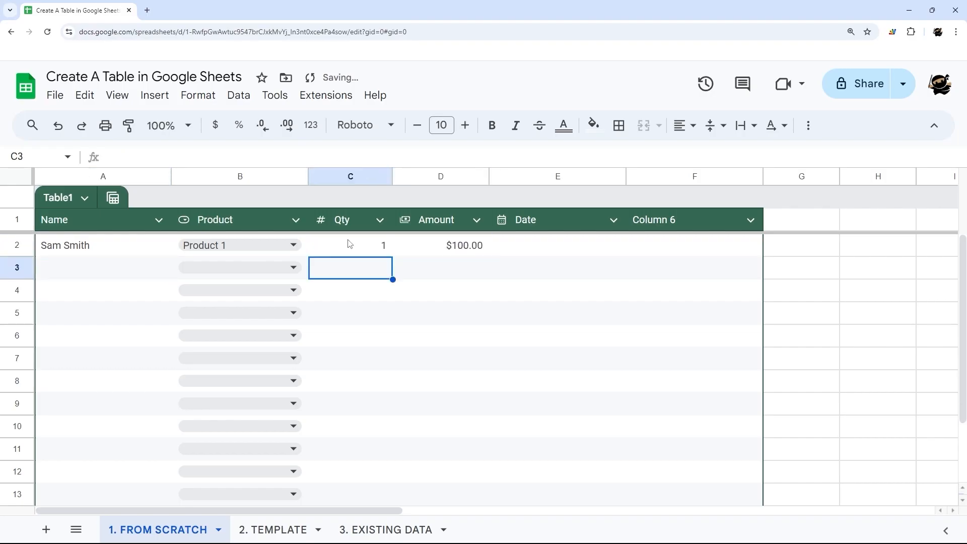
pyautogui.click(557, 245)
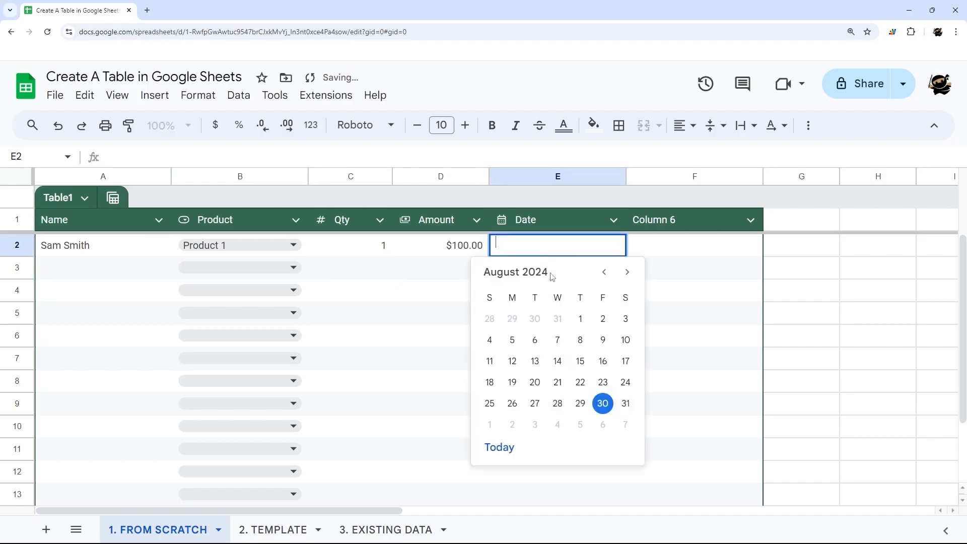
pyautogui.click(602, 403)
pyautogui.write('Notes')
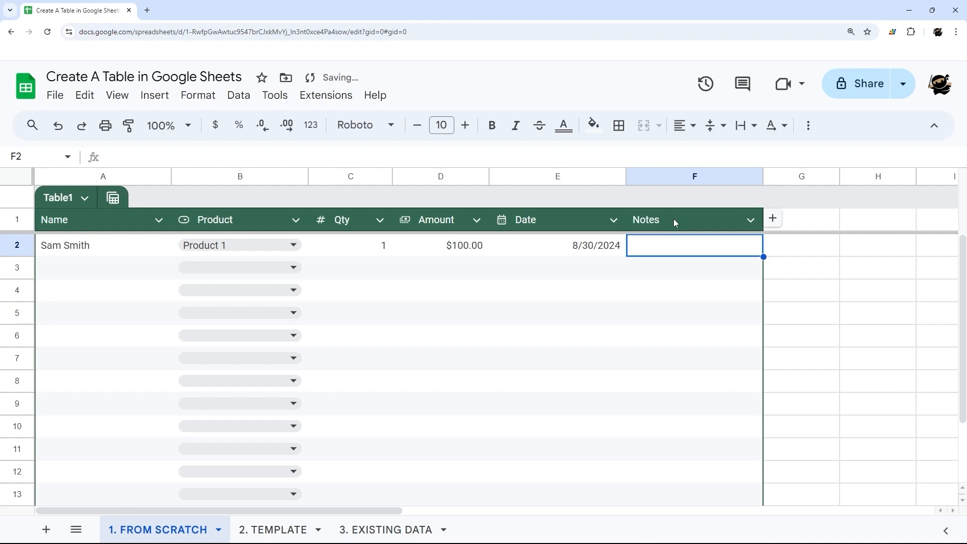
# Set Notes and Name to text type, rename Table1 to Orders and bring up the table's options
pyautogui.click(749, 220)
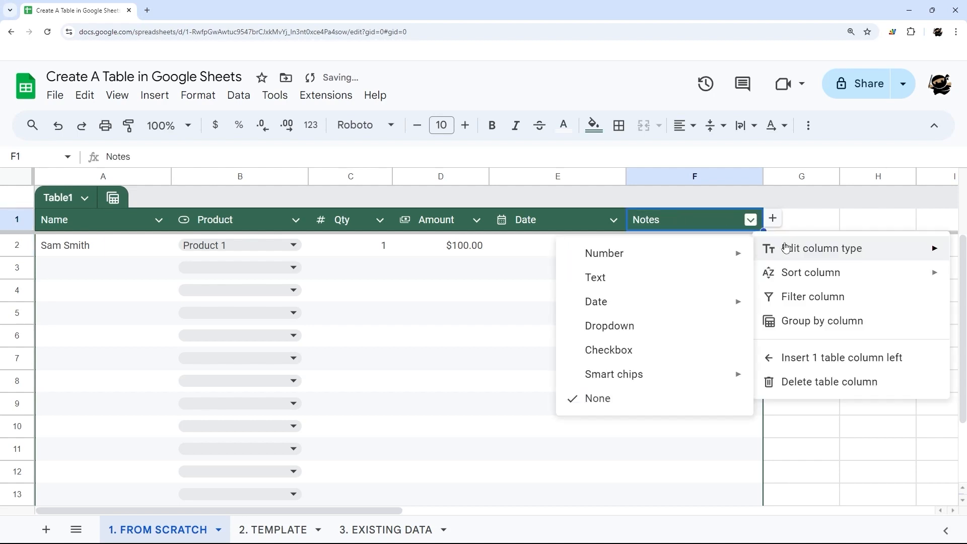
pyautogui.click(595, 277)
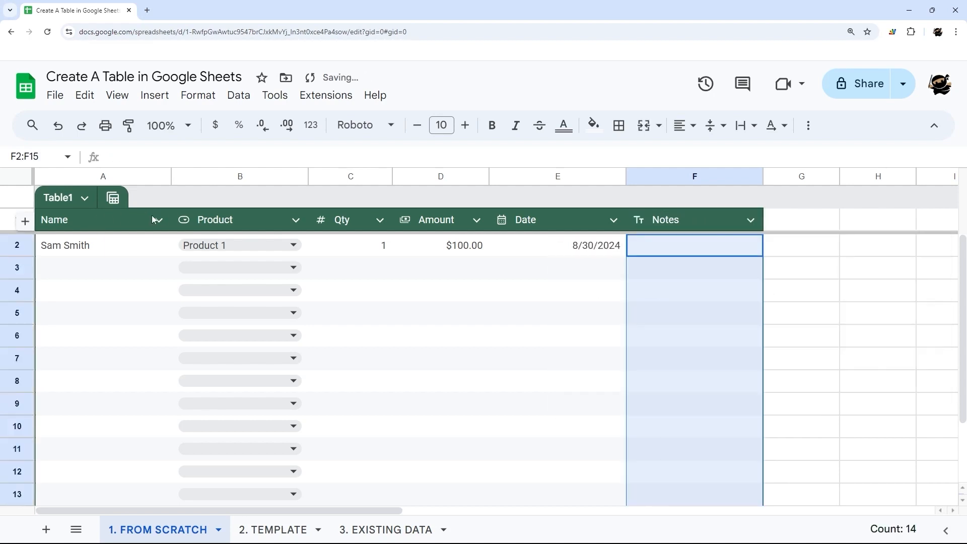
pyautogui.click(102, 244)
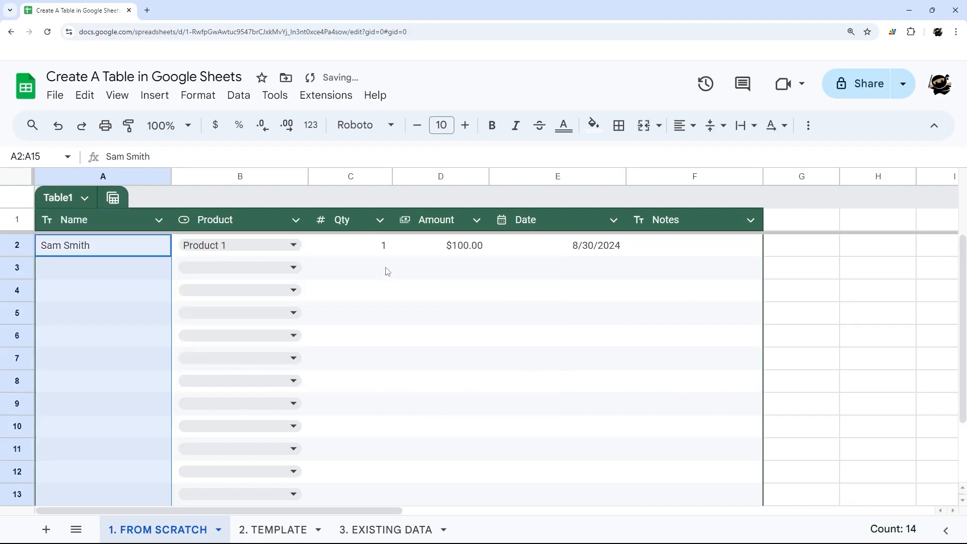
pyautogui.click(440, 312)
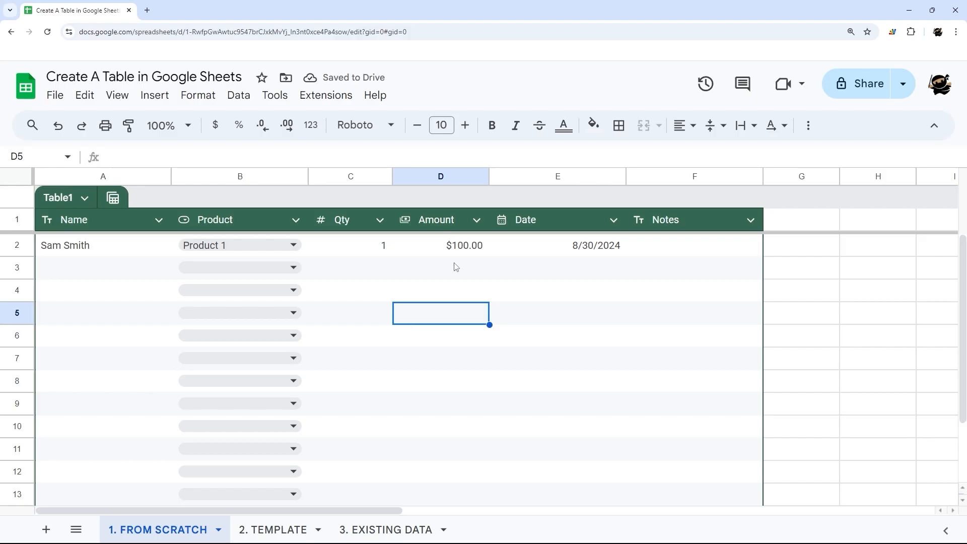
pyautogui.scroll(-3)
pyautogui.write('Orders')
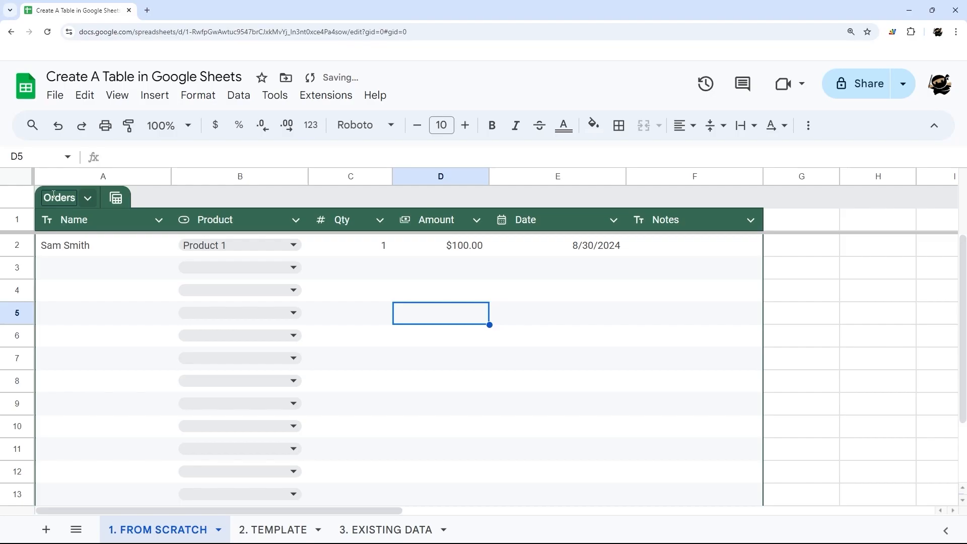
pyautogui.click(87, 197)
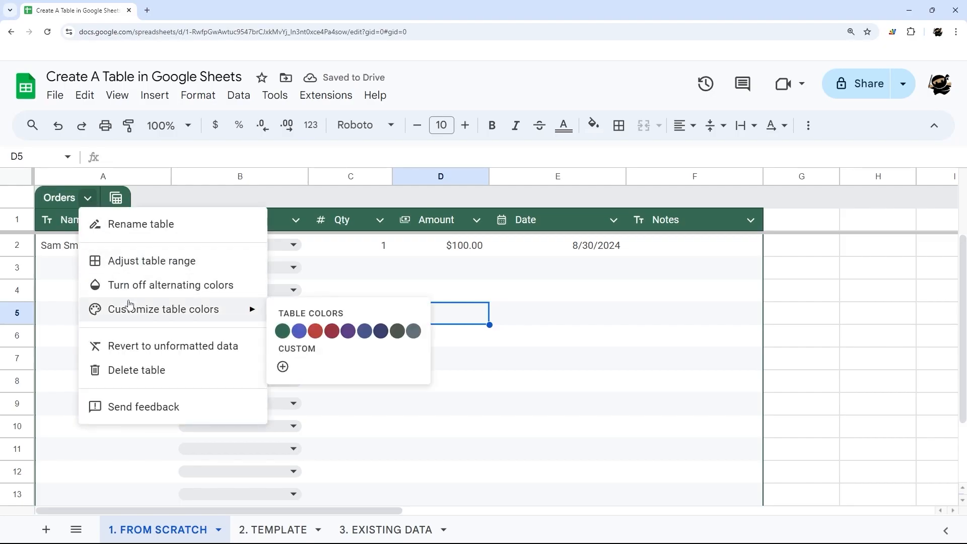
# Give the Orders table a red colour scheme, toggling alternating row colours off and back on
pyautogui.click(331, 331)
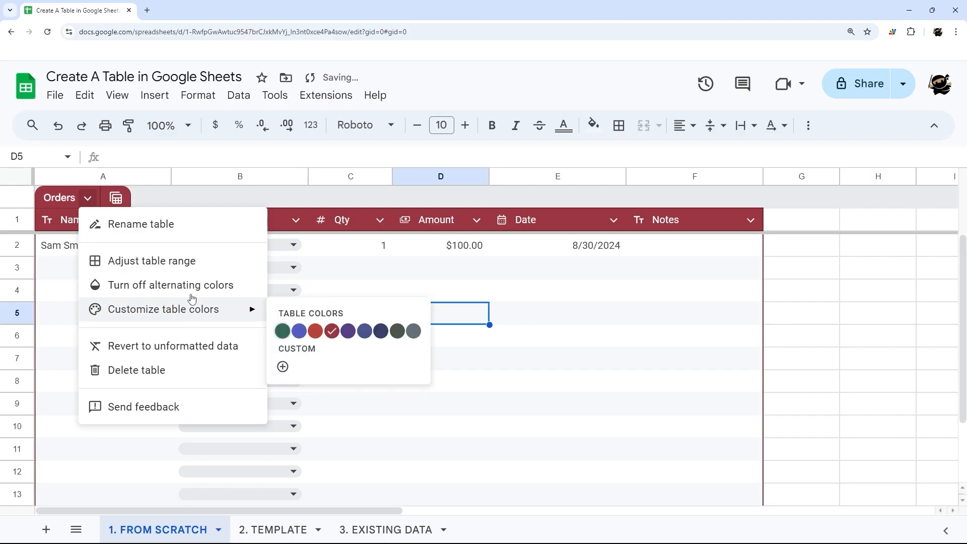
pyautogui.click(171, 284)
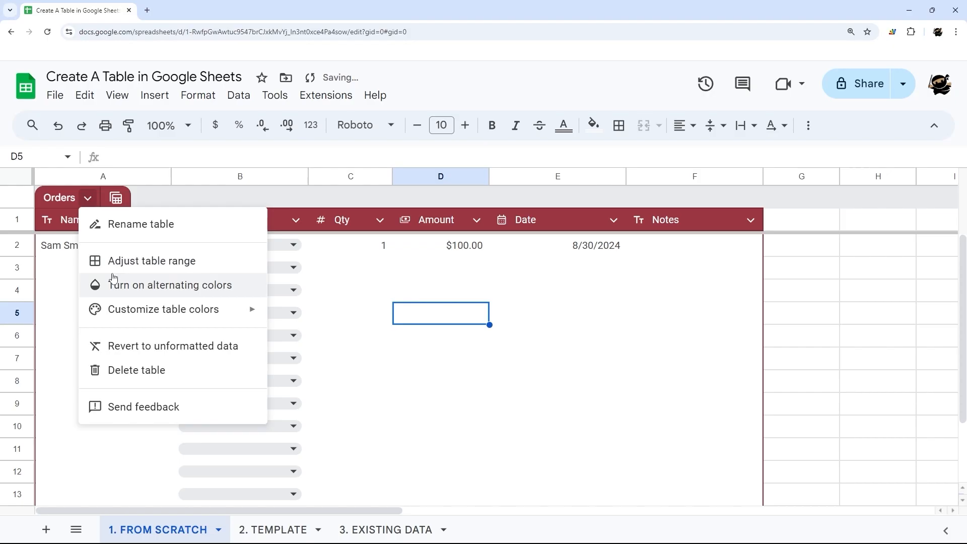
pyautogui.click(170, 284)
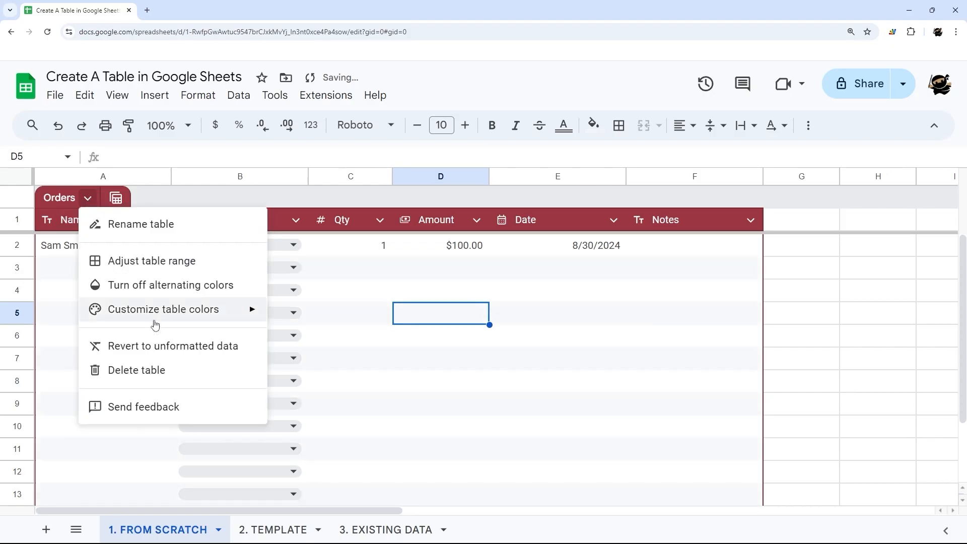
pyautogui.click(163, 309)
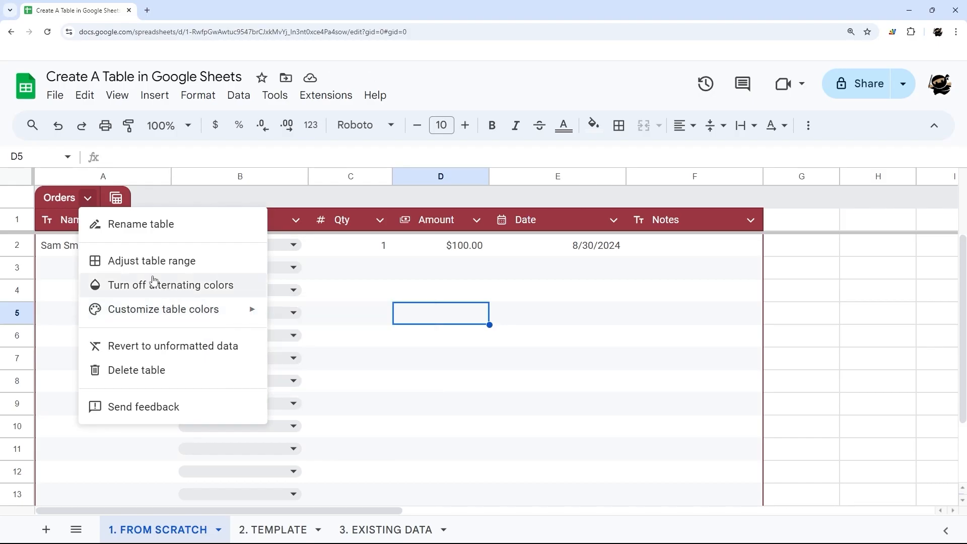
pyautogui.moveTo(116, 199)
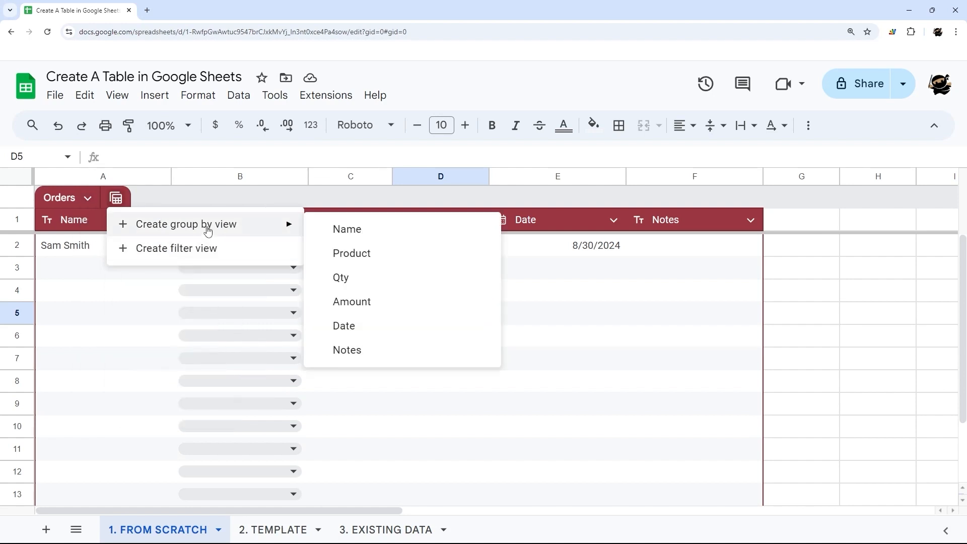
pyautogui.moveTo(366, 258)
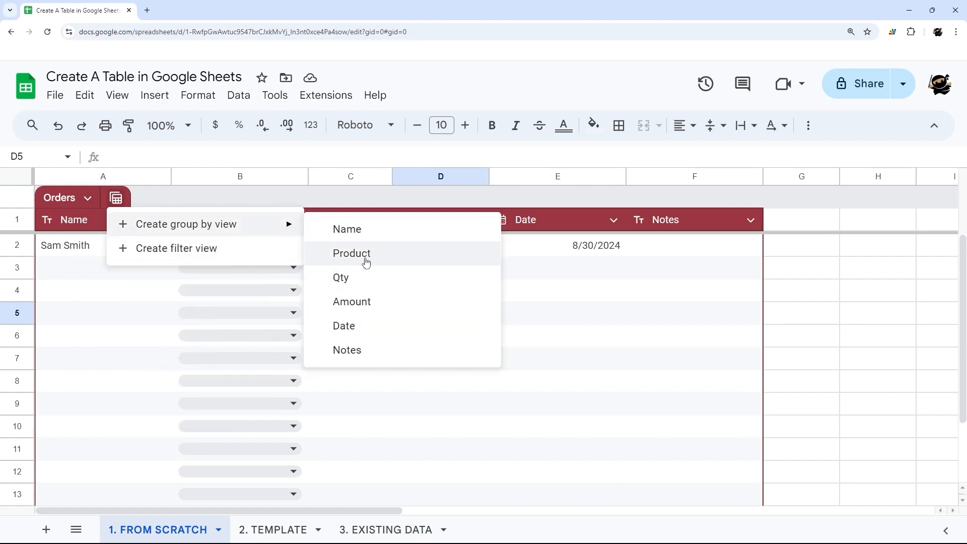
pyautogui.moveTo(580, 301)
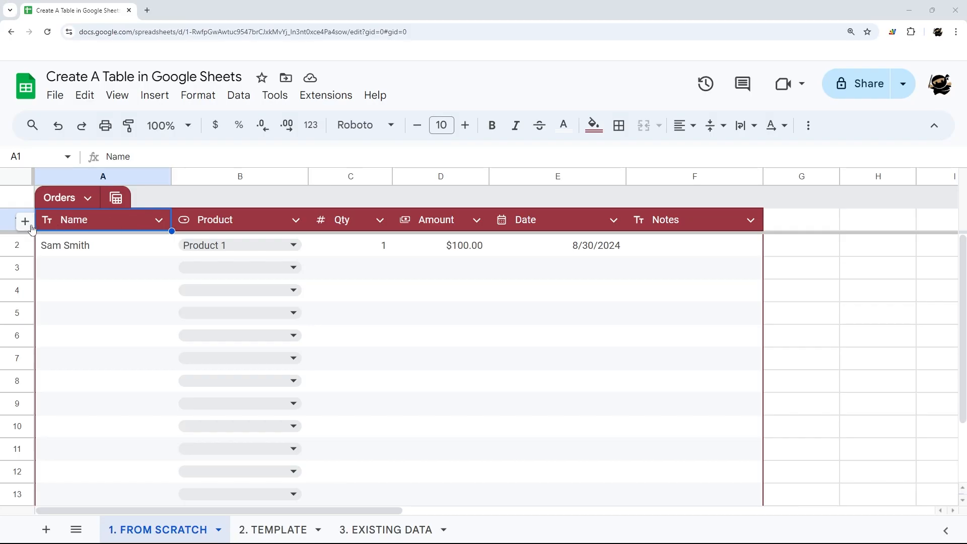
pyautogui.moveTo(123, 226)
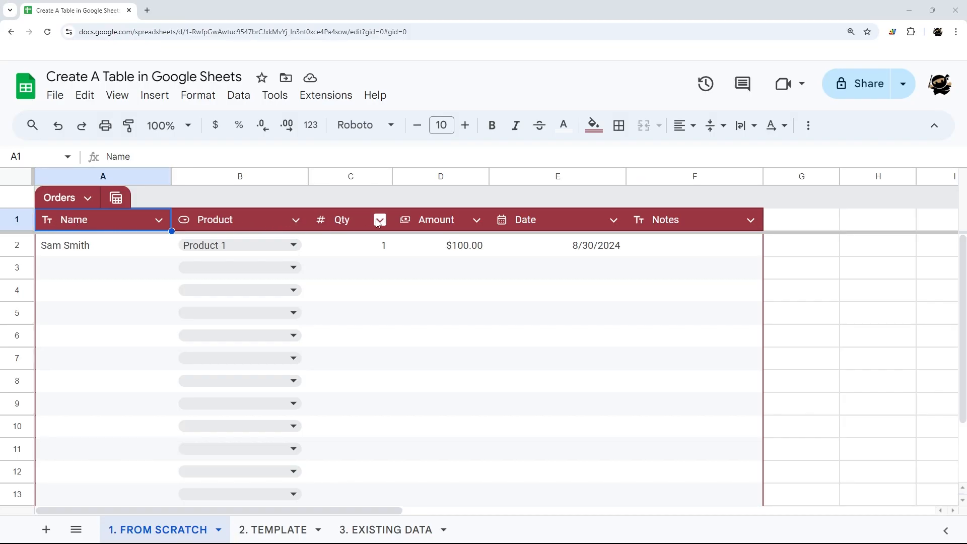
# Show ##, $xx and m/d/yyyy placeholders in the empty Qty, Amount and Date cells
pyautogui.click(380, 220)
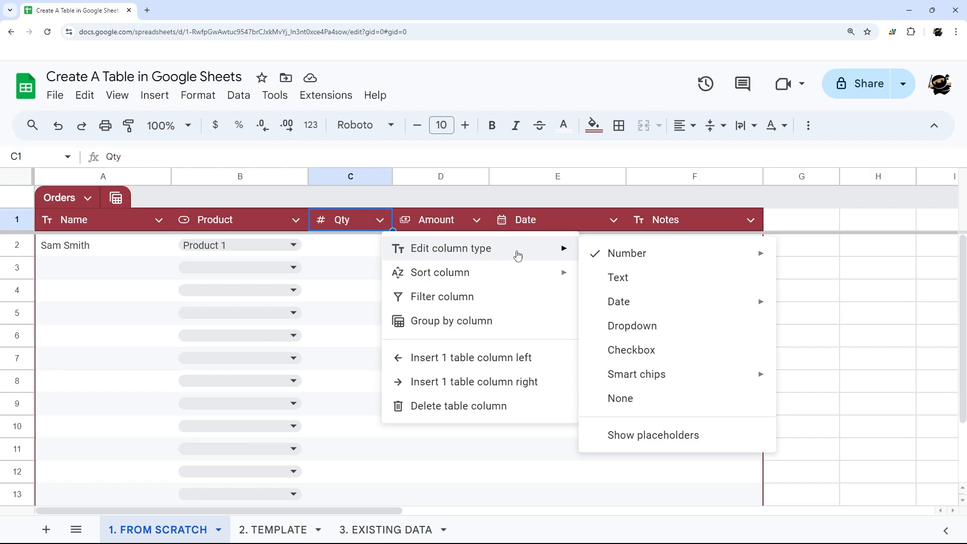
pyautogui.moveTo(653, 435)
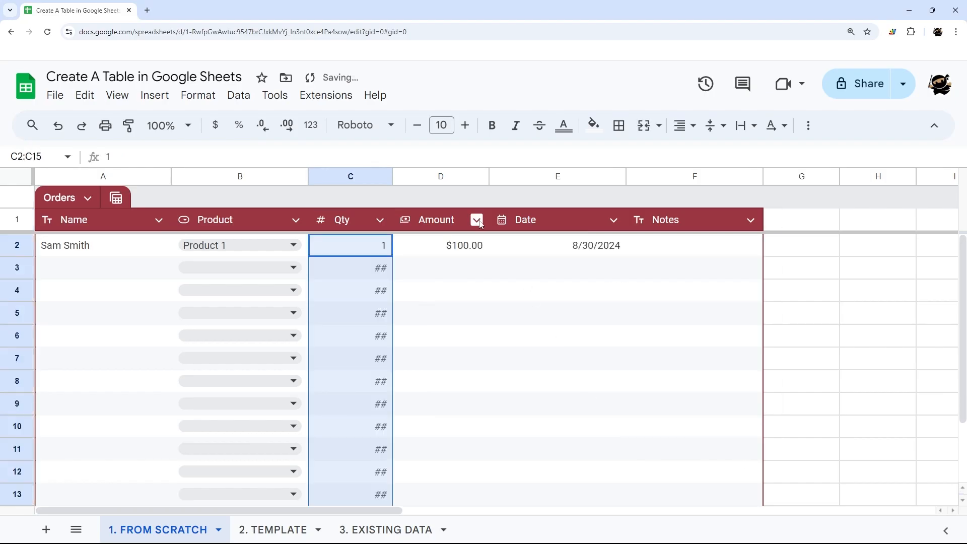
pyautogui.click(440, 245)
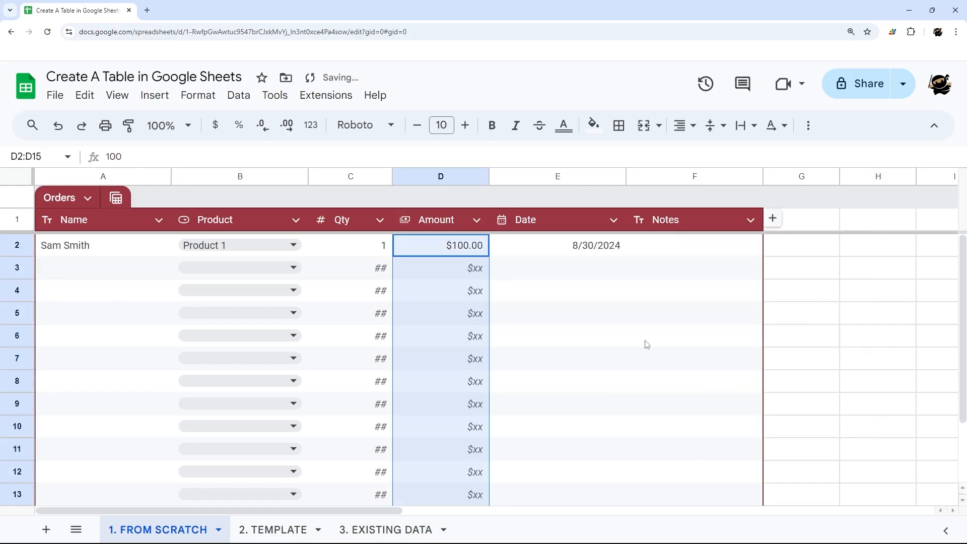
pyautogui.click(613, 220)
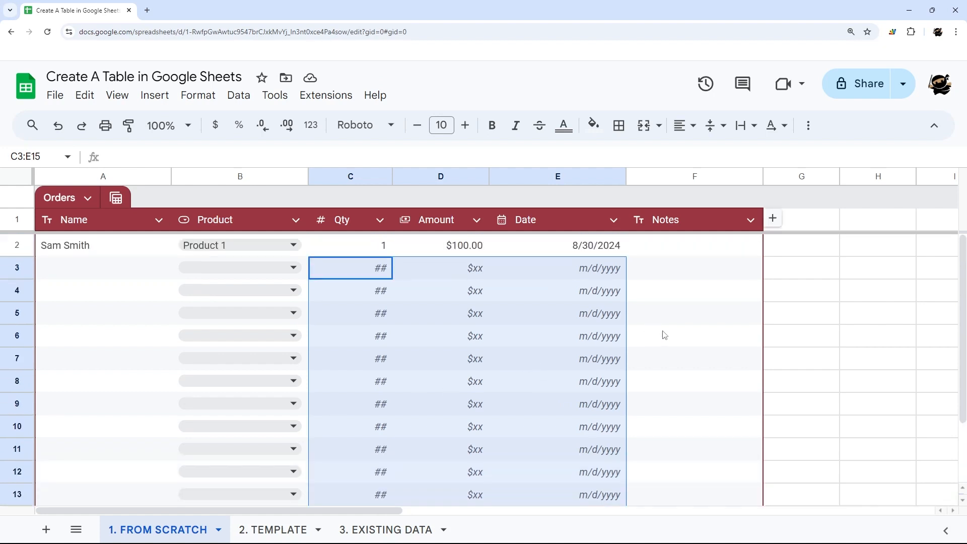
pyautogui.moveTo(830, 201)
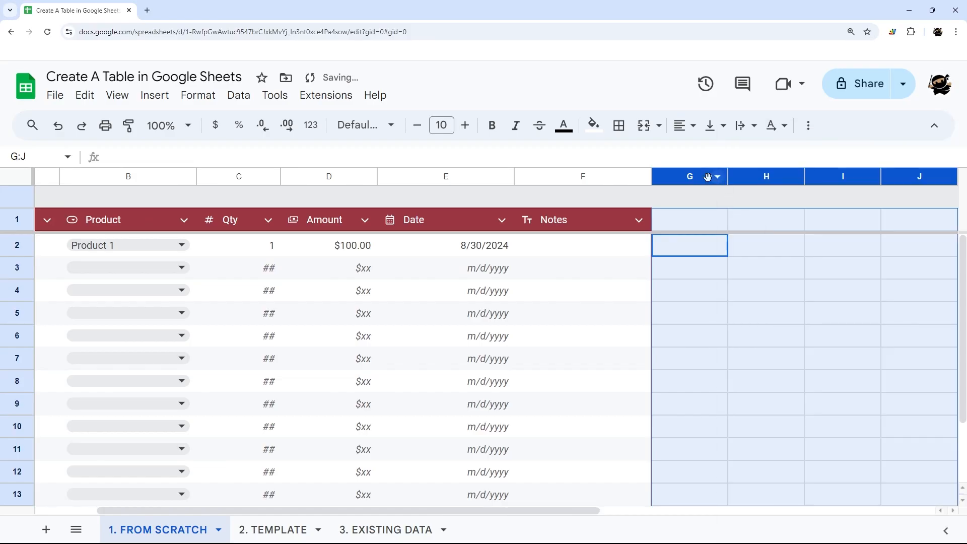
# Delete the empty columns G through J to the right of the Orders table
pyautogui.rightClick(688, 176)
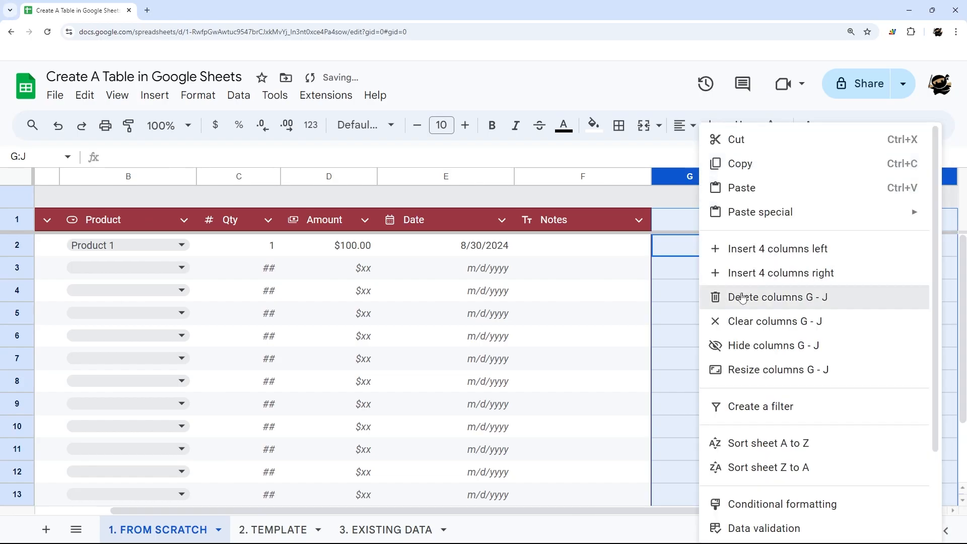
pyautogui.click(778, 296)
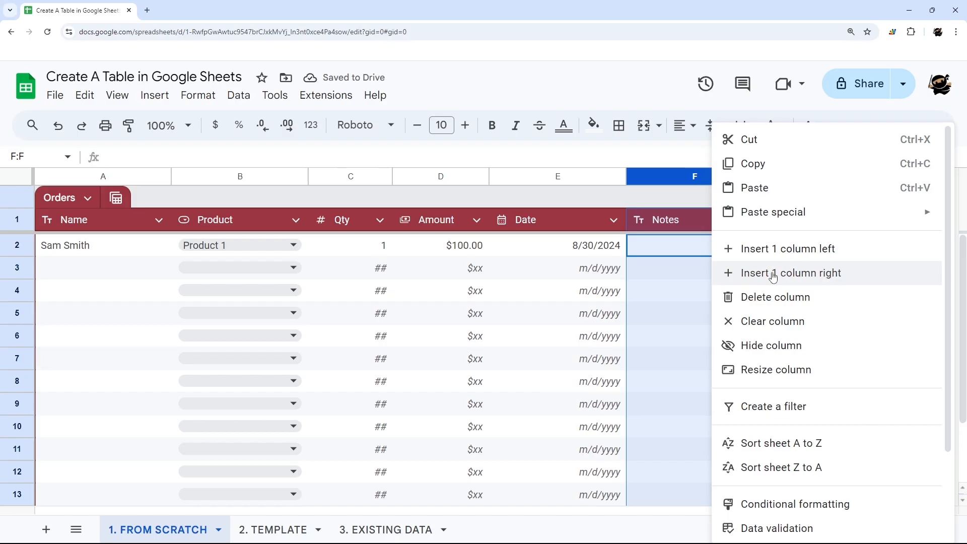
pyautogui.click(792, 273)
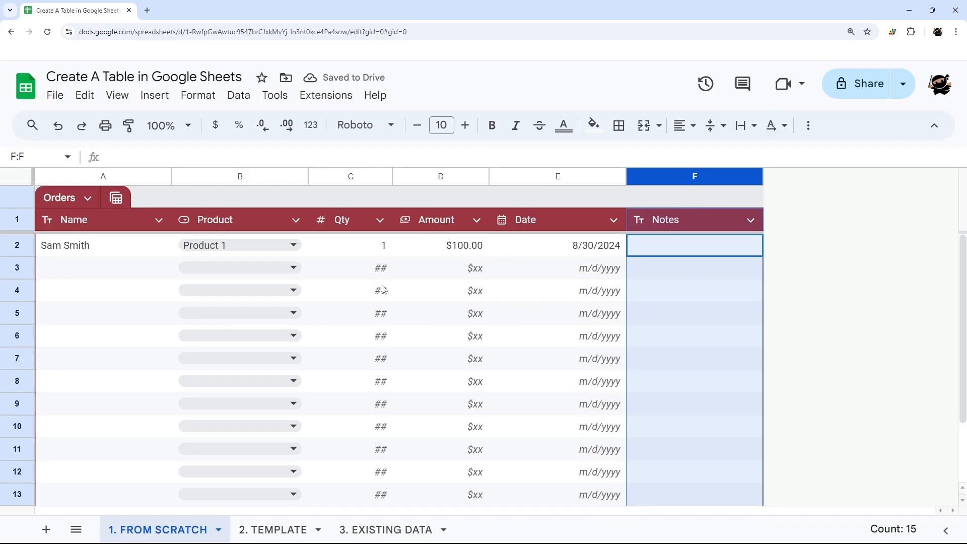
# Extend the Orders table by one more row at its bottom
pyautogui.scroll(-3)
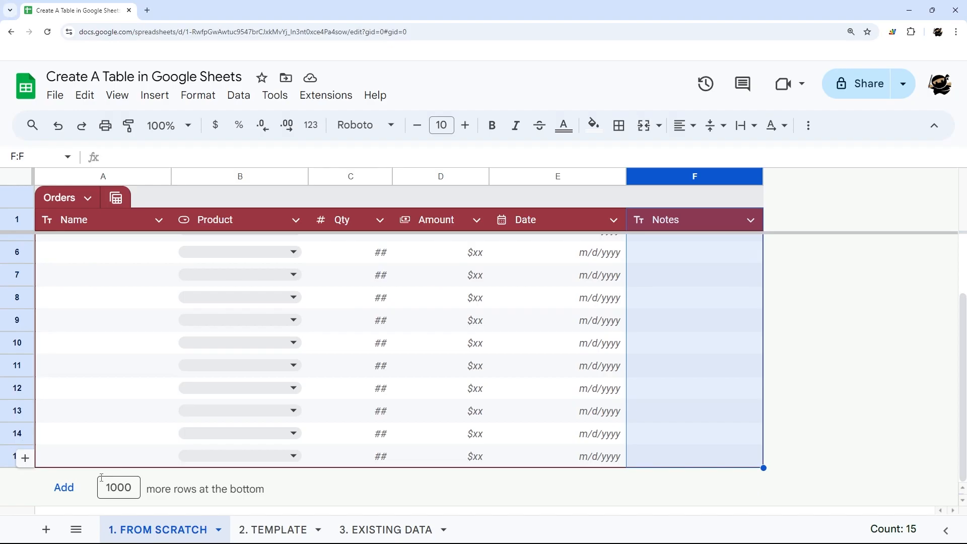
pyautogui.click(103, 433)
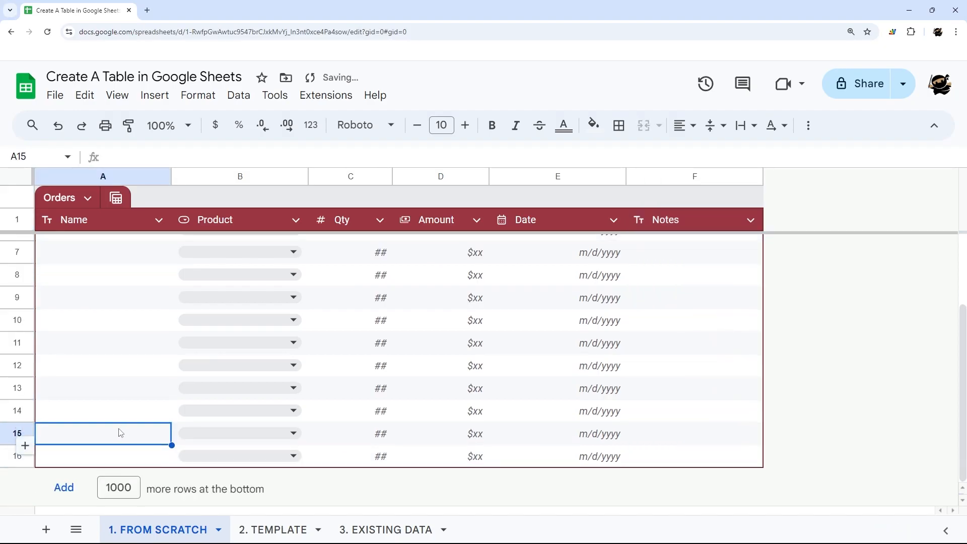
pyautogui.click(694, 176)
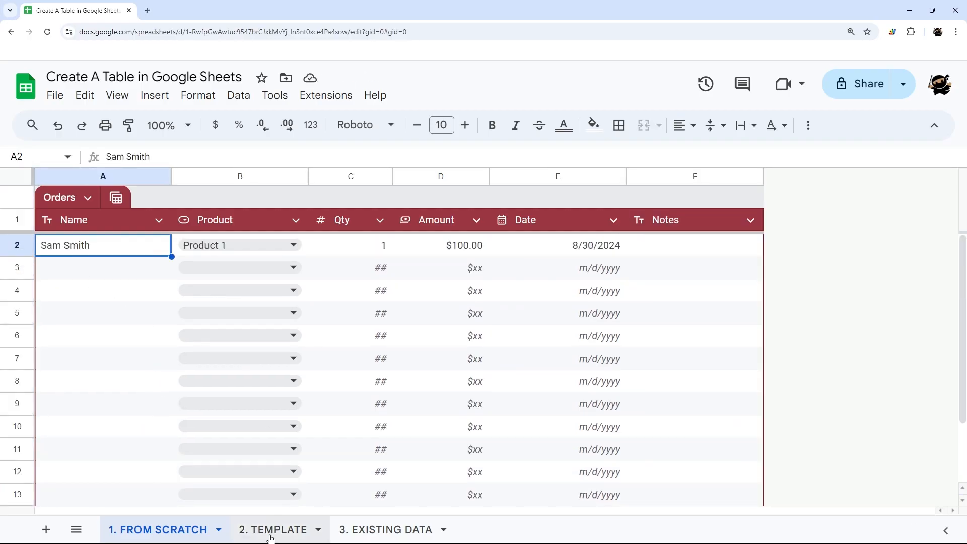
# Switch to the 2. TEMPLATE sheet and bring up the table templates panel
pyautogui.click(273, 528)
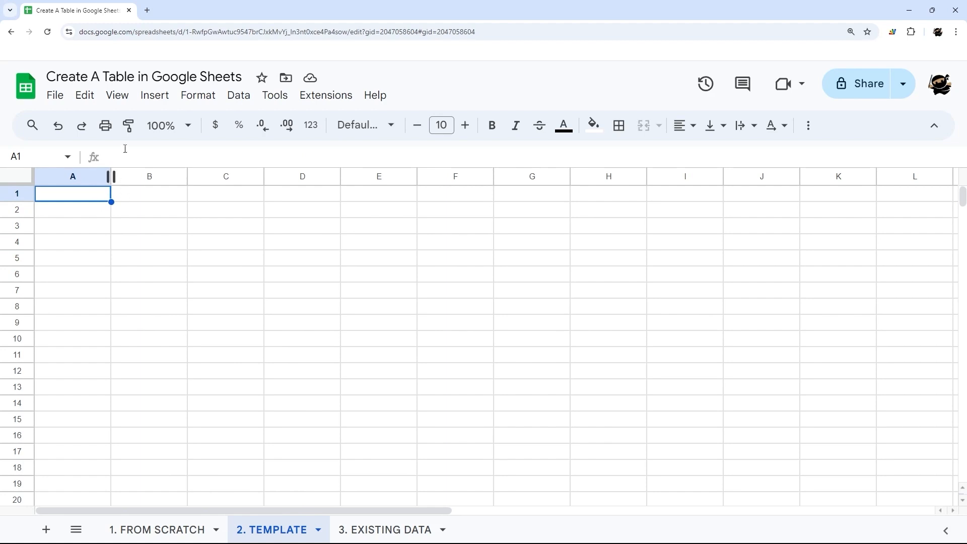
pyautogui.moveTo(154, 97)
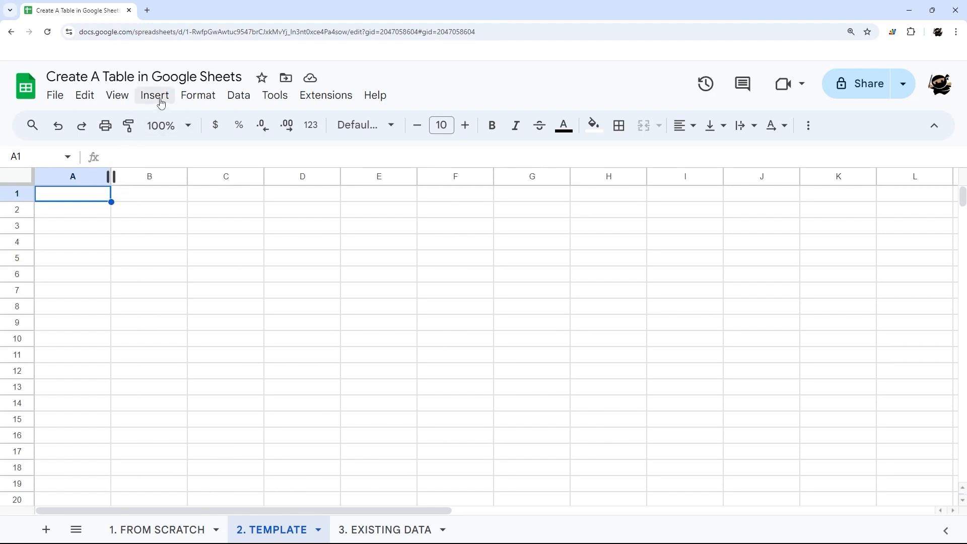
pyautogui.click(153, 95)
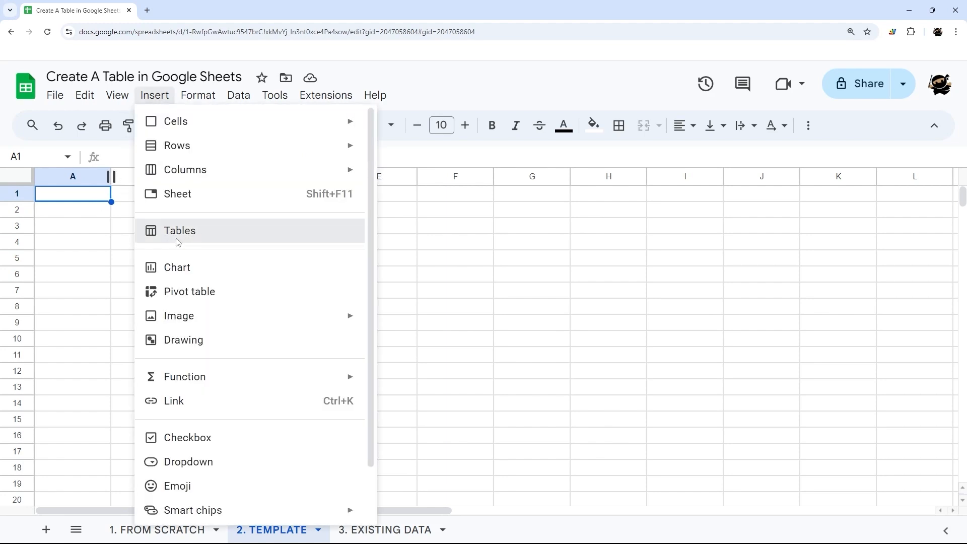
pyautogui.click(179, 230)
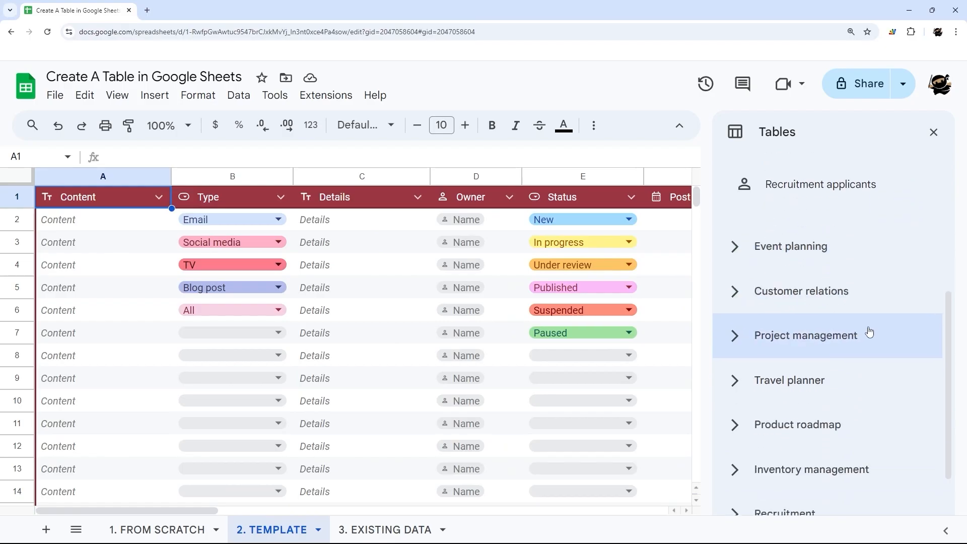
pyautogui.scroll(-3)
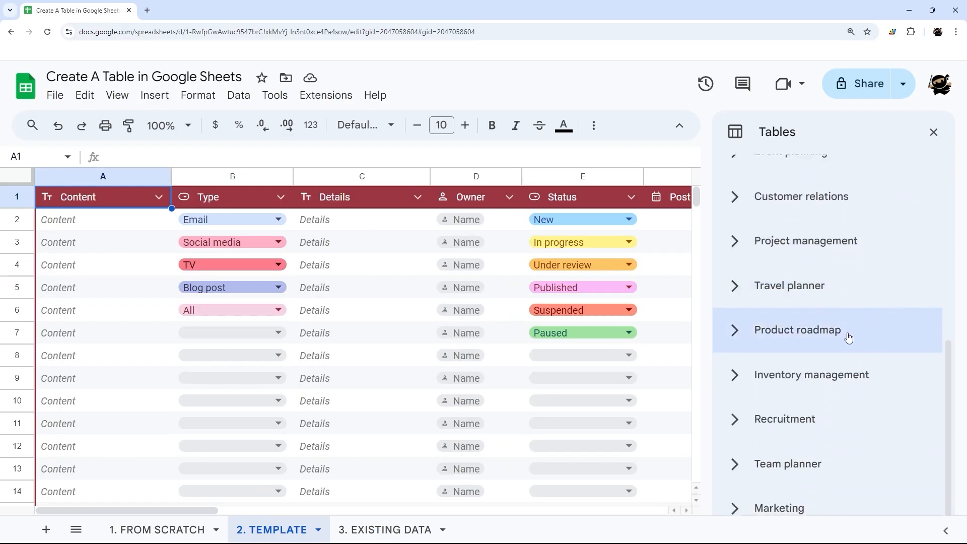
pyautogui.scroll(3)
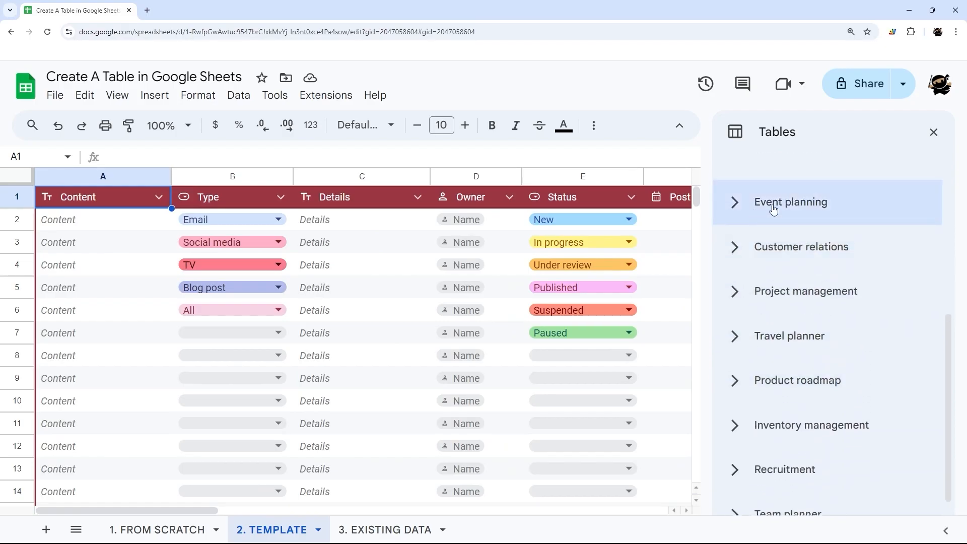
# Browse the Event planning, Inventory, Team planner, Marketing and Project management template groups
pyautogui.click(791, 202)
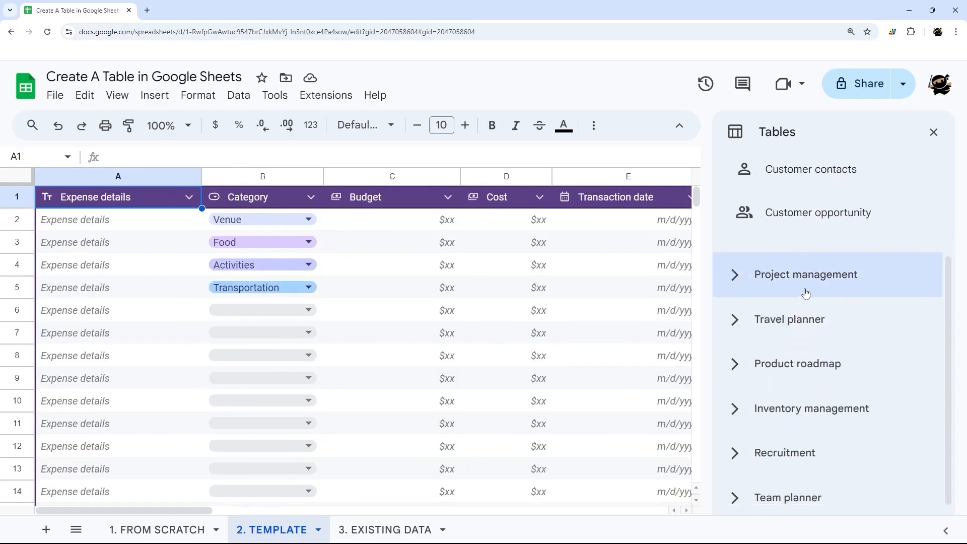
pyautogui.click(805, 274)
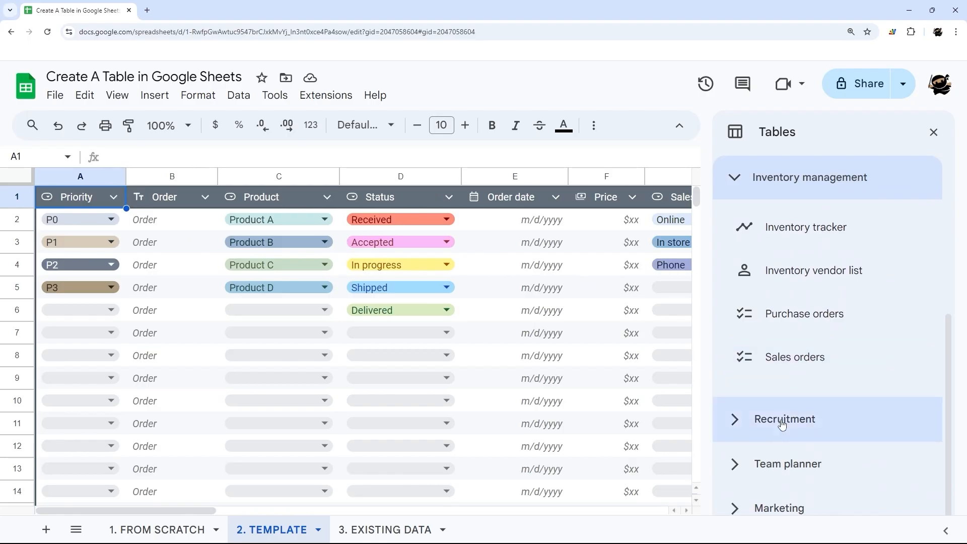
pyautogui.click(786, 463)
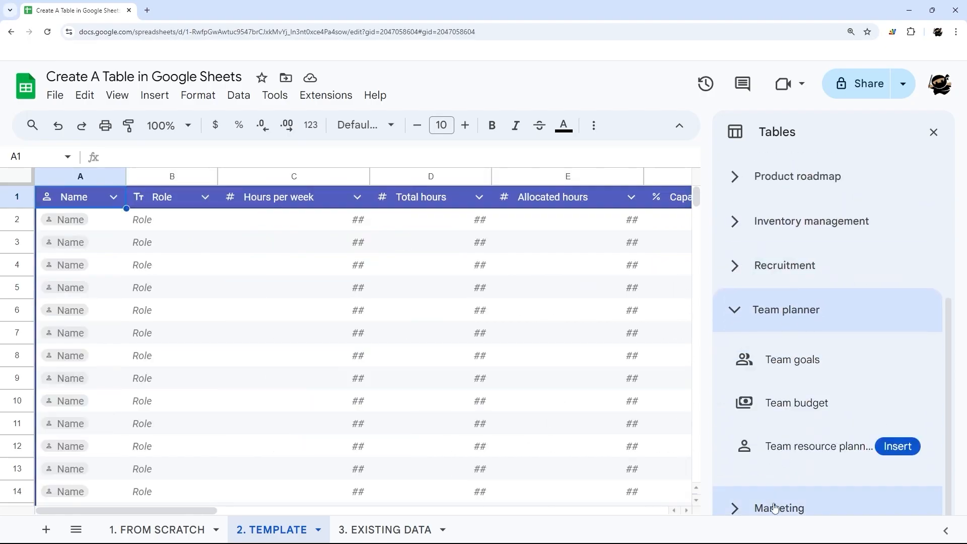
pyautogui.click(777, 508)
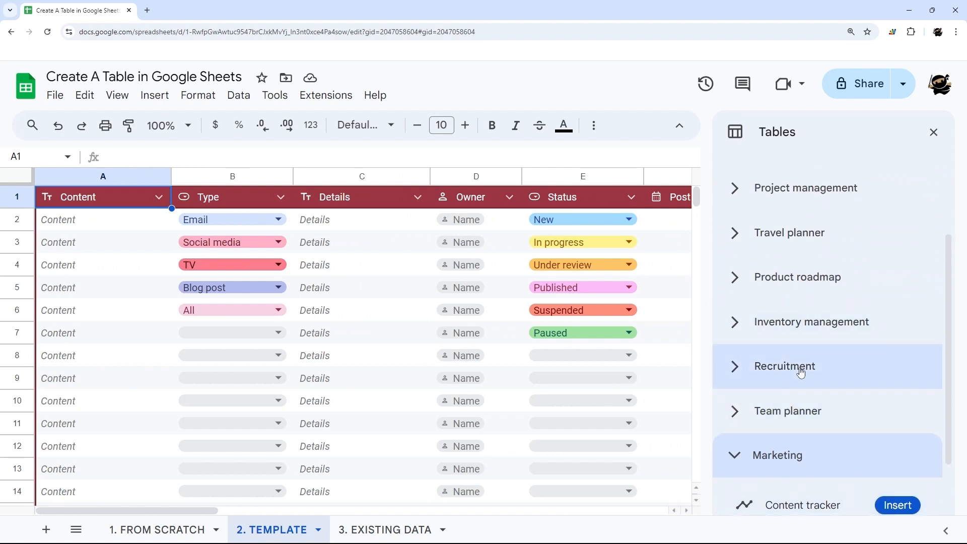
pyautogui.click(804, 187)
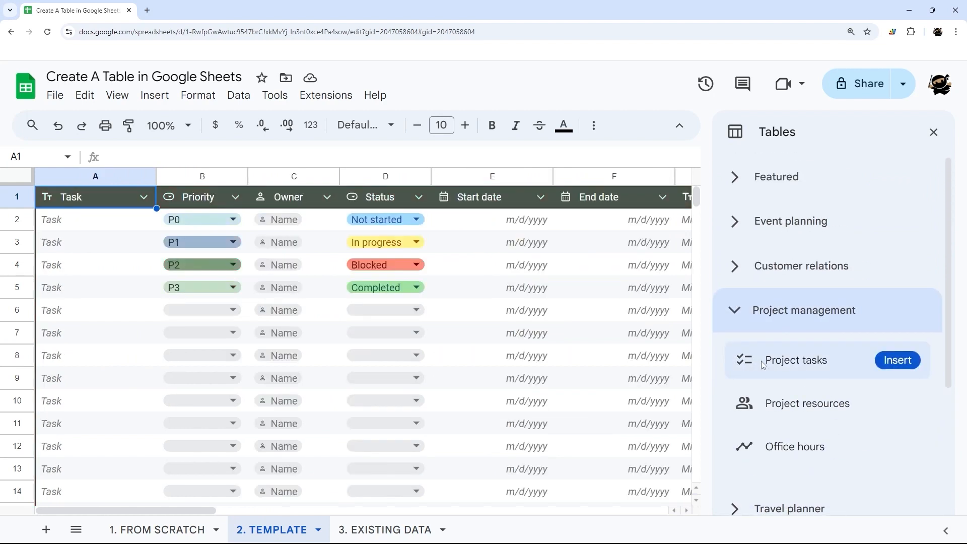
pyautogui.moveTo(897, 361)
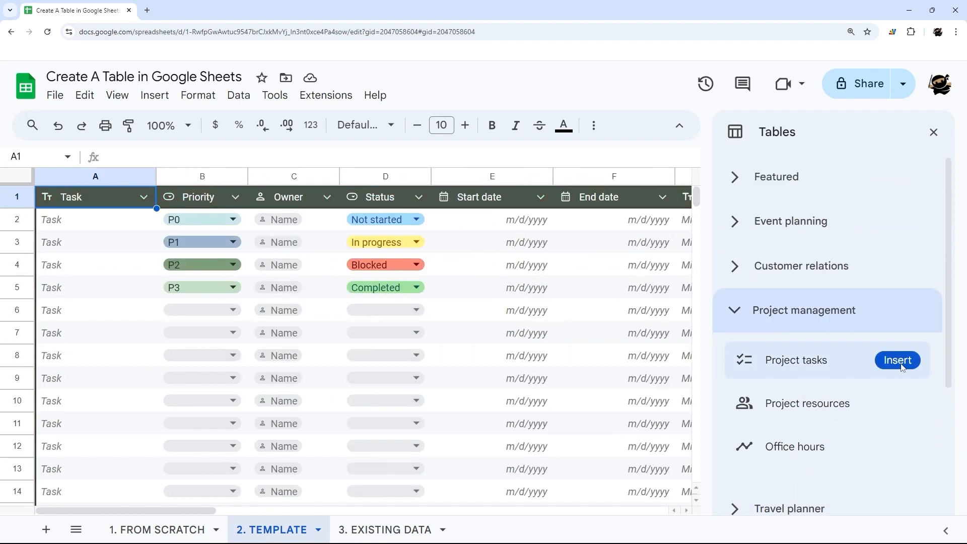
# Insert the Project tasks table template as Project_tasks1 and select its Task header
pyautogui.click(896, 359)
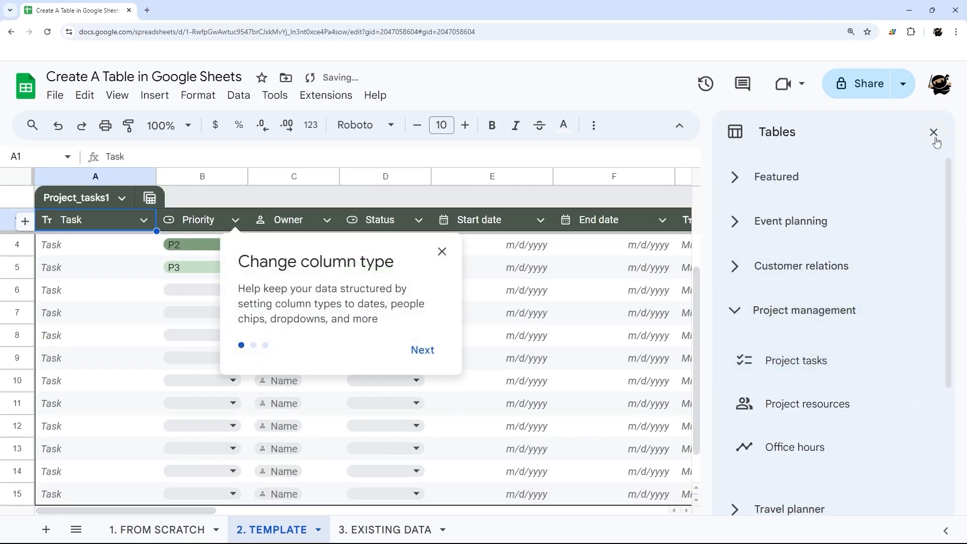
pyautogui.click(933, 132)
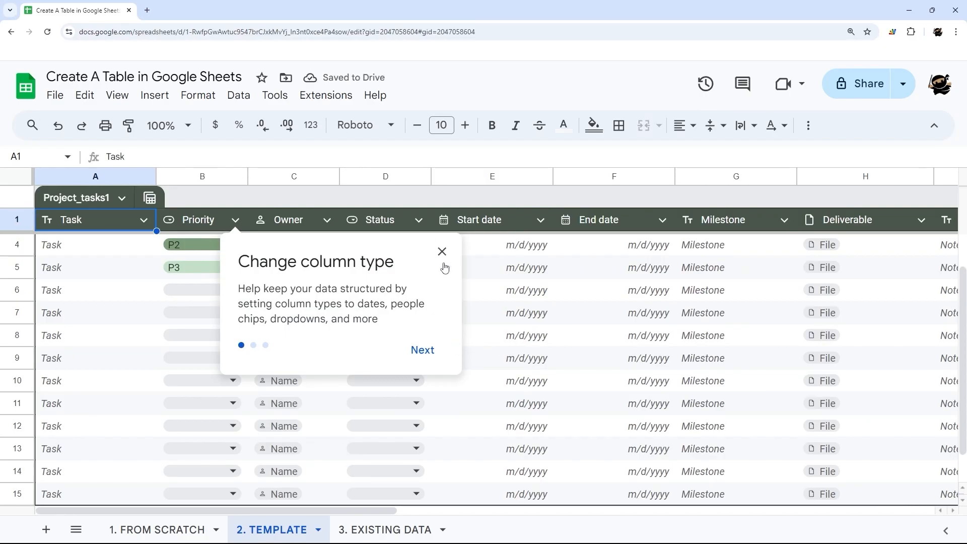
pyautogui.click(441, 251)
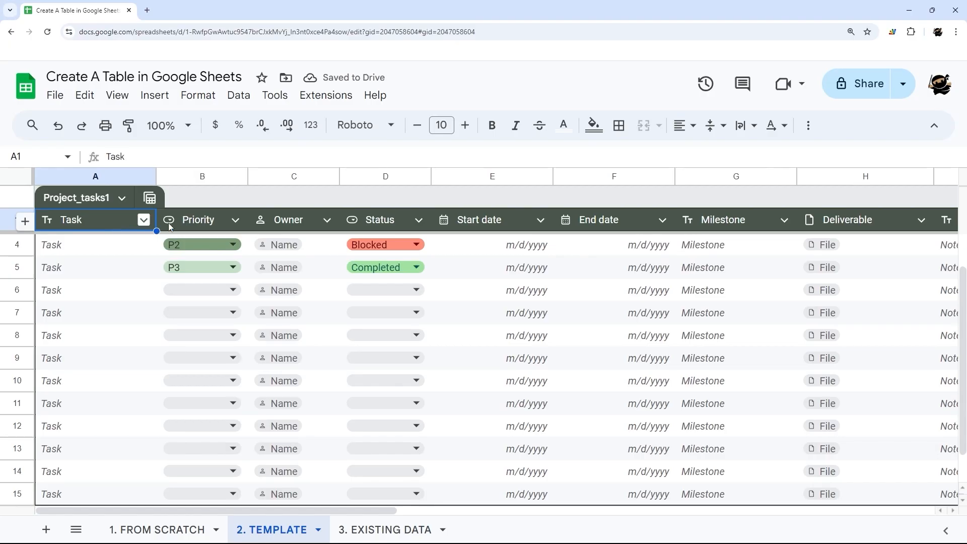
# Insert a column named New Col to the left of Owner
pyautogui.rightClick(293, 176)
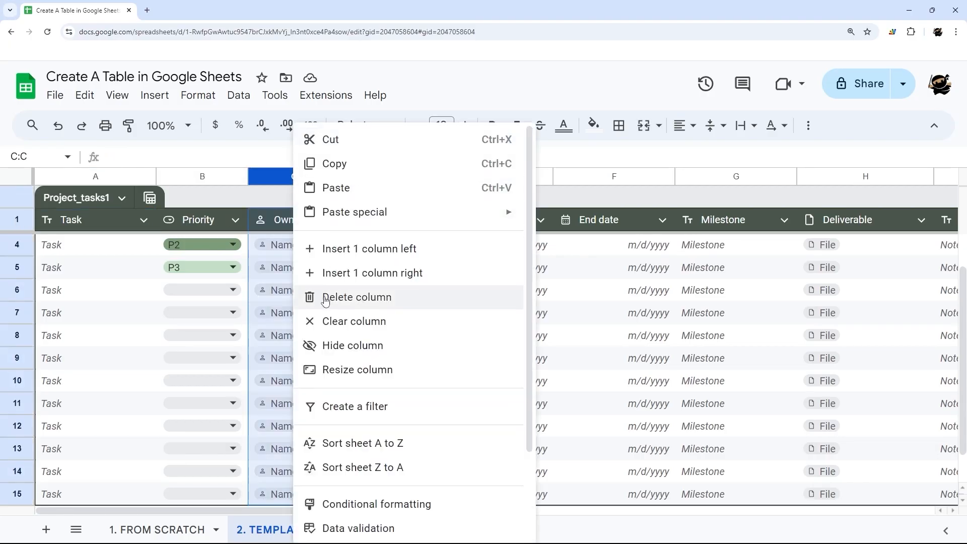
pyautogui.moveTo(342, 253)
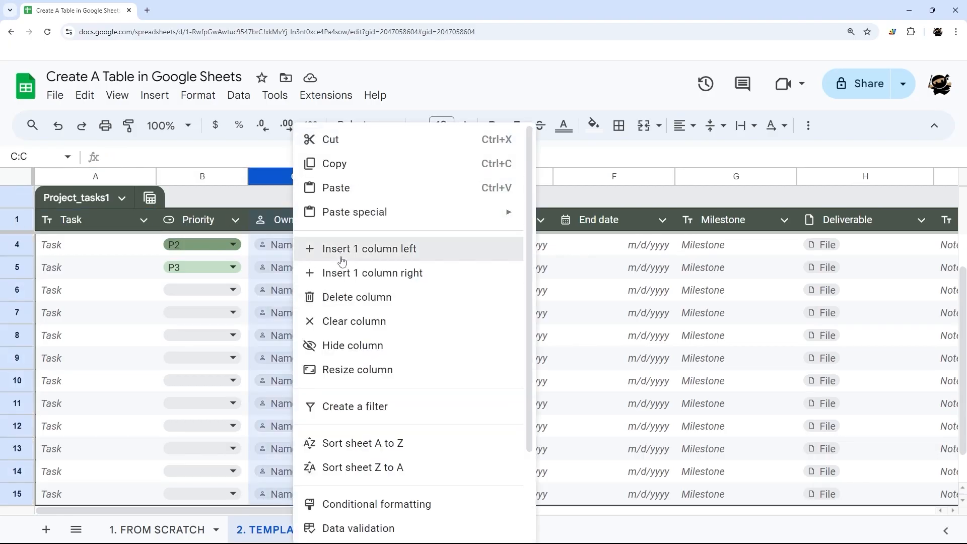
pyautogui.click(370, 248)
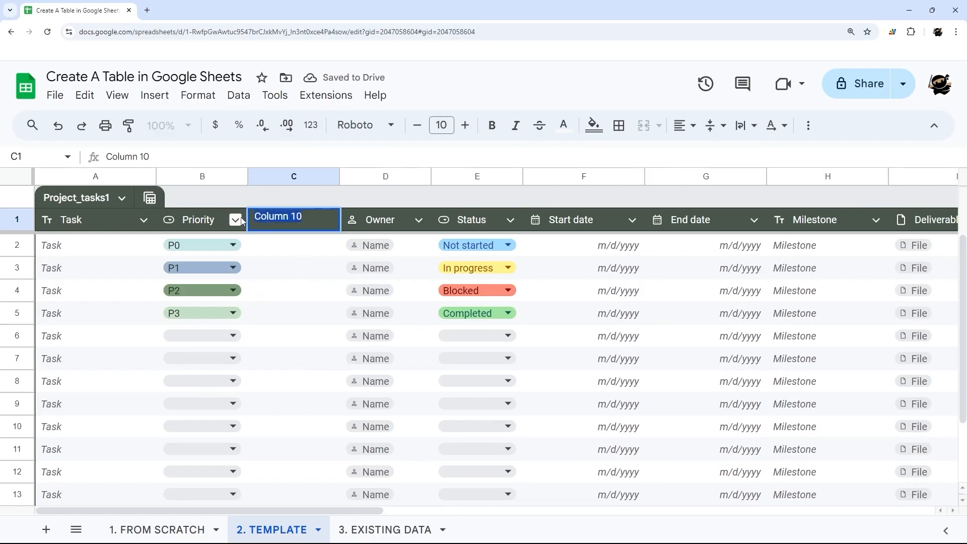
pyautogui.write('NEw')
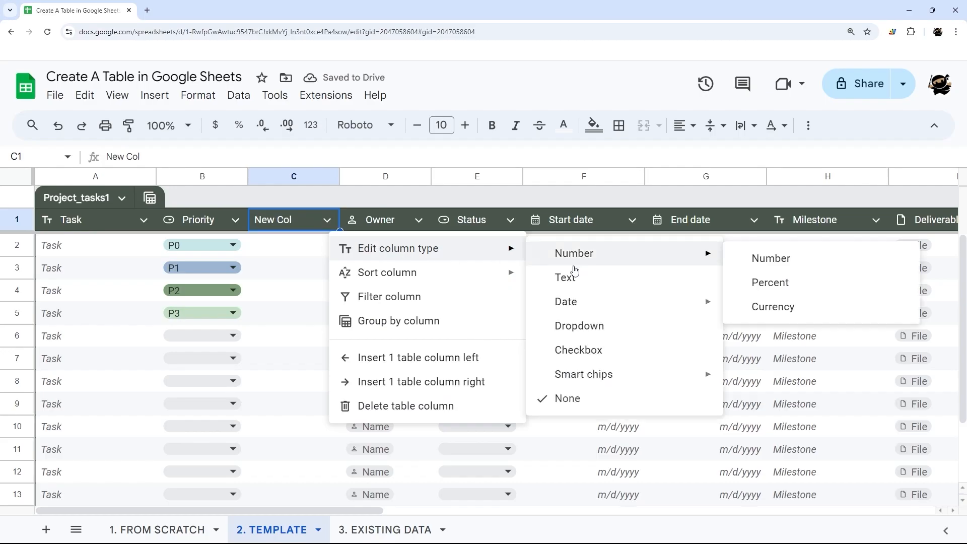
pyautogui.moveTo(583, 374)
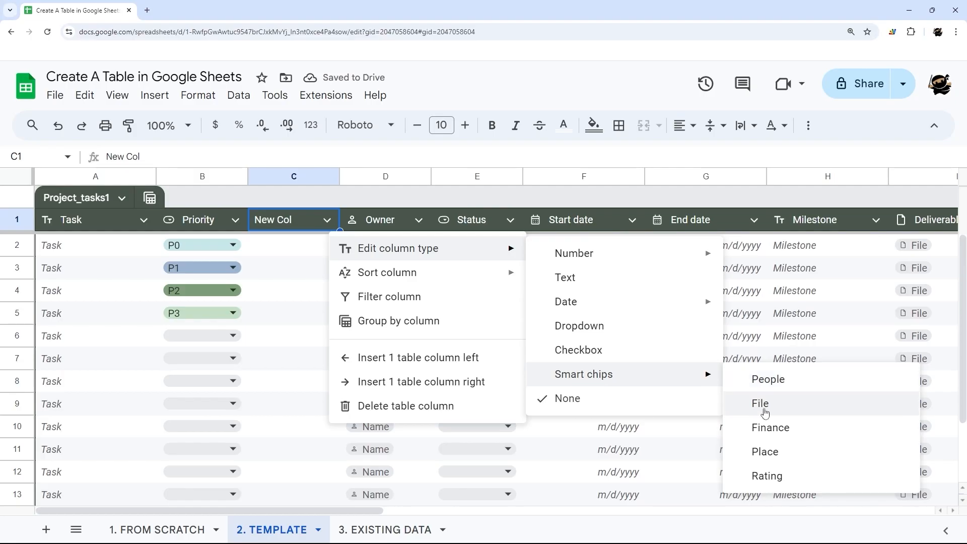
pyautogui.moveTo(773, 416)
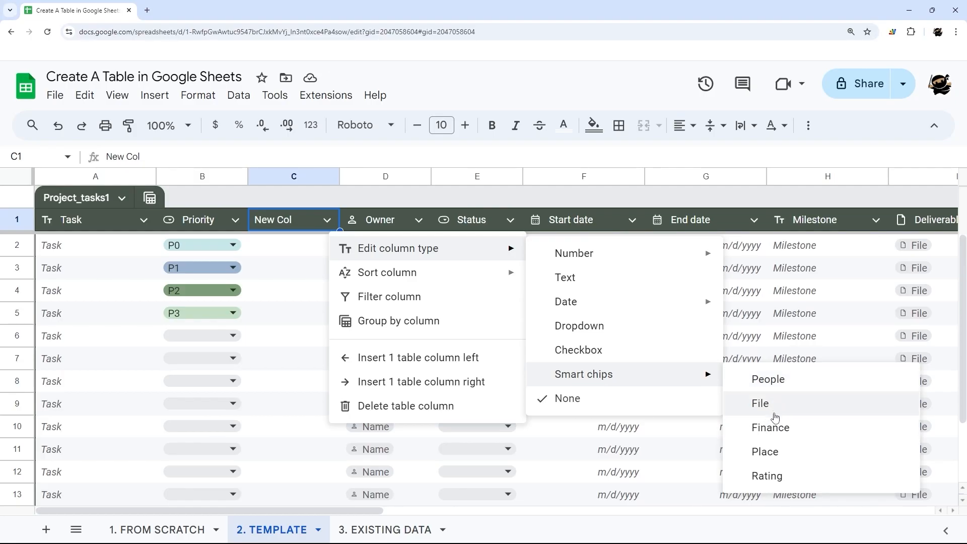
pyautogui.moveTo(600, 381)
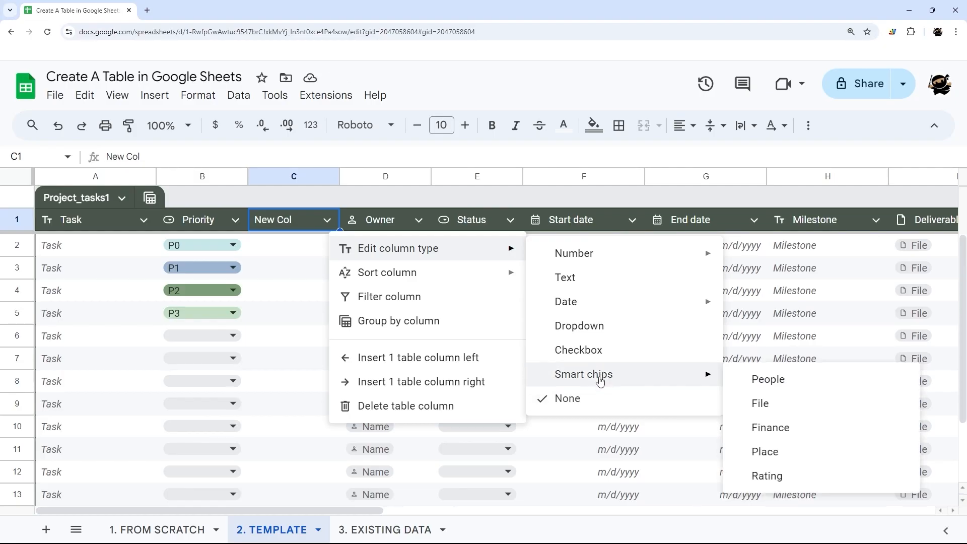
pyautogui.moveTo(565, 301)
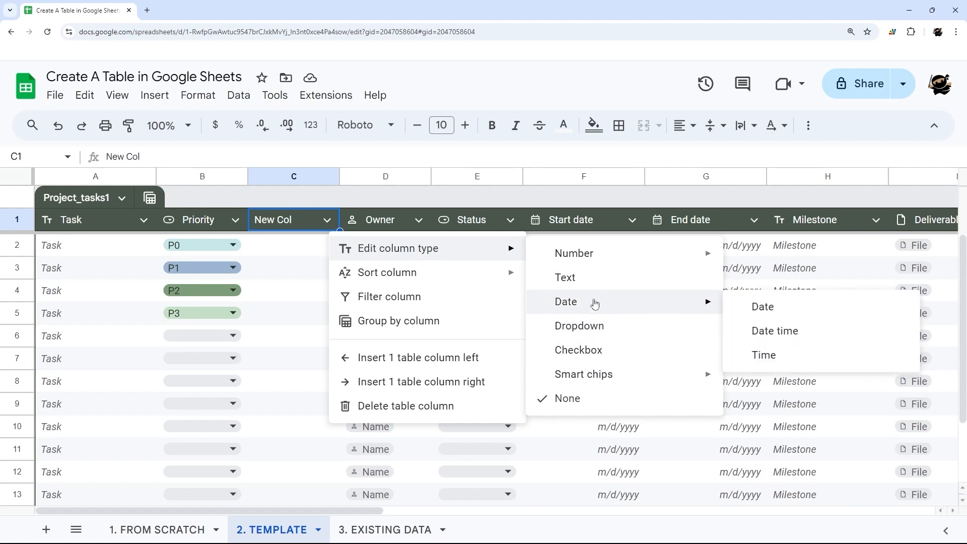
pyautogui.moveTo(289, 246)
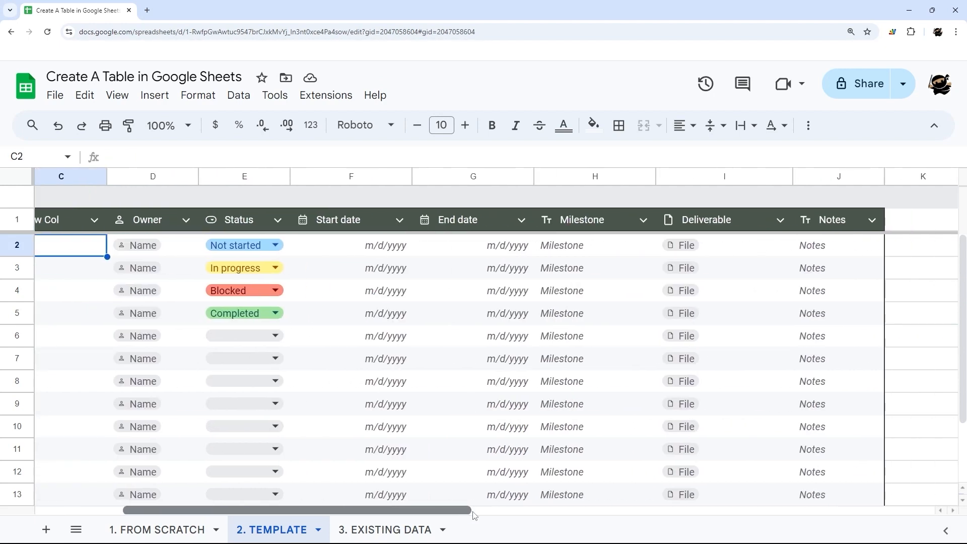
# Delete the Milestone column, then move to the Existing Data sheet
pyautogui.hscroll(-3)
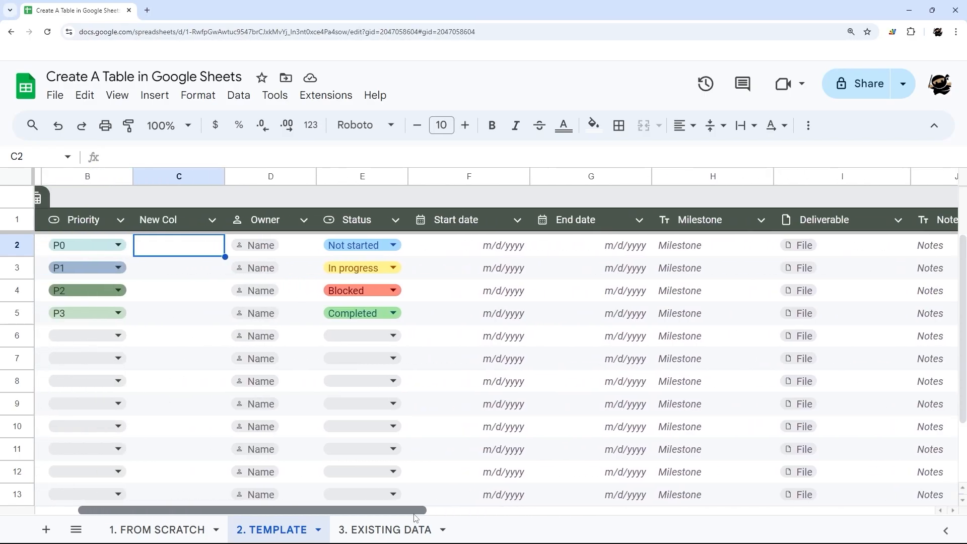
pyautogui.rightClick(712, 175)
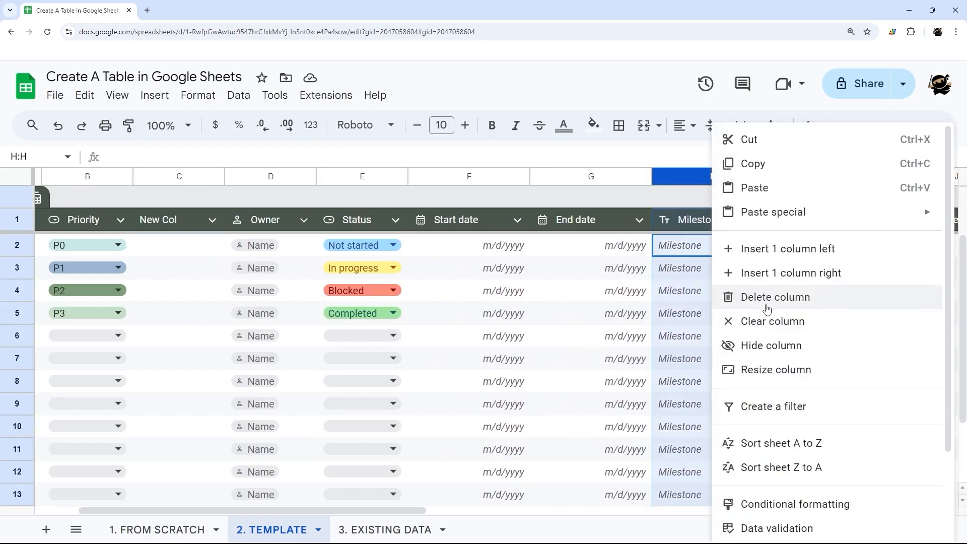
pyautogui.click(774, 296)
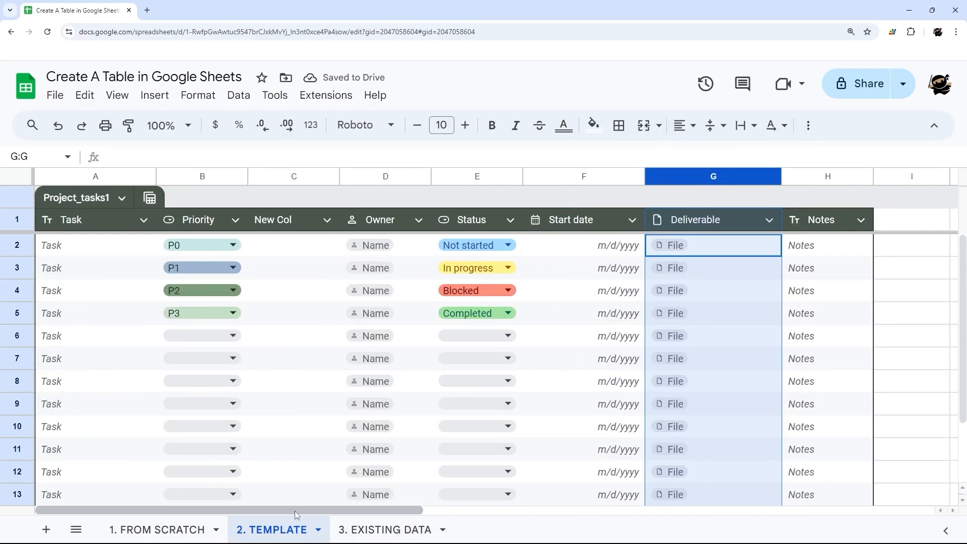
pyautogui.click(384, 529)
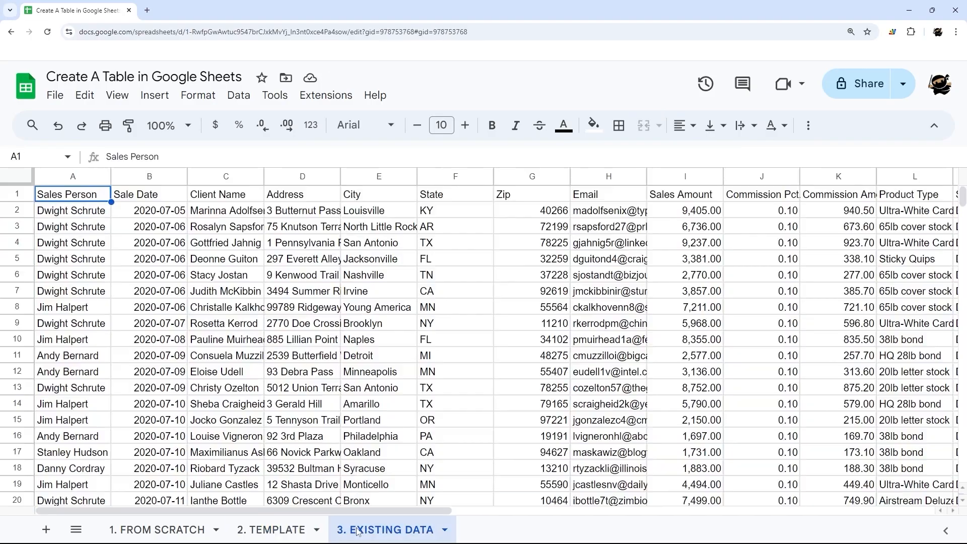
# Convert columns A:O of the sales data into a table via Format > Convert to table
pyautogui.click(72, 176)
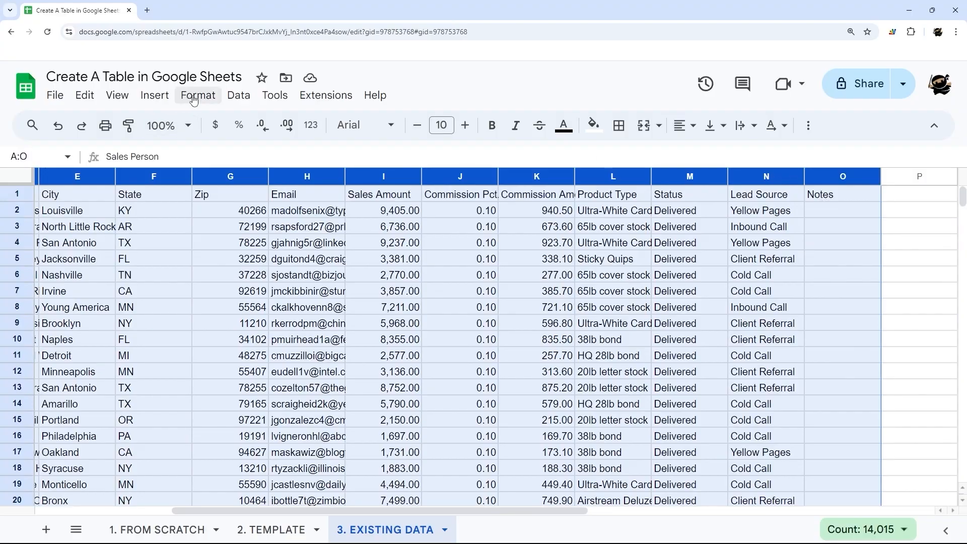
pyautogui.click(198, 95)
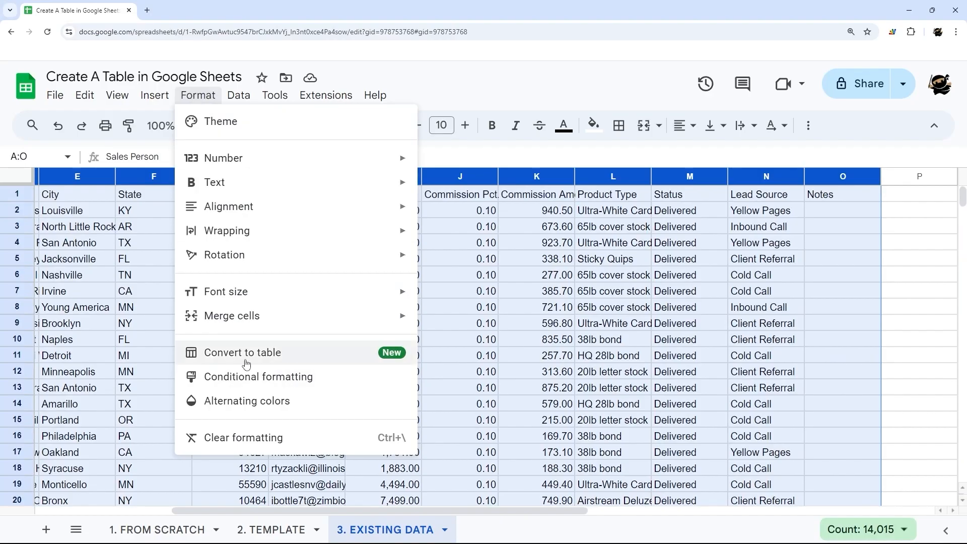
pyautogui.click(243, 352)
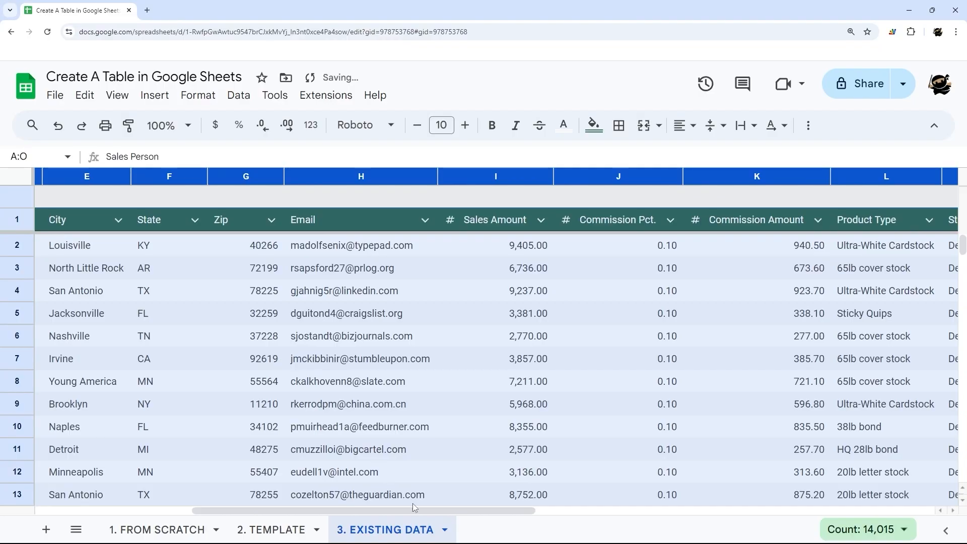
# Make Client Name a text column
pyautogui.hscroll(-3)
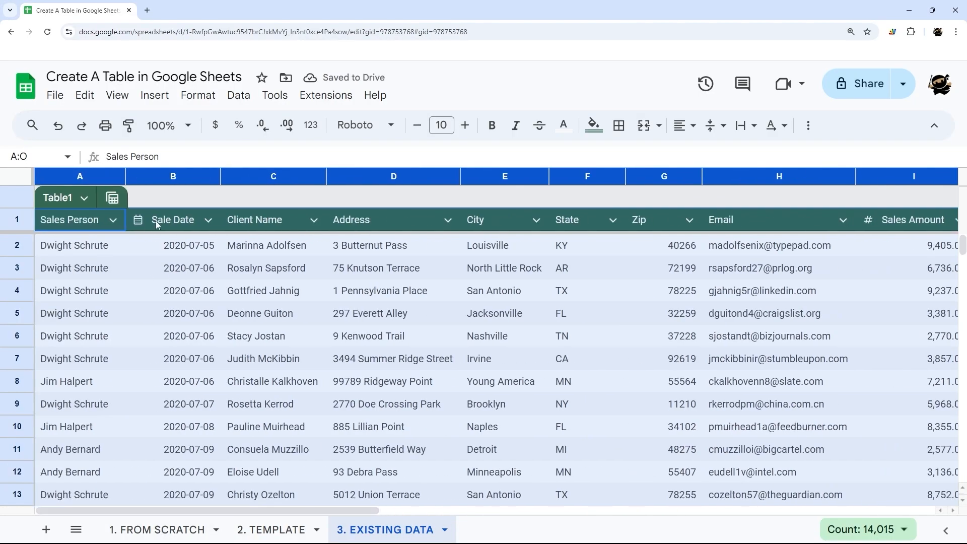
pyautogui.click(172, 220)
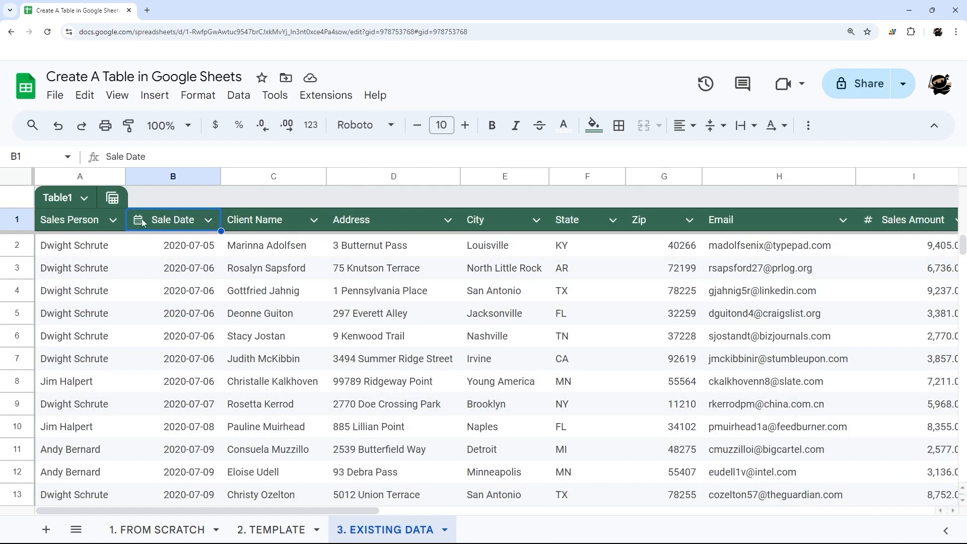
pyautogui.moveTo(189, 254)
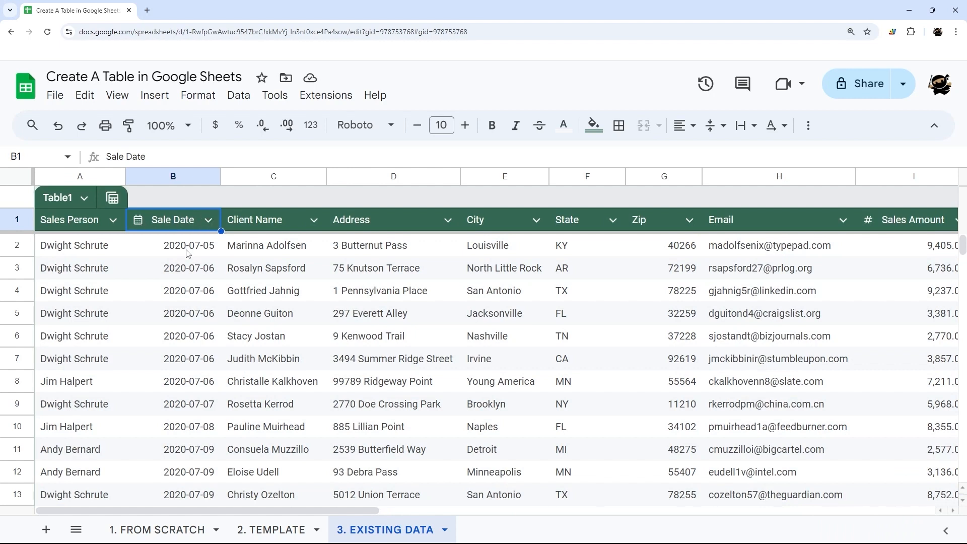
pyautogui.click(273, 245)
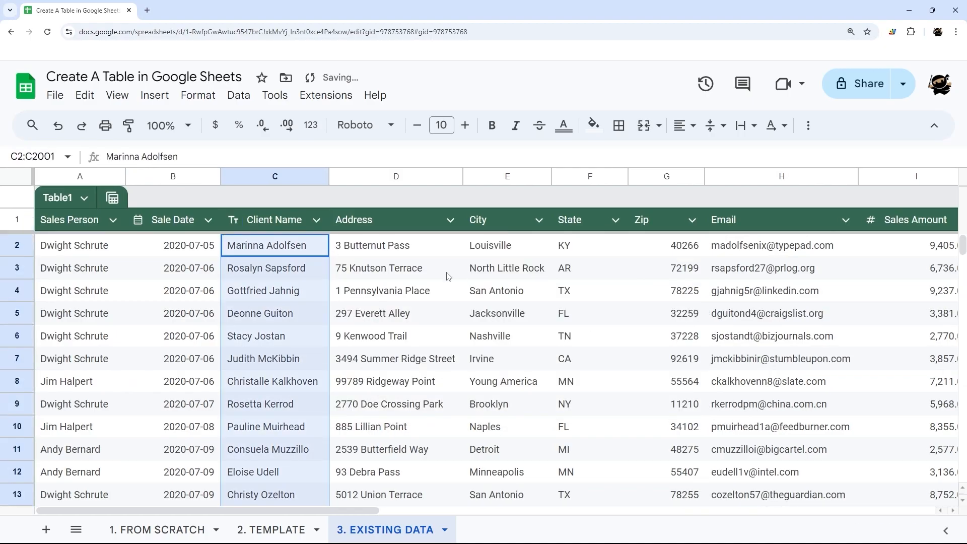
# Make Sales Amount and Commission Amount currency columns
pyautogui.click(316, 220)
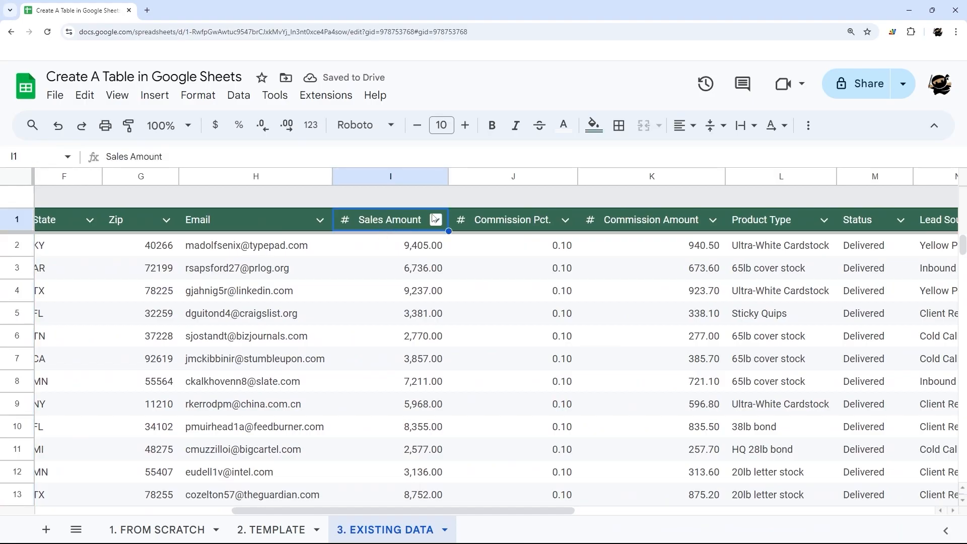
pyautogui.click(436, 219)
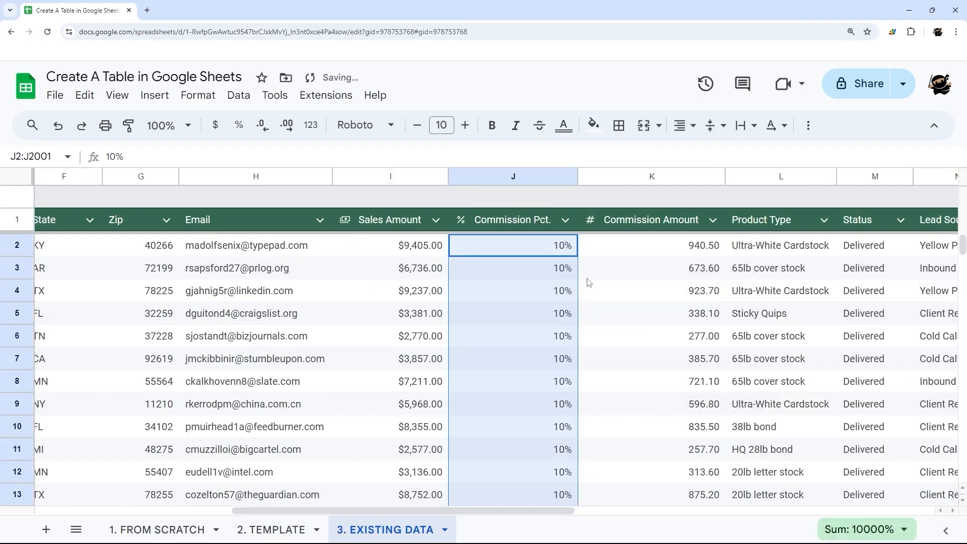
pyautogui.click(709, 219)
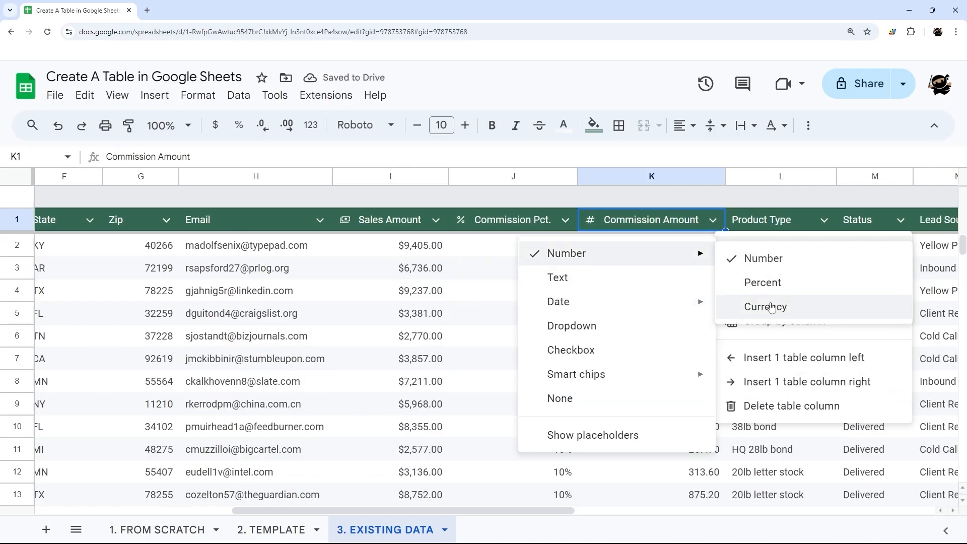
pyautogui.click(765, 306)
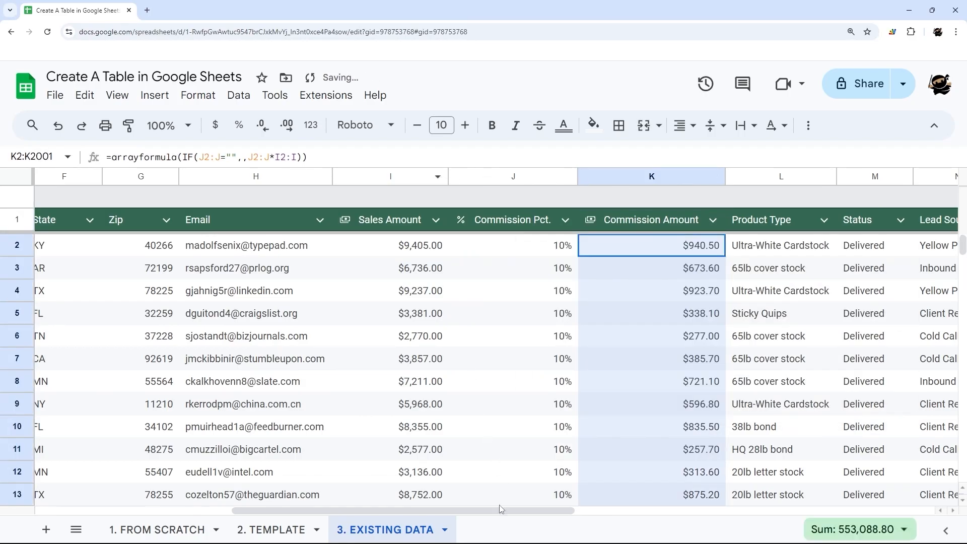
pyautogui.hscroll(3)
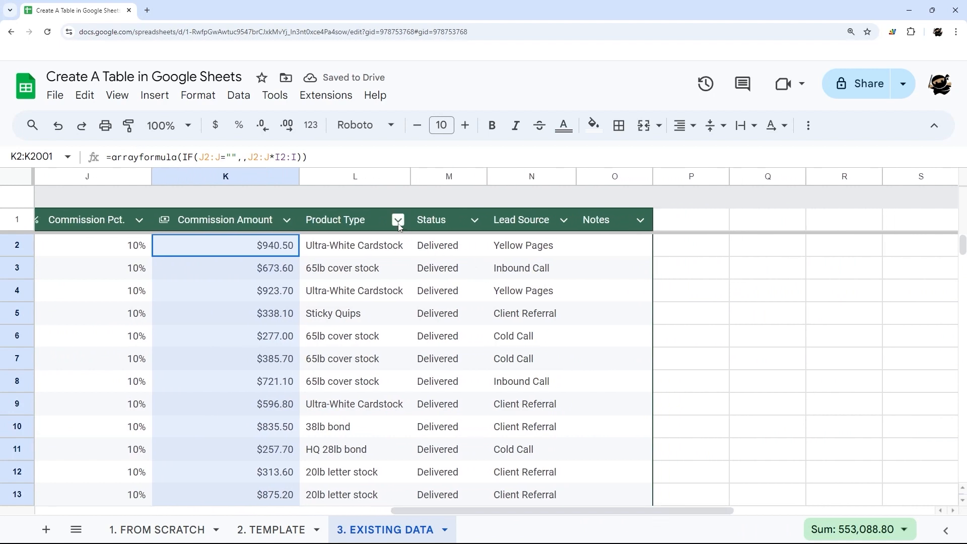
# Make Product Type a dropdown column of its existing values
pyautogui.click(398, 220)
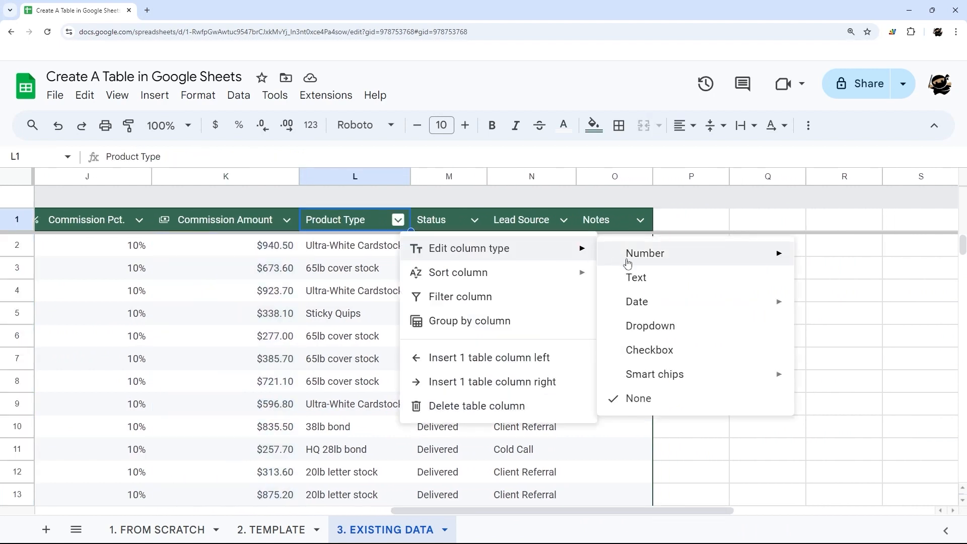
pyautogui.click(649, 325)
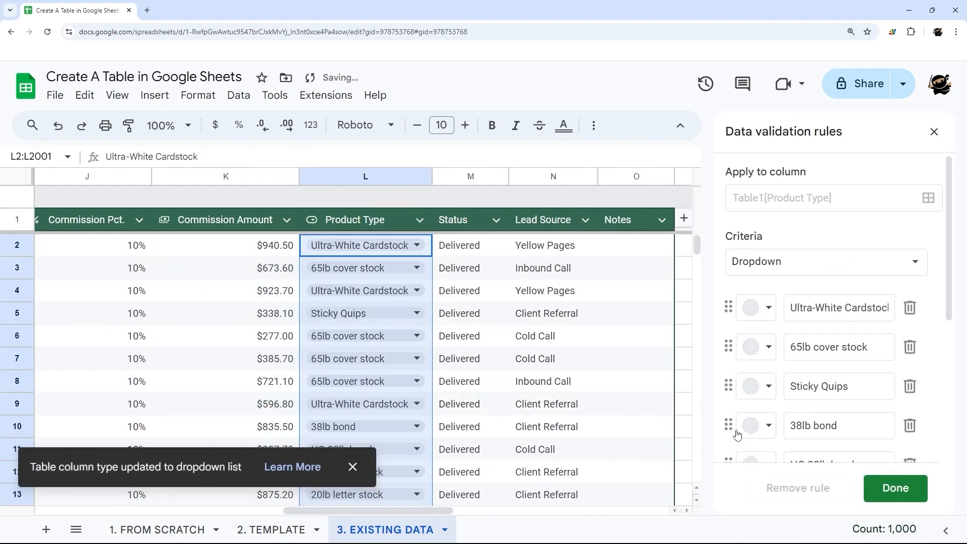
pyautogui.click(894, 487)
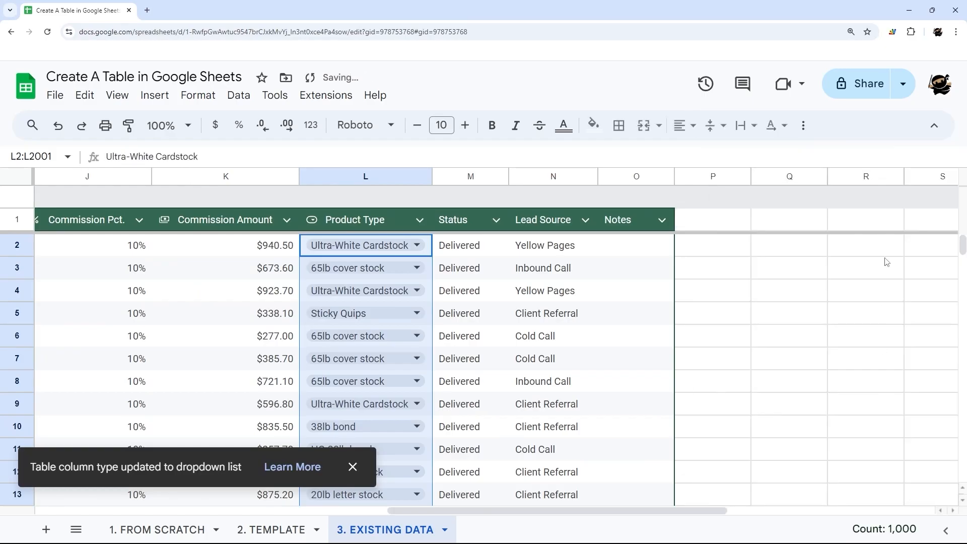
# Make Lead Source and Status dropdown columns and close the validation rules panel
pyautogui.click(583, 220)
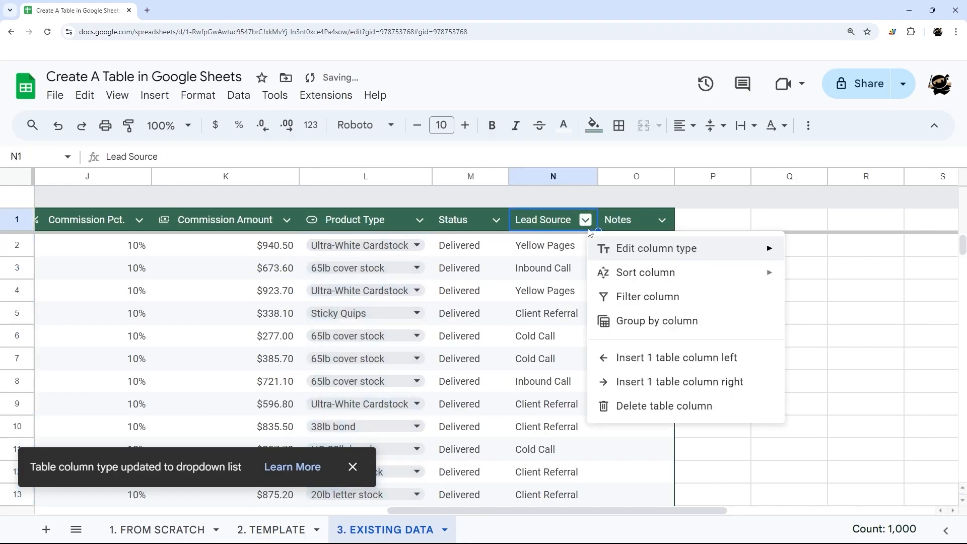
pyautogui.click(656, 248)
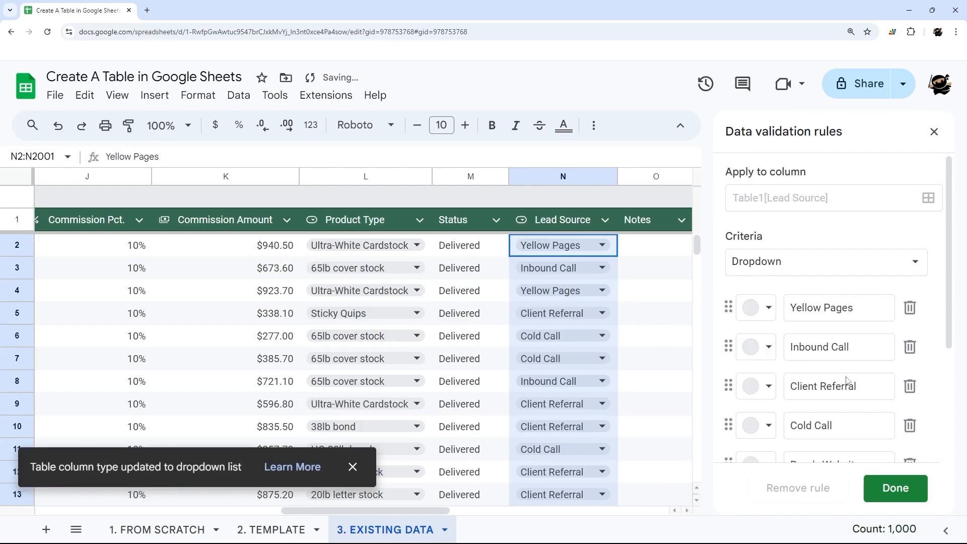
pyautogui.click(493, 220)
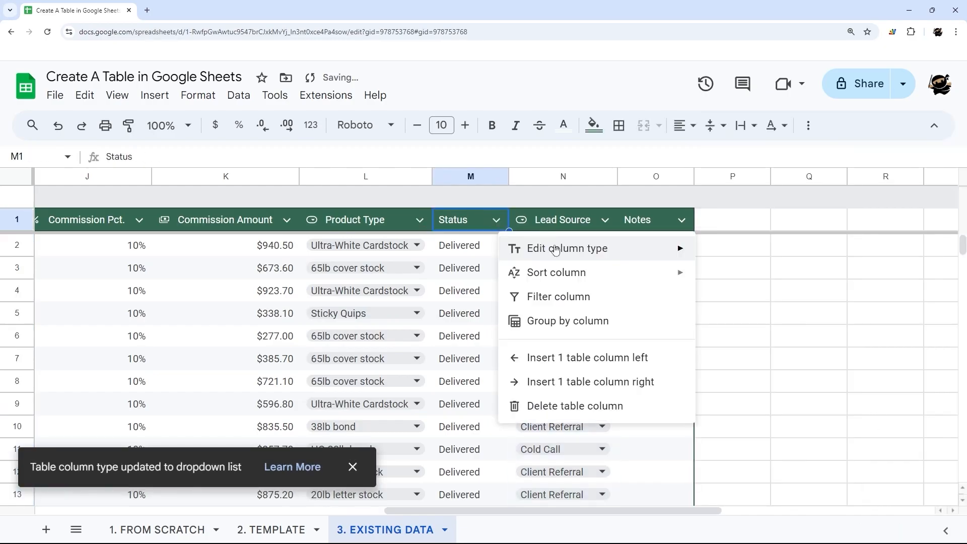
pyautogui.click(564, 248)
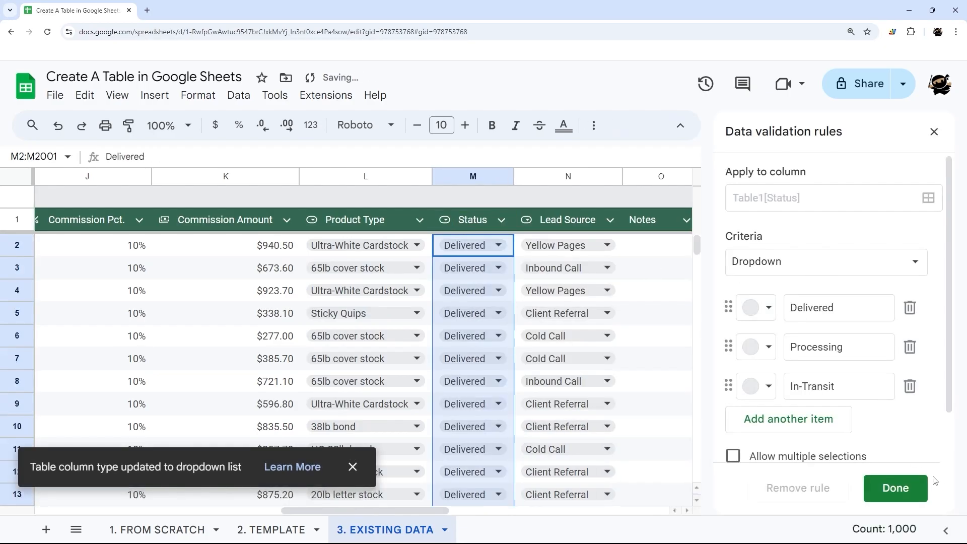
pyautogui.click(894, 488)
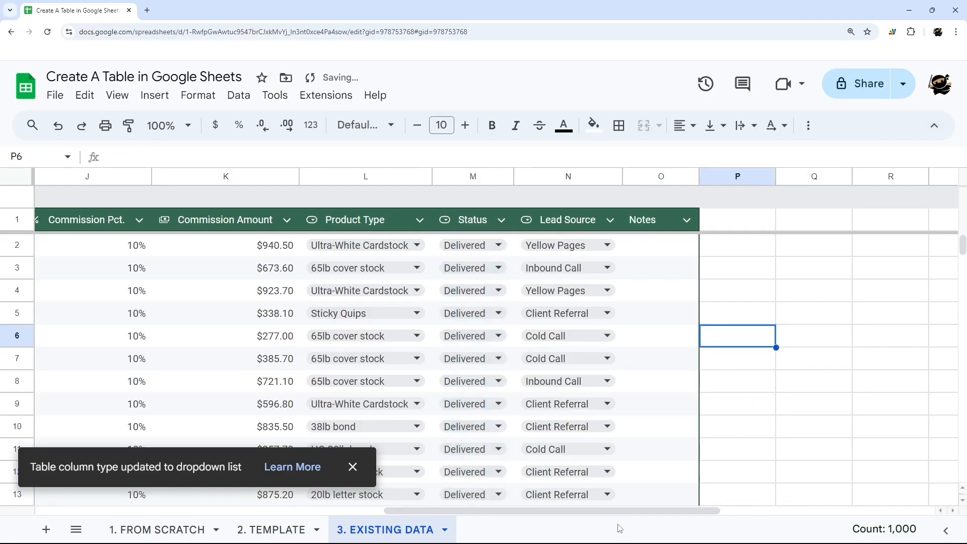
pyautogui.hscroll(-3)
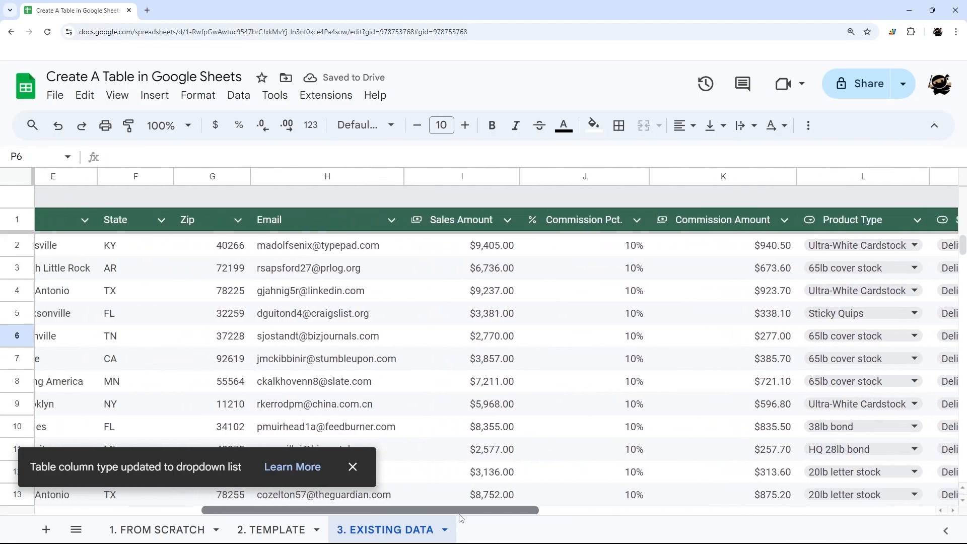
# Create a temporary group-by view of the table on Lead Source, starting with Client Referral
pyautogui.hscroll(-3)
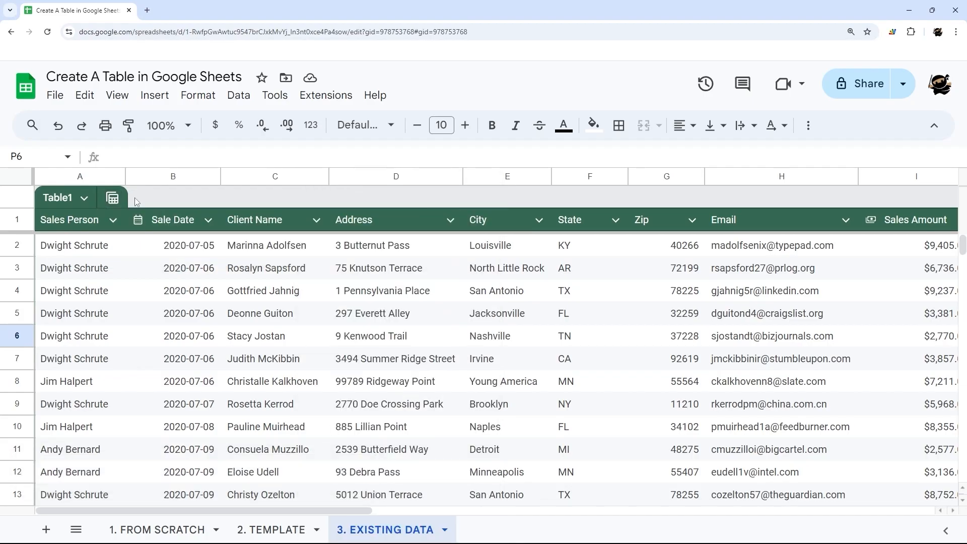
pyautogui.click(84, 197)
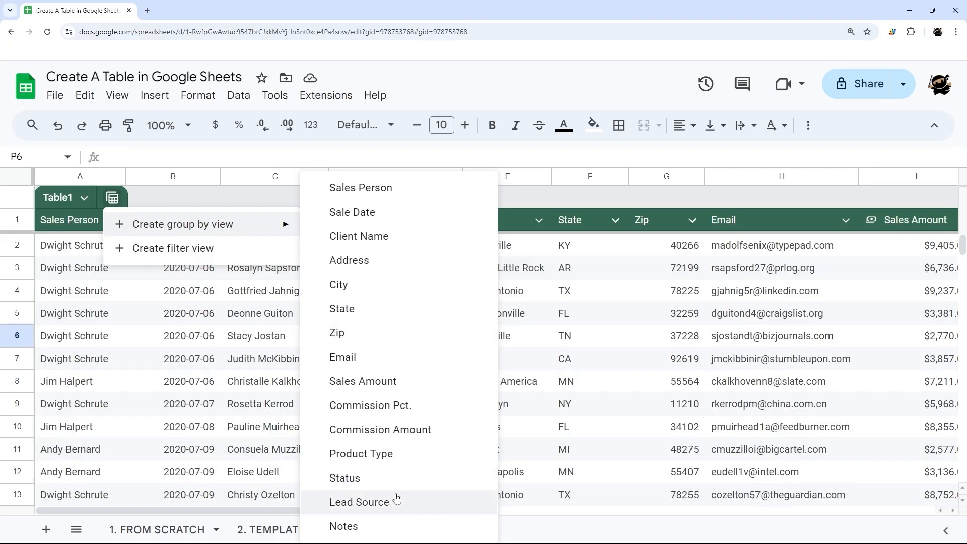
pyautogui.click(358, 502)
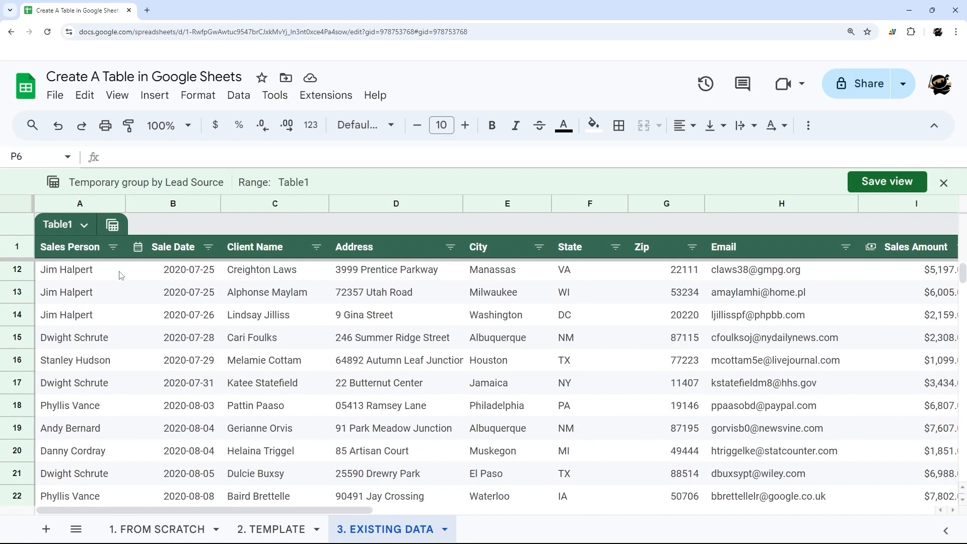
pyautogui.scroll(-3)
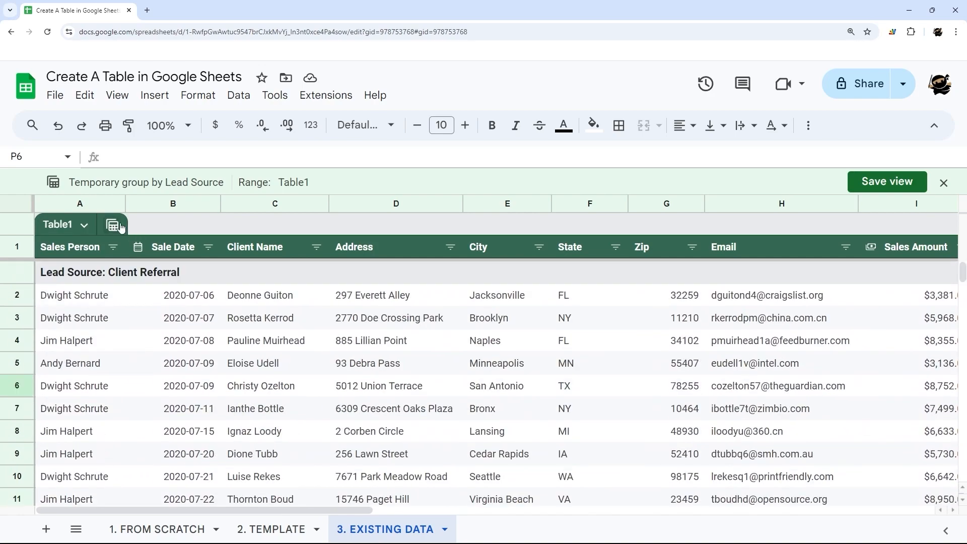
# Regroup the temporary view by Status and scroll through the In-Transit and Blanks groups
pyautogui.click(112, 223)
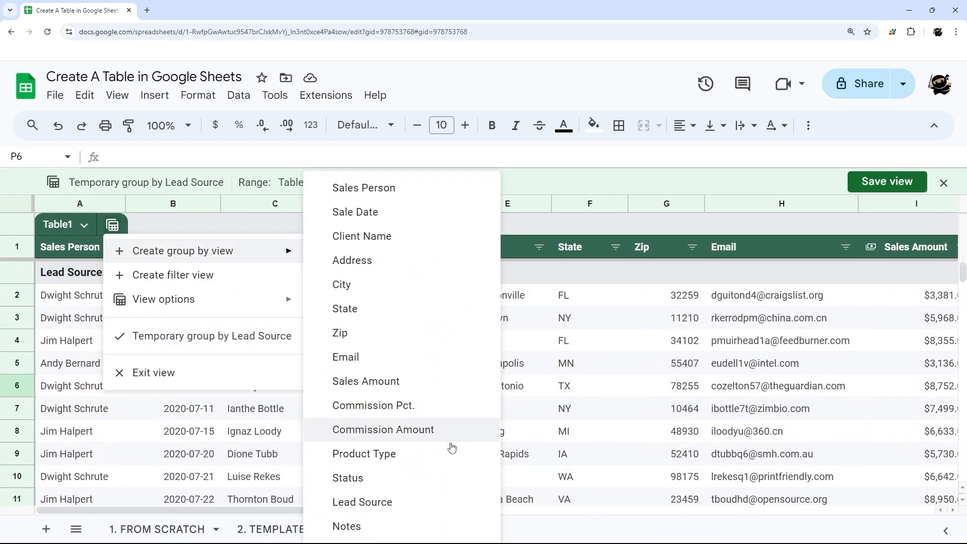
pyautogui.click(347, 477)
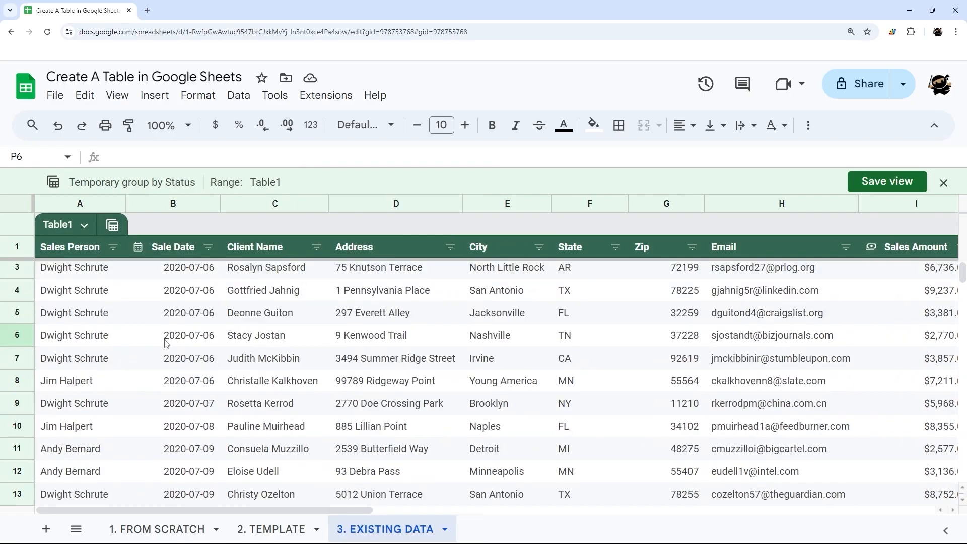
pyautogui.scroll(-3)
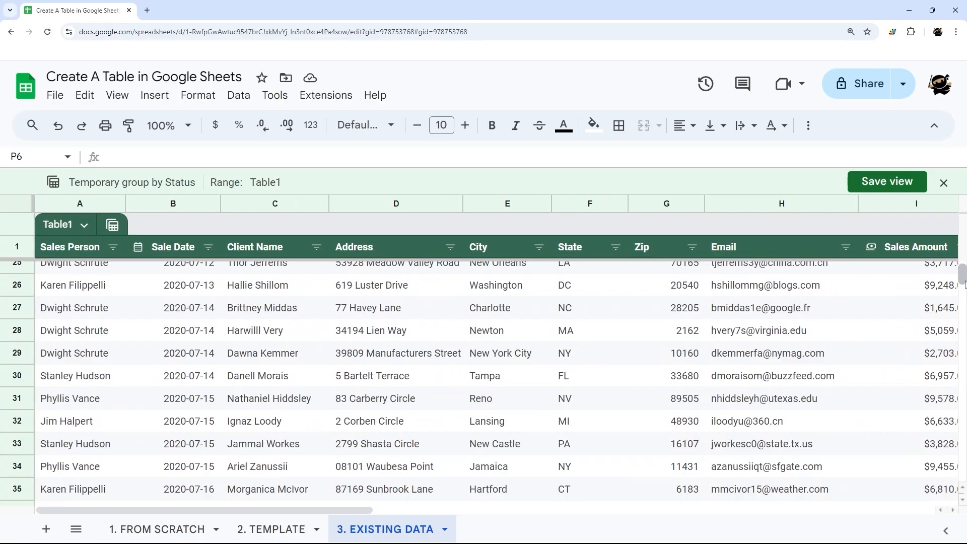
pyautogui.scroll(-3)
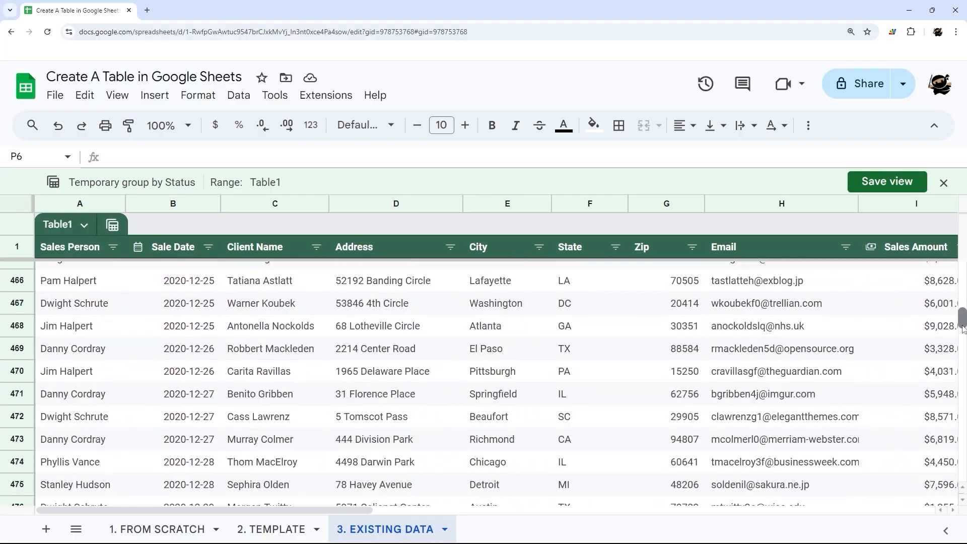
pyautogui.scroll(-3)
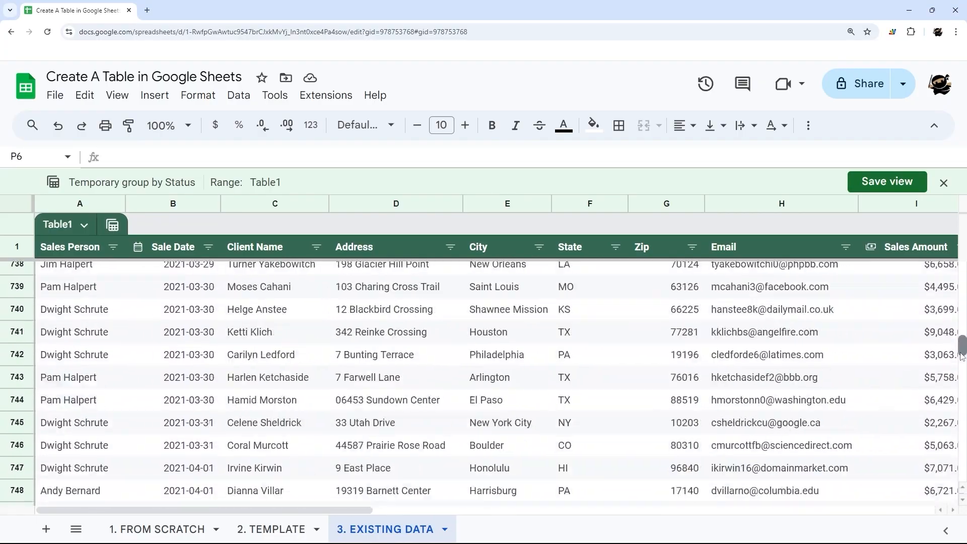
pyautogui.scroll(-3)
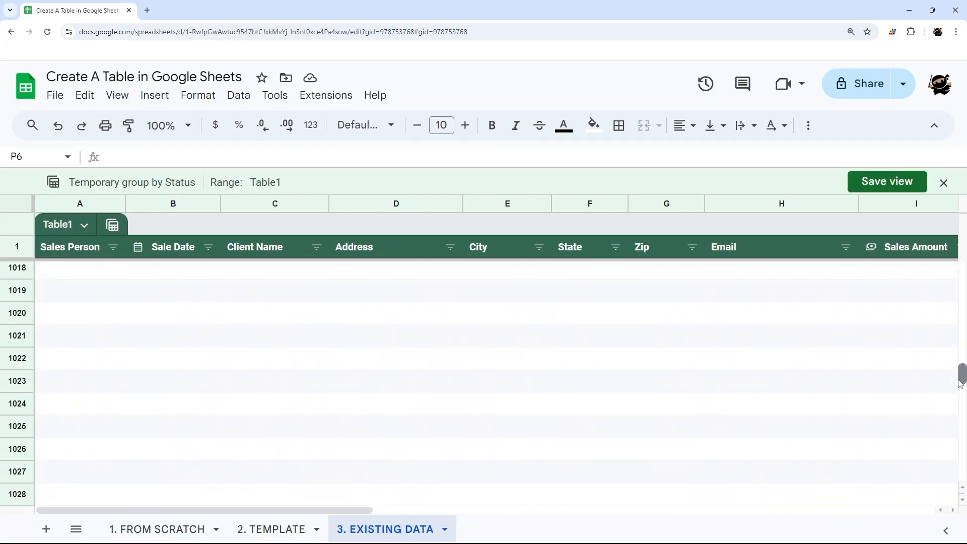
pyautogui.scroll(3)
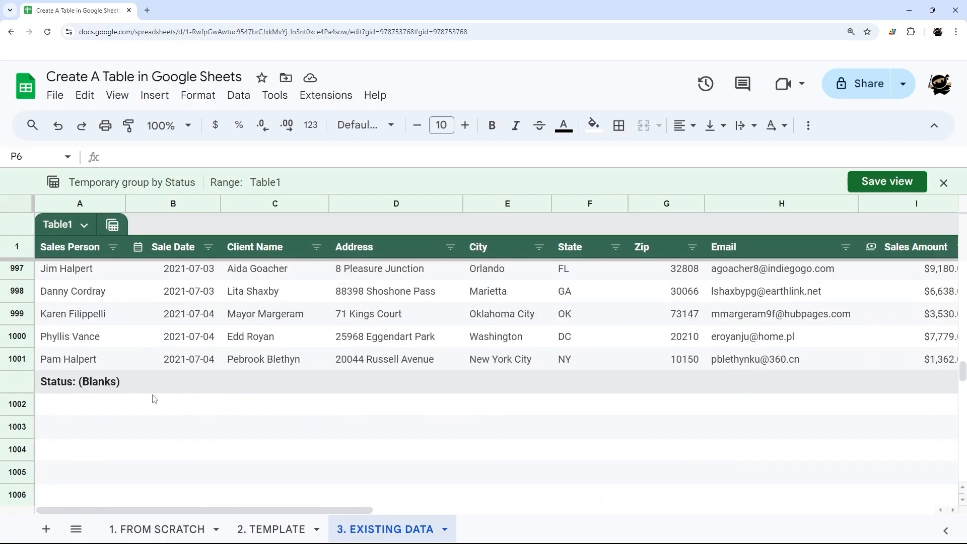
pyautogui.scroll(3)
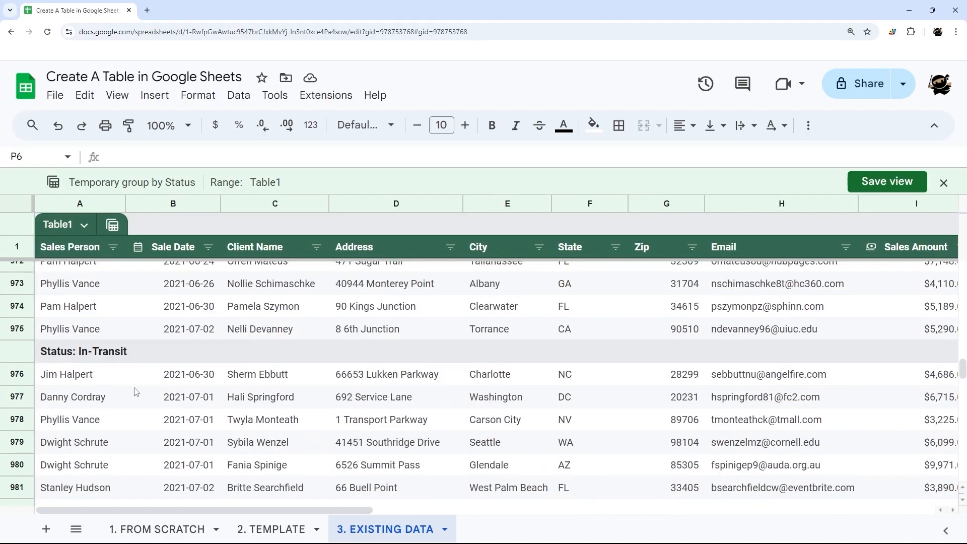
pyautogui.scroll(3)
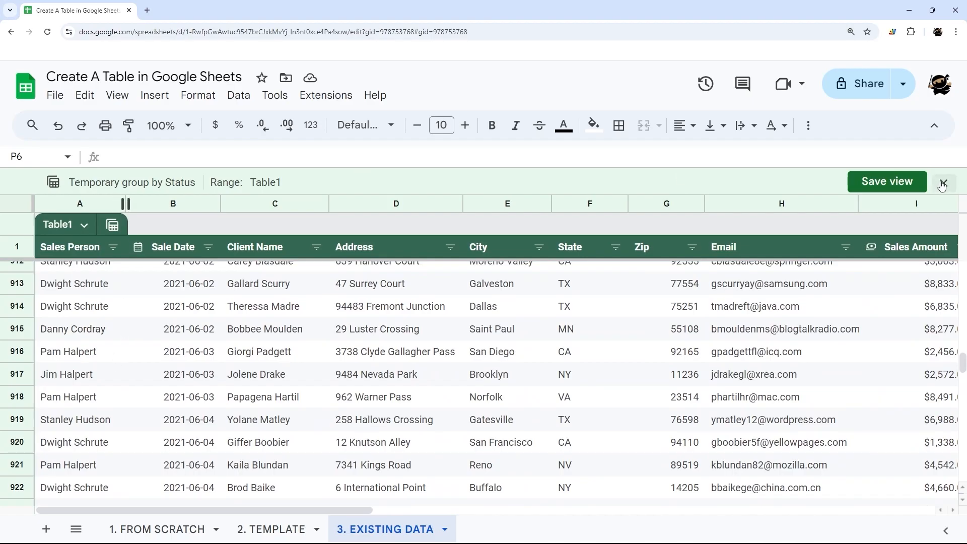
# Close the temporary Status grouping and return to the ungrouped rows from row 2
pyautogui.click(941, 184)
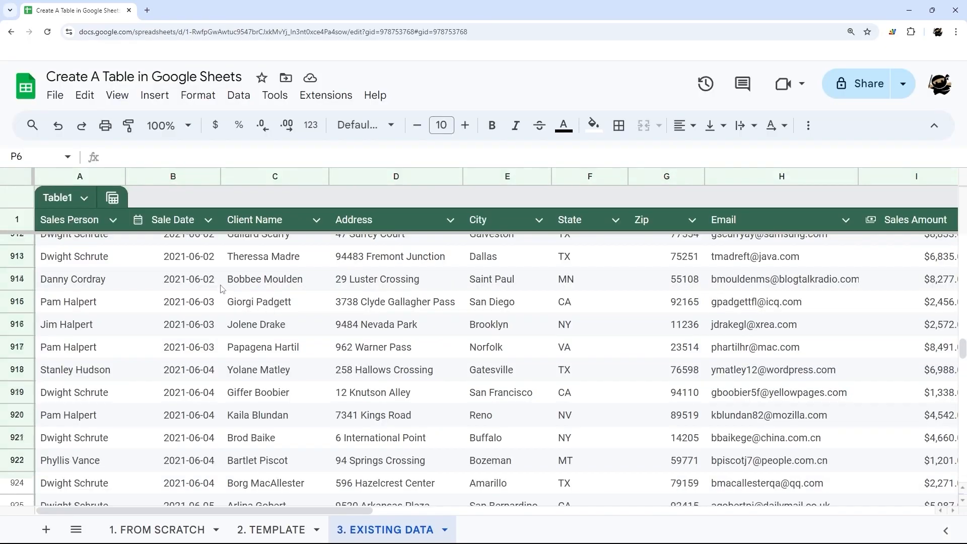
pyautogui.click(83, 198)
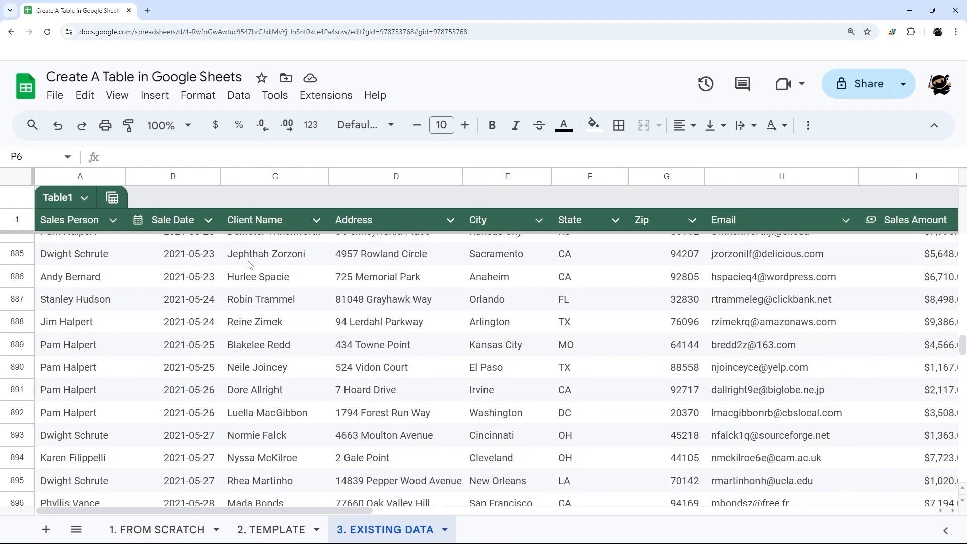
pyautogui.scroll(3)
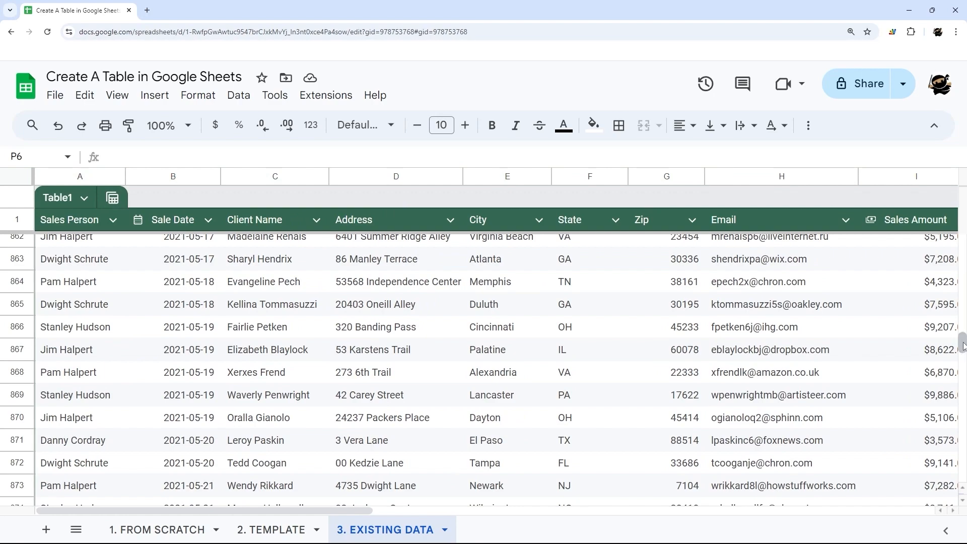
pyautogui.scroll(3)
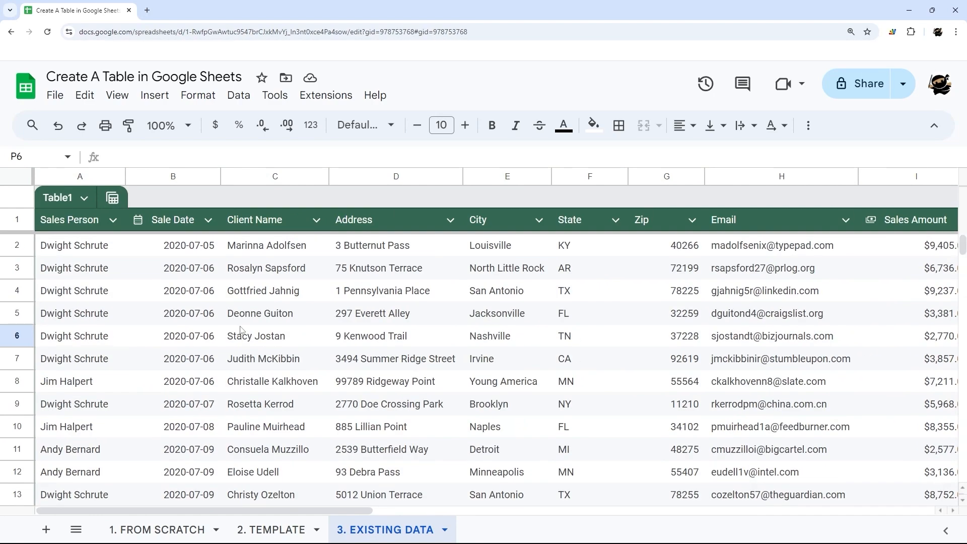